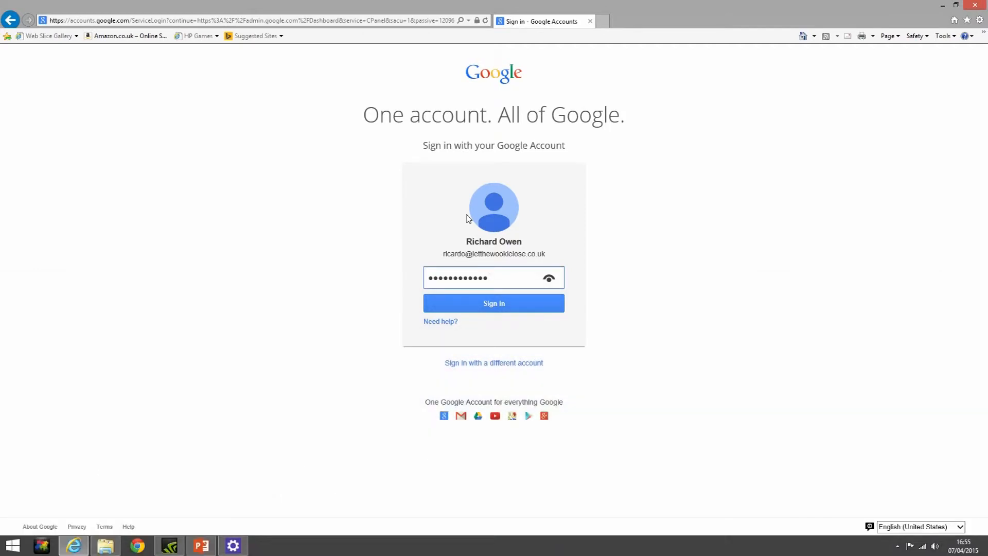
Enter the admin account password and sign in to the Admin console
text(•)
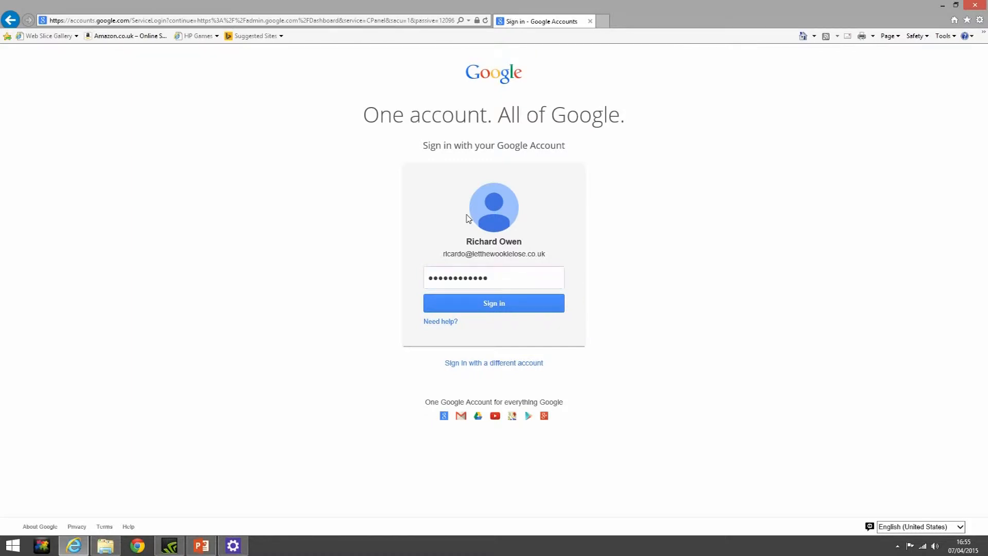
click(494, 303)
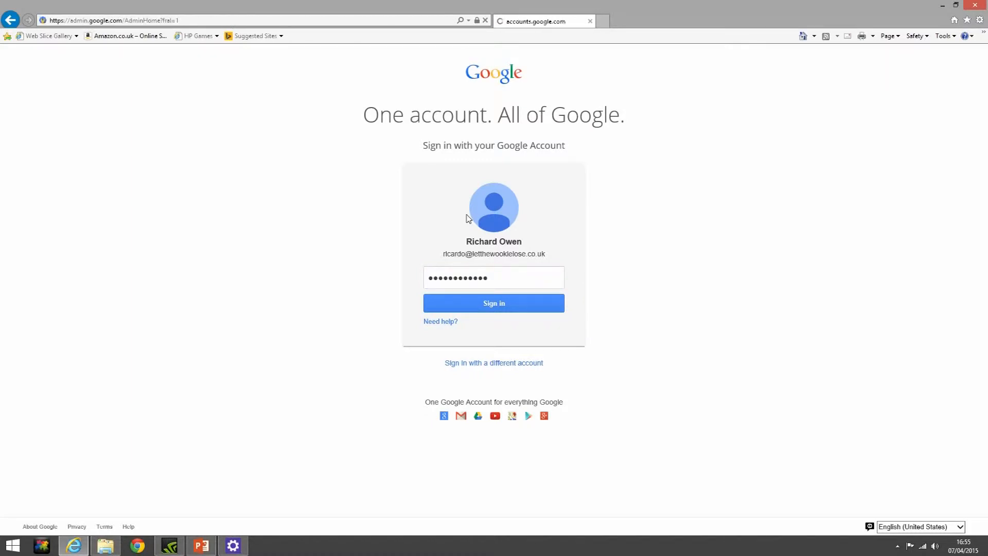
Go through the console menu to the Groups page listing the six domain groups
click(494, 303)
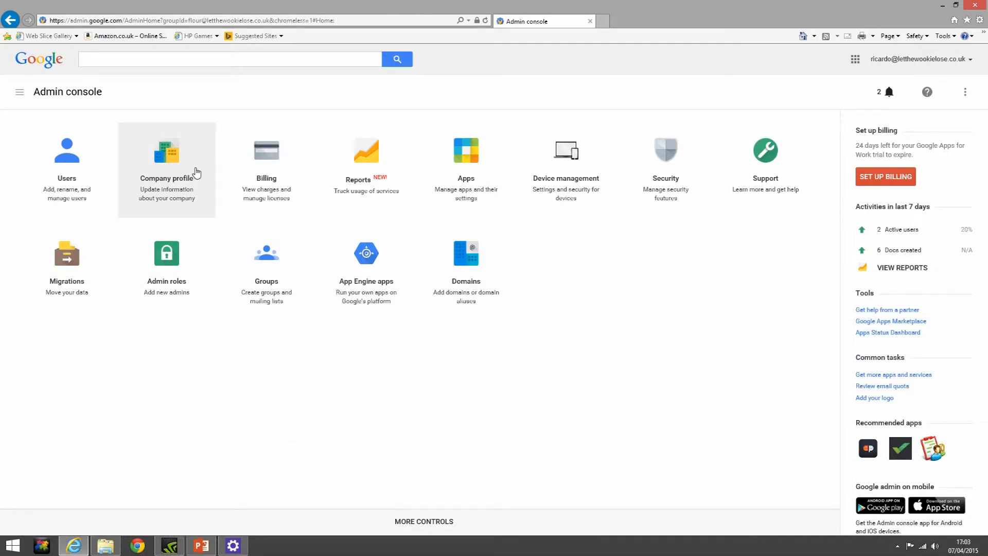
mouse_move(282, 265)
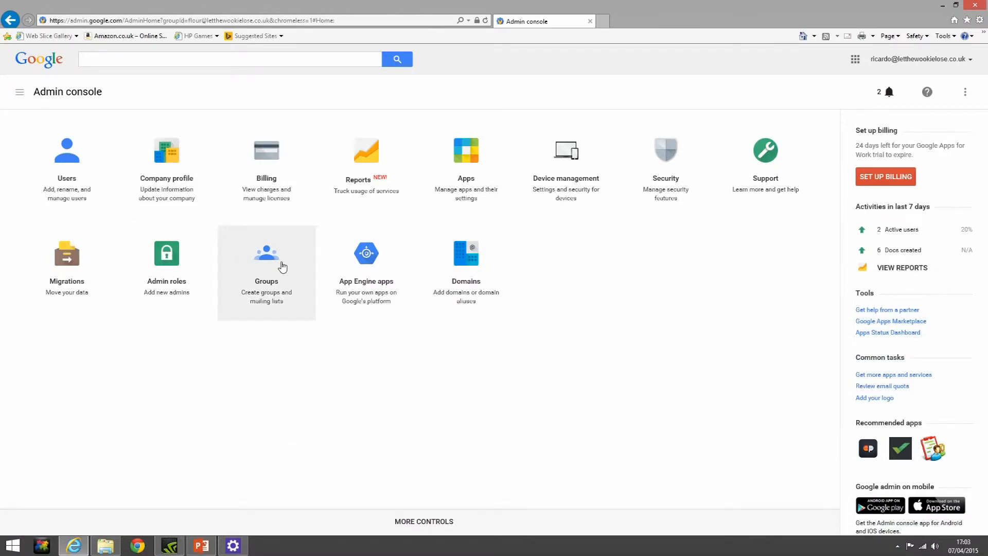
mouse_move(56, 113)
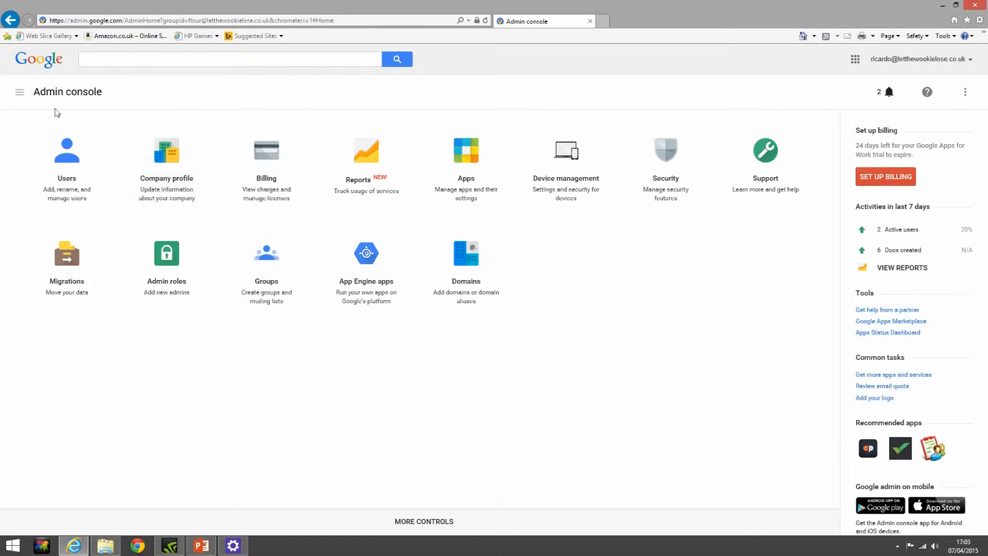
click(20, 92)
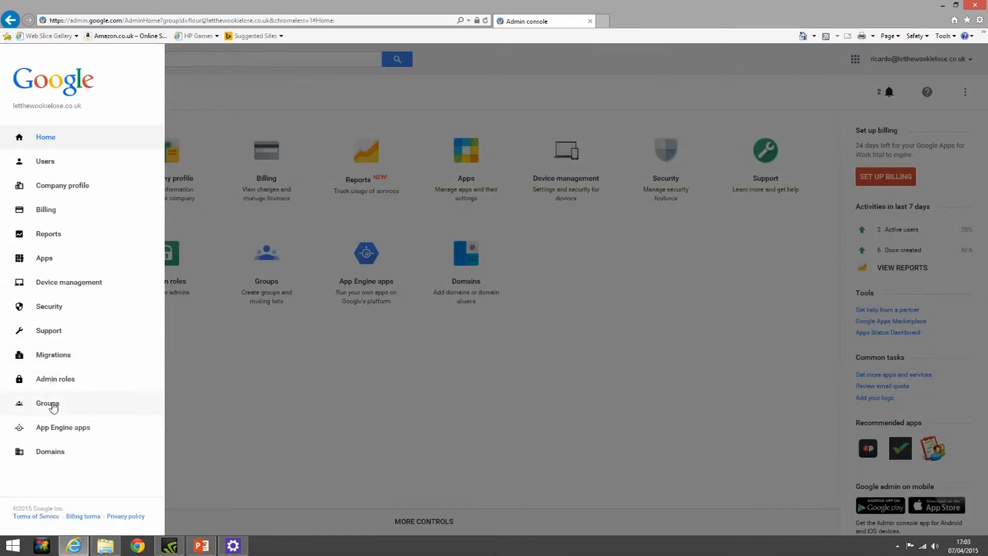
click(48, 404)
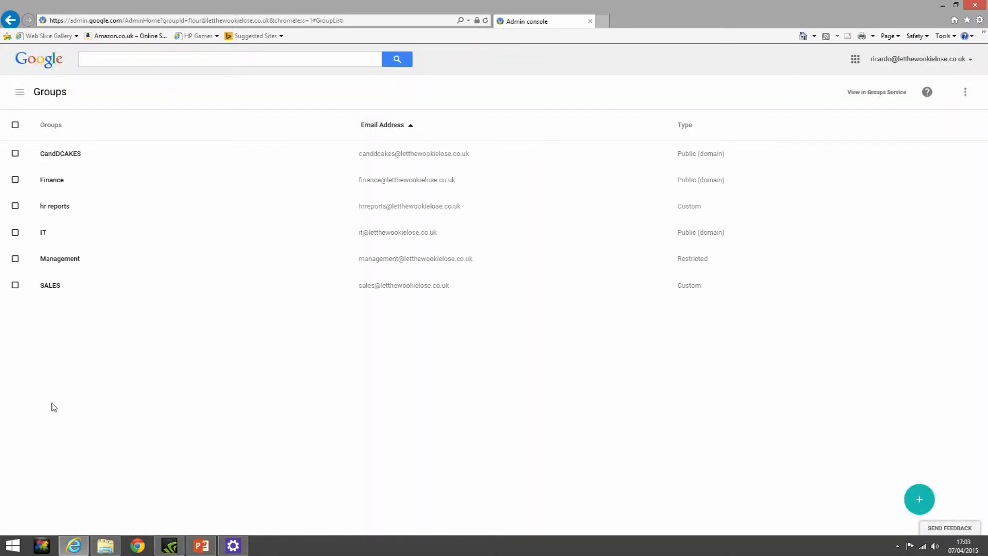
mouse_move(283, 429)
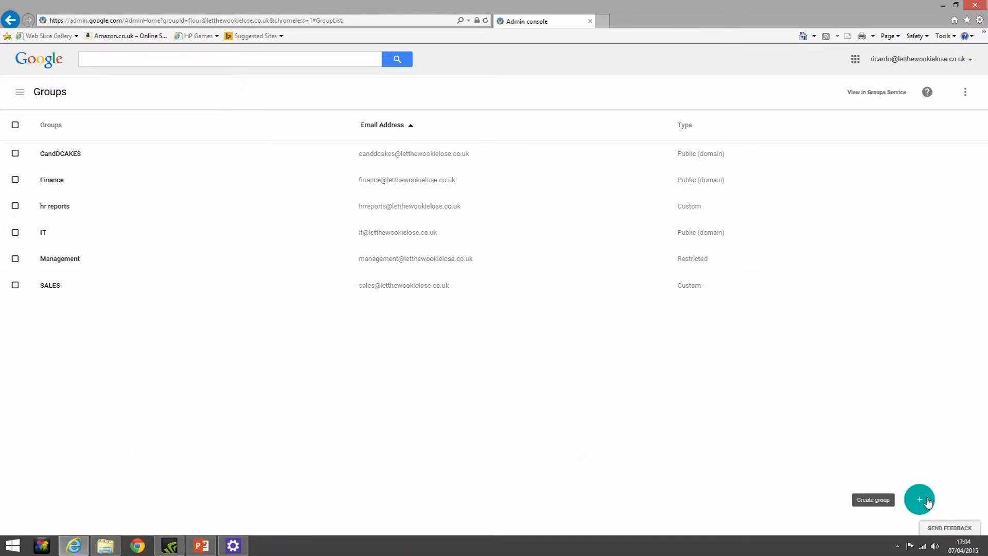
Draft a new group: name 'Flour Delivery', address 'Flour', description 'Flour Delivery Group'
click(919, 500)
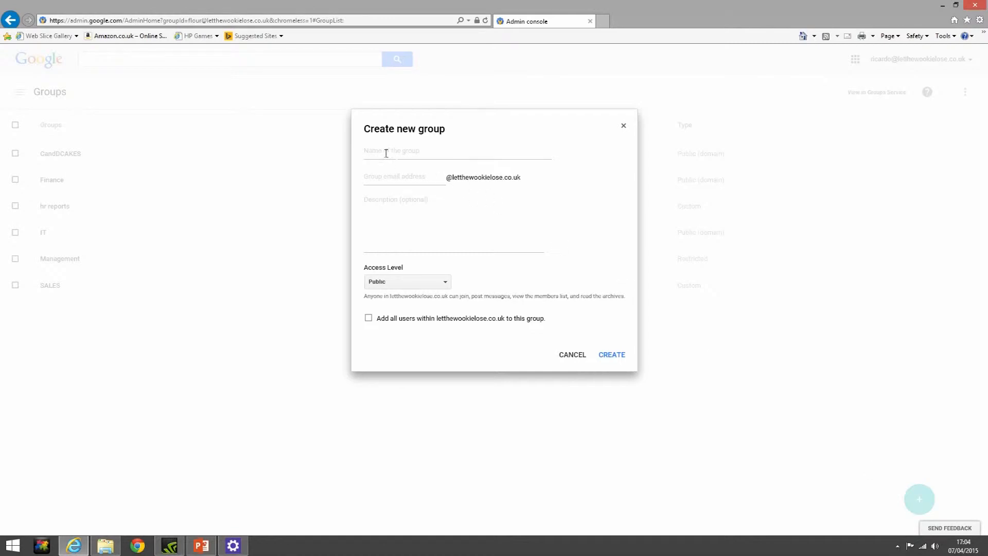
click(457, 152)
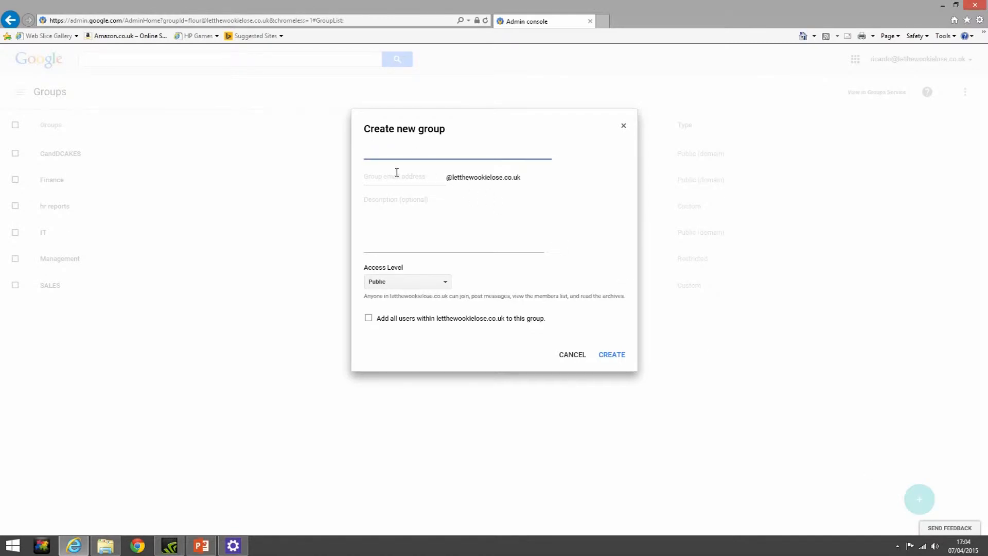
text(Flour)
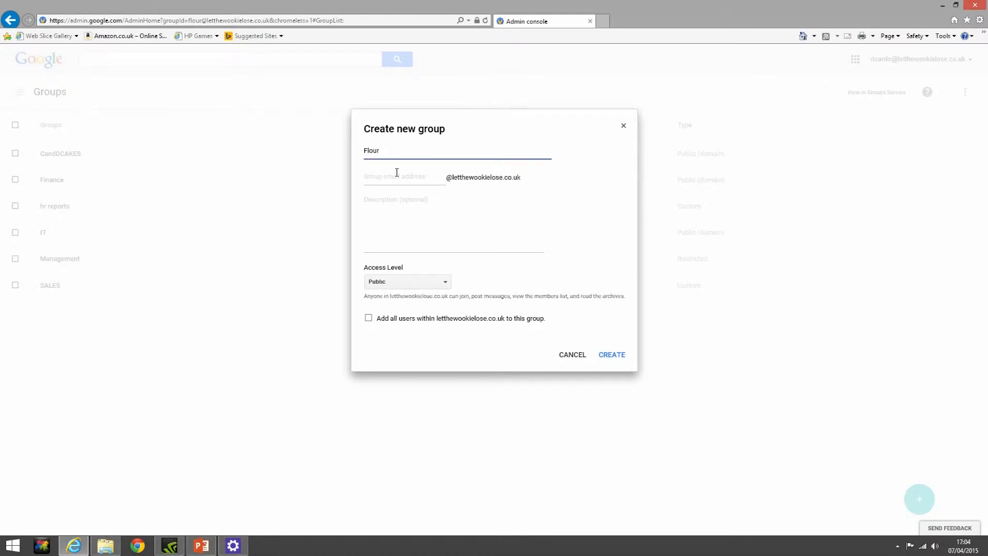
text(Deliv)
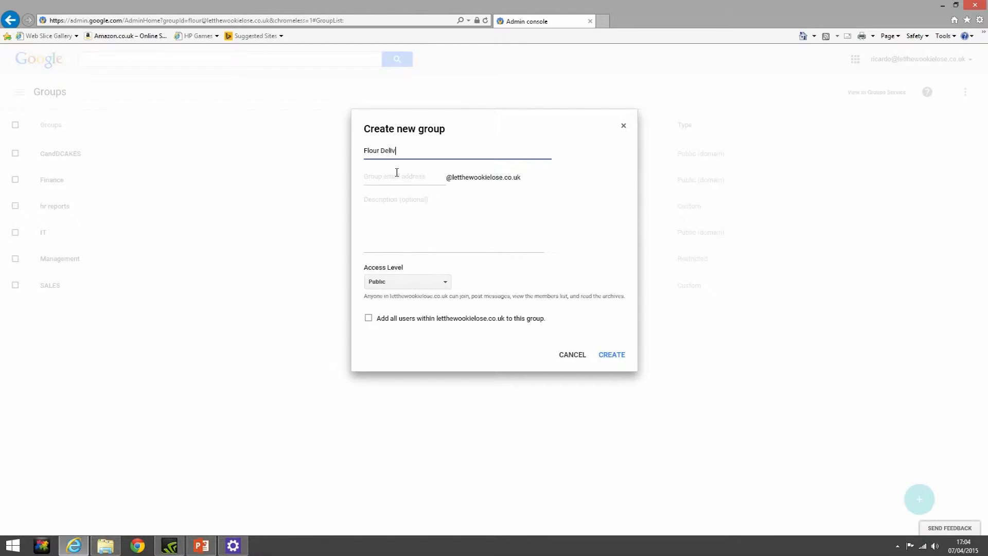
text(ery)
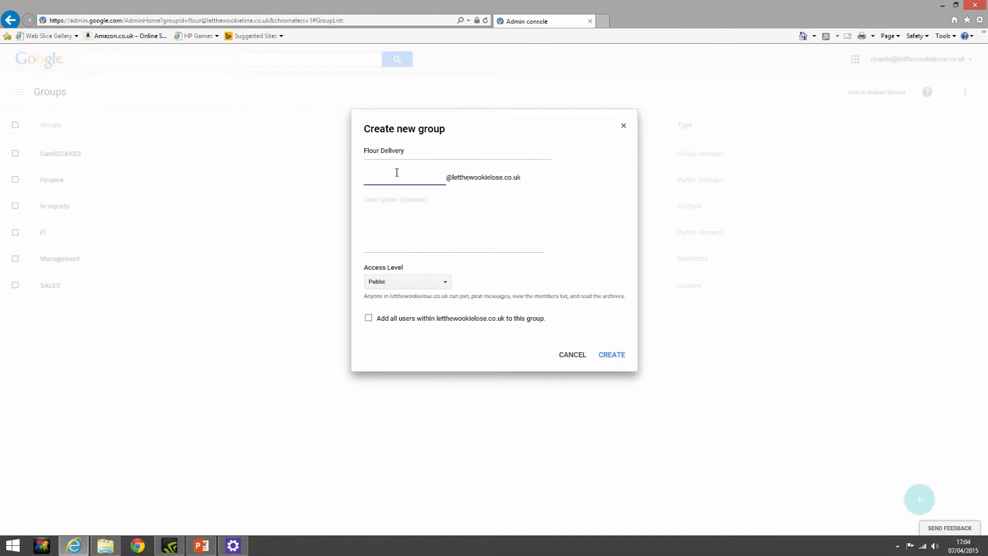
text(Flour)
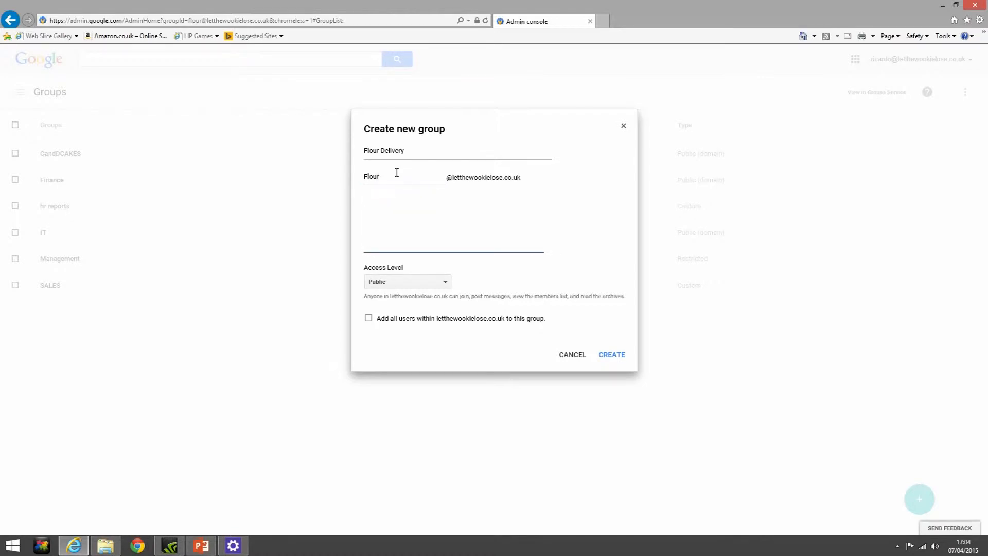
text(Flour Delivery)
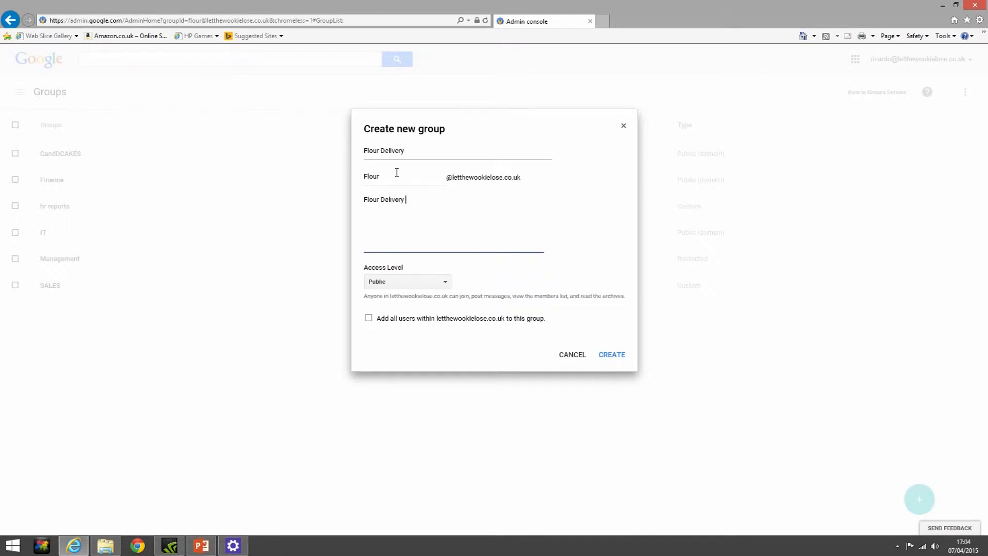
text(Group)
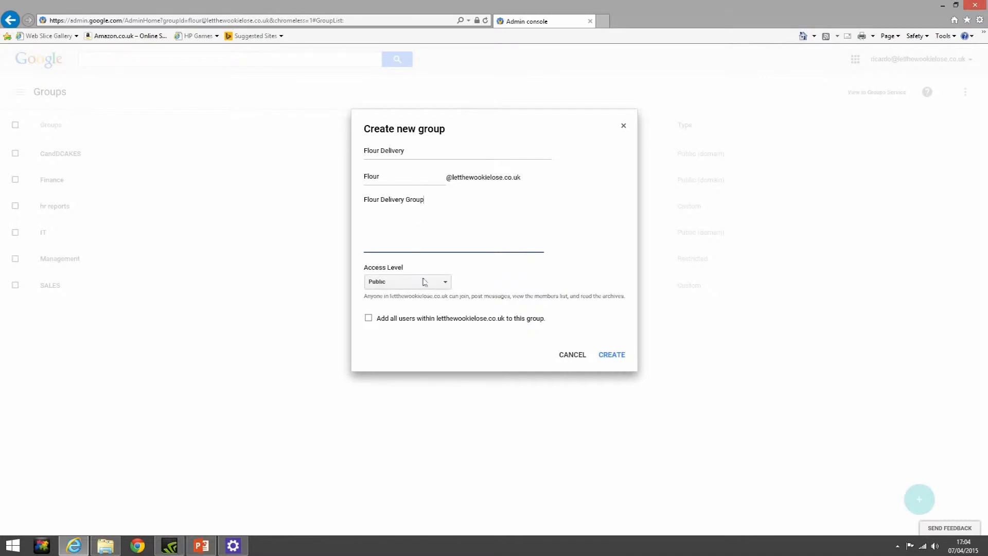
Expand Access Level to show Public, Team, Announcement-only and Restricted for Flour Delivery
click(444, 281)
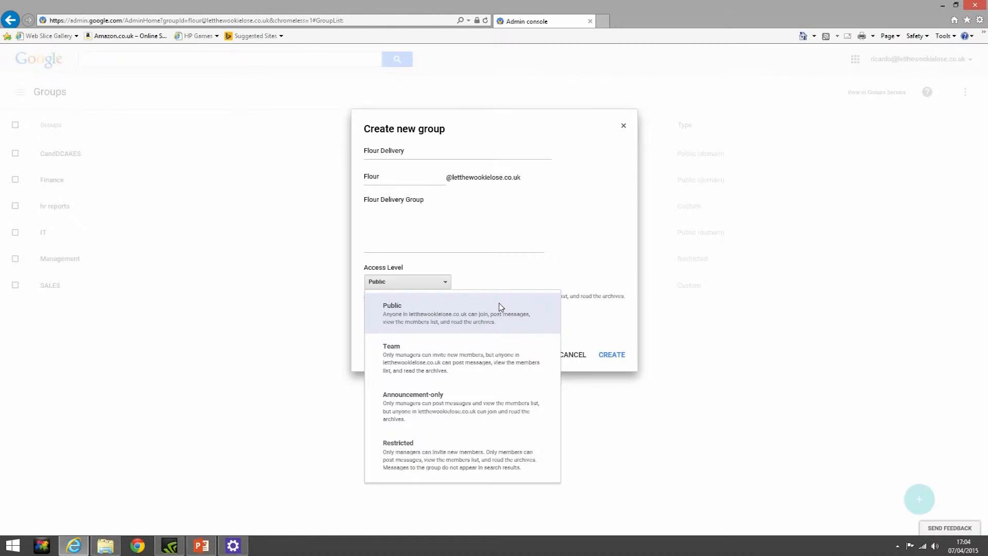
mouse_move(499, 309)
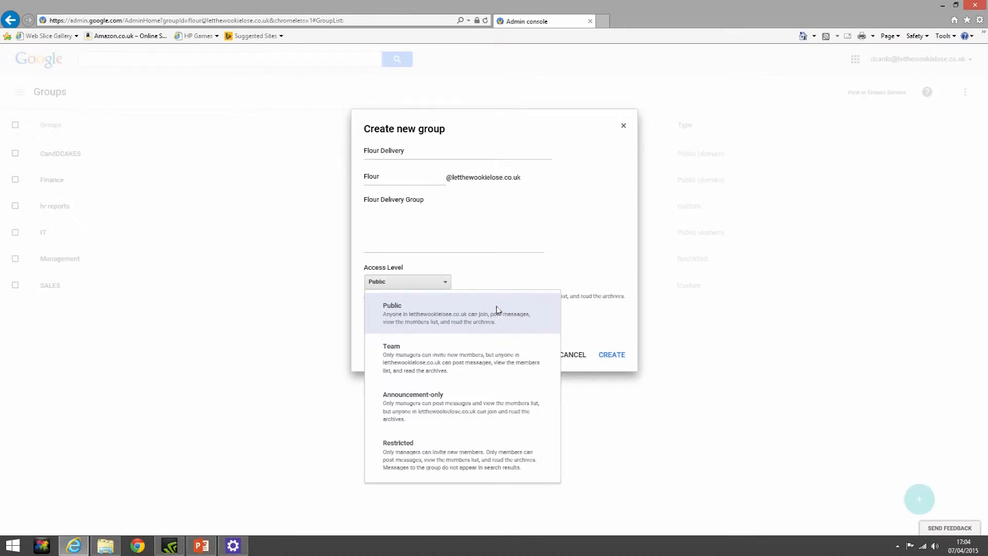
mouse_move(492, 353)
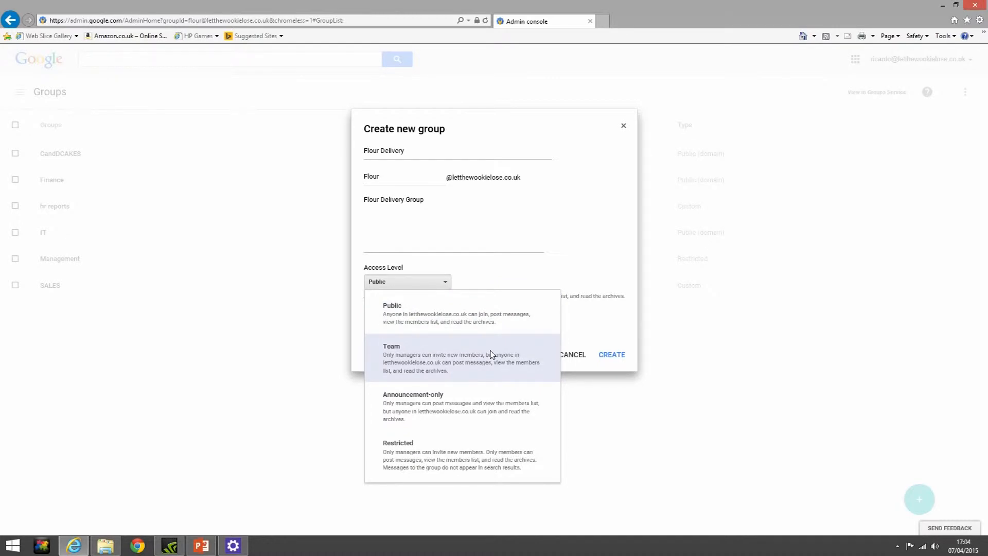
mouse_move(449, 367)
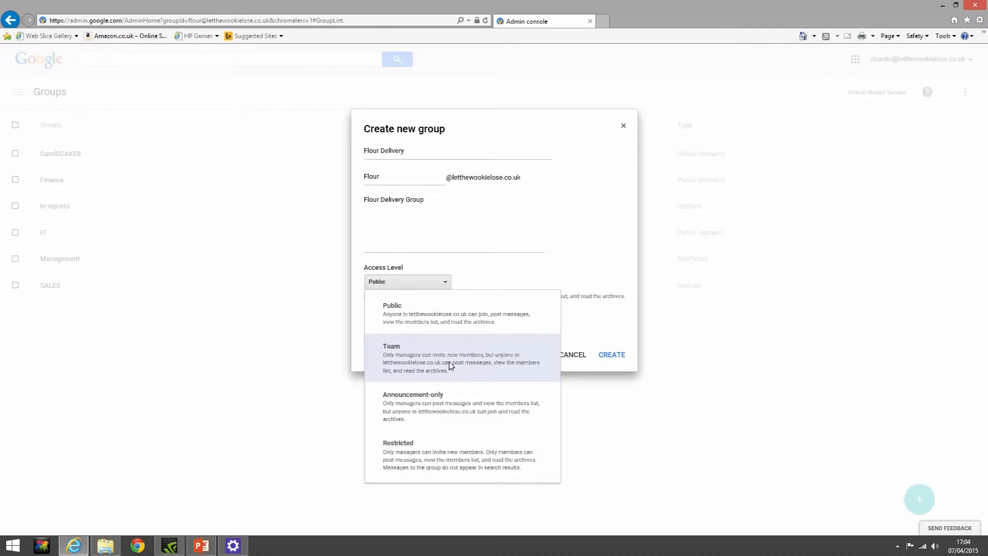
mouse_move(447, 368)
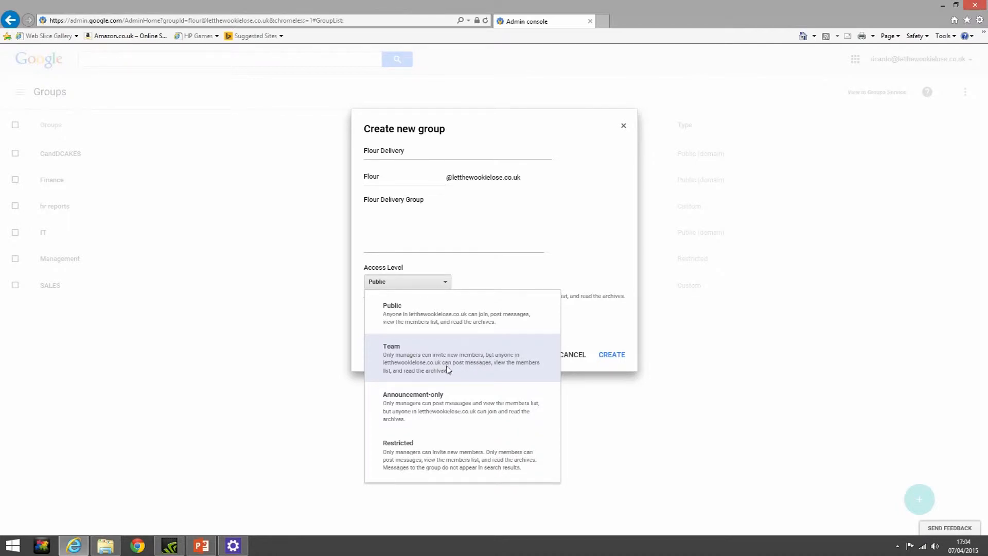
mouse_move(486, 371)
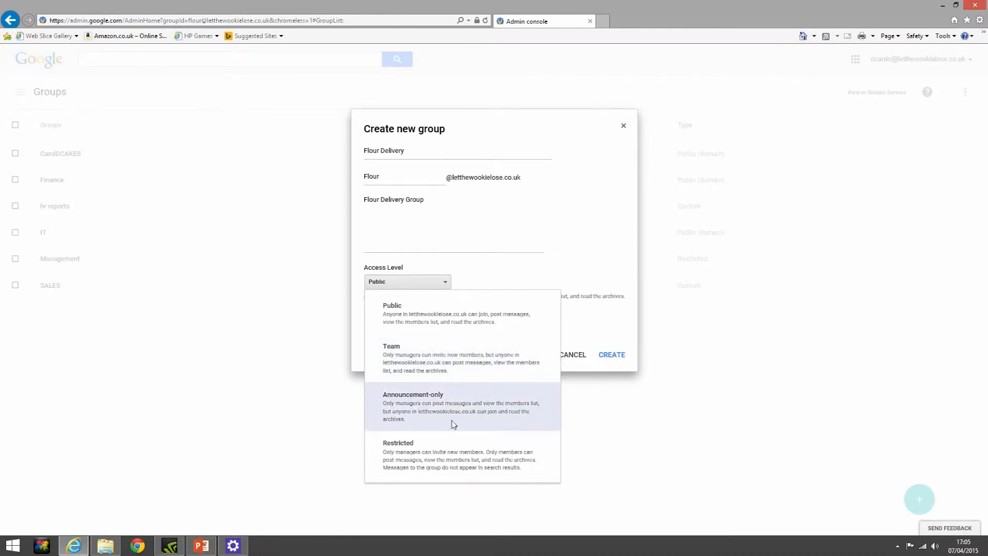
mouse_move(460, 421)
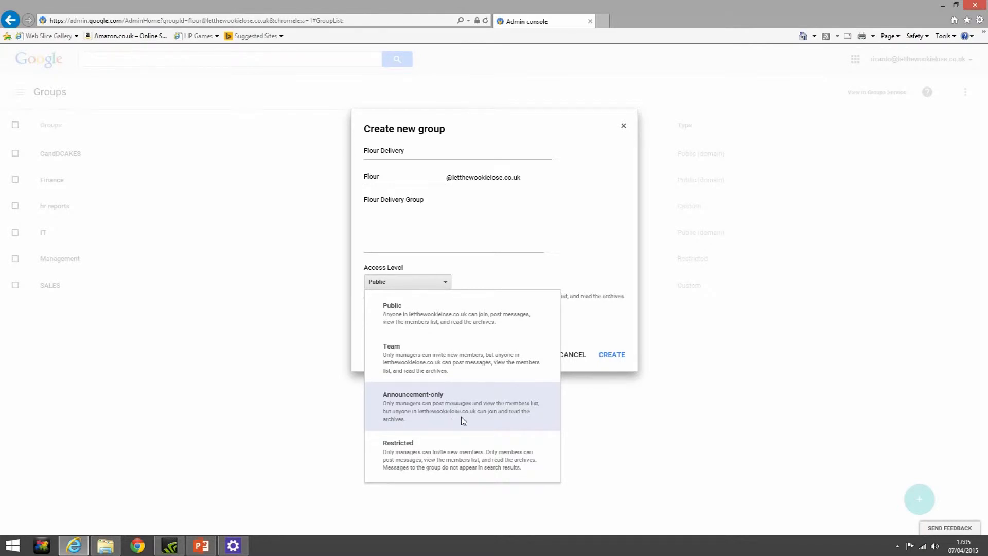
mouse_move(464, 421)
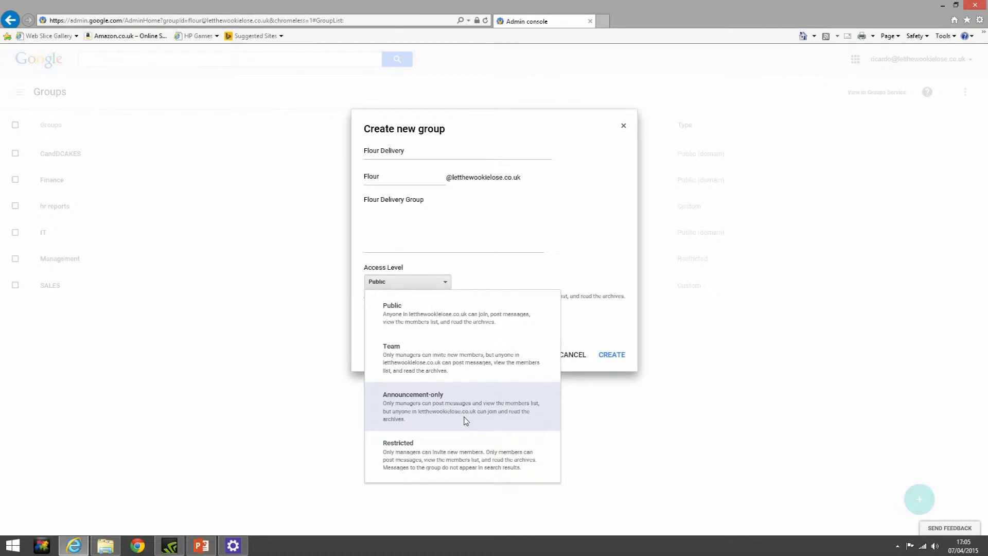
mouse_move(473, 457)
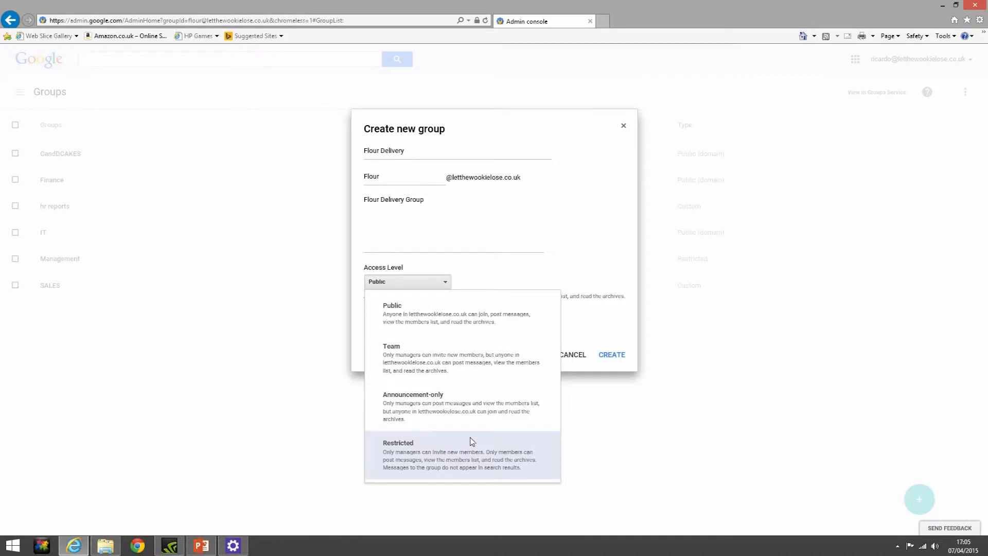
mouse_move(479, 362)
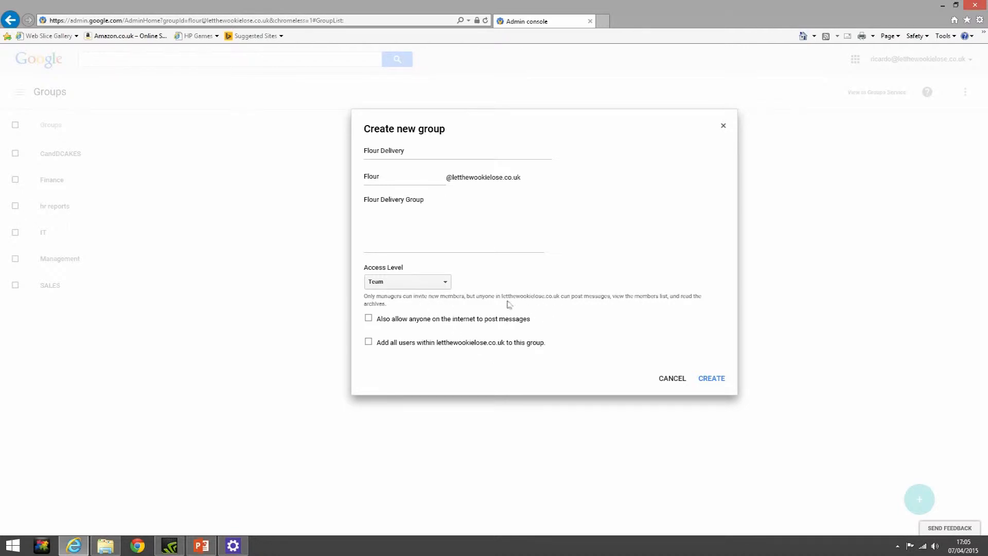
mouse_move(381, 309)
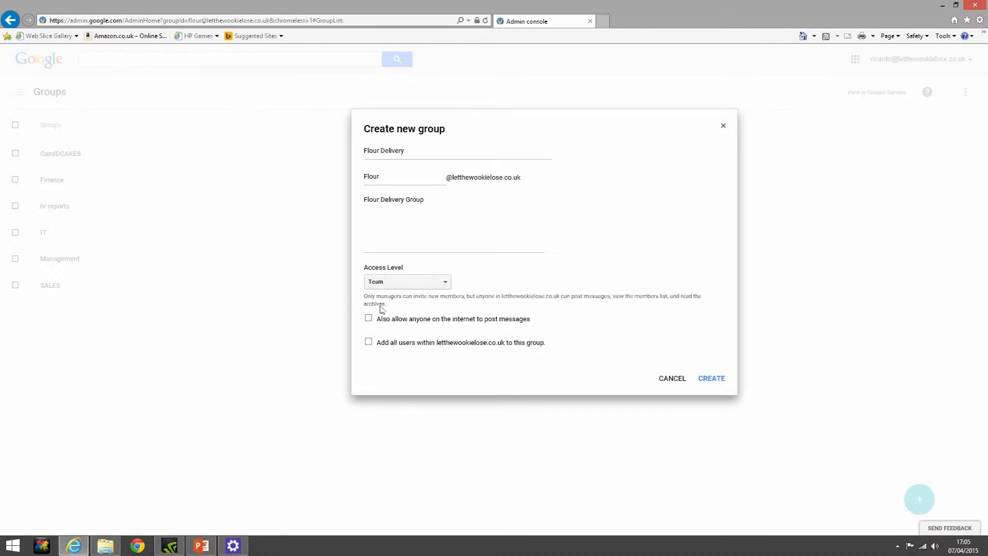
mouse_move(534, 315)
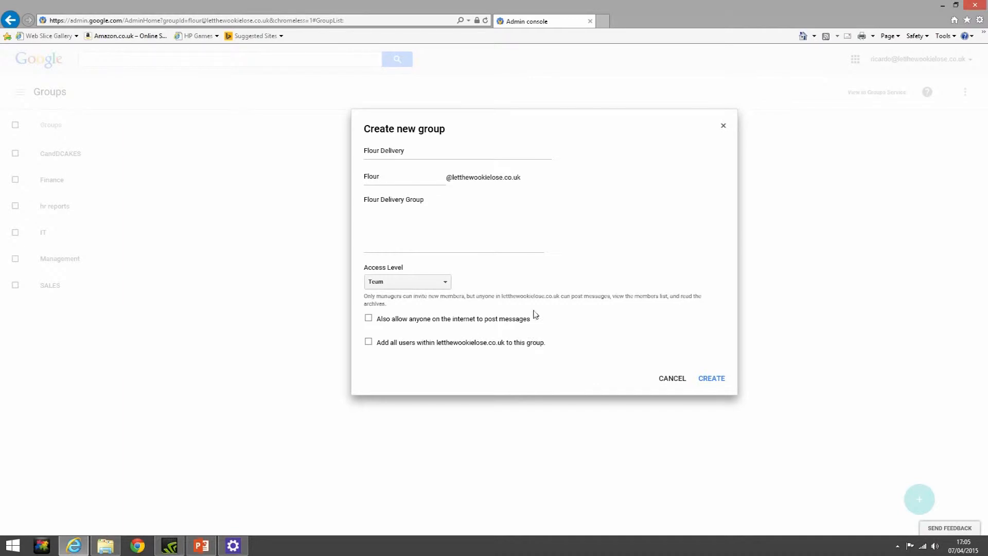
mouse_move(465, 338)
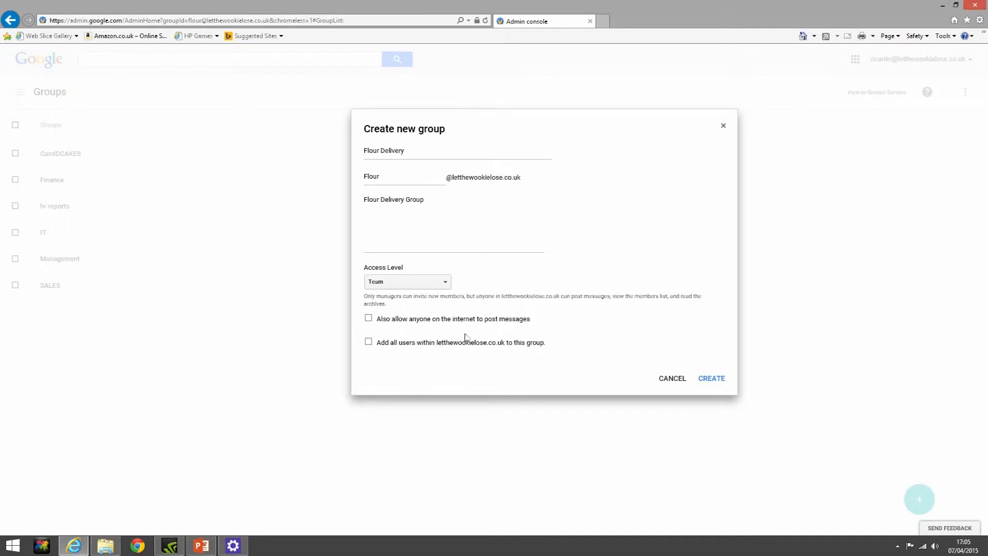
mouse_move(380, 353)
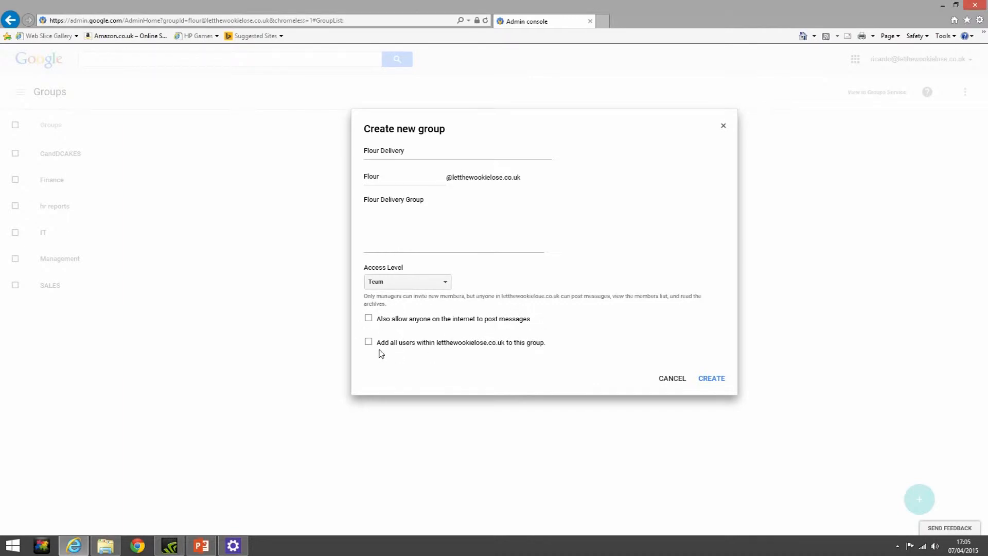
mouse_move(467, 350)
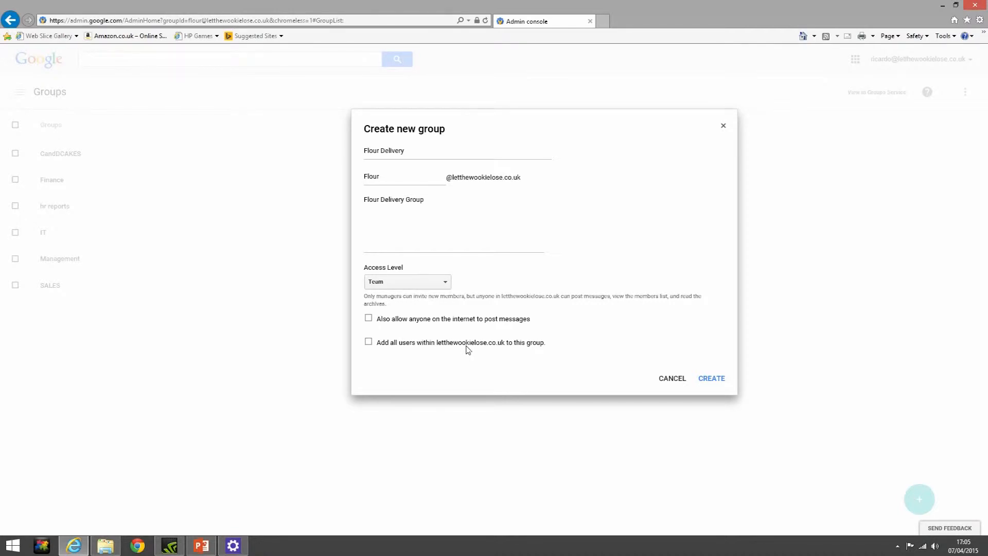
mouse_move(719, 381)
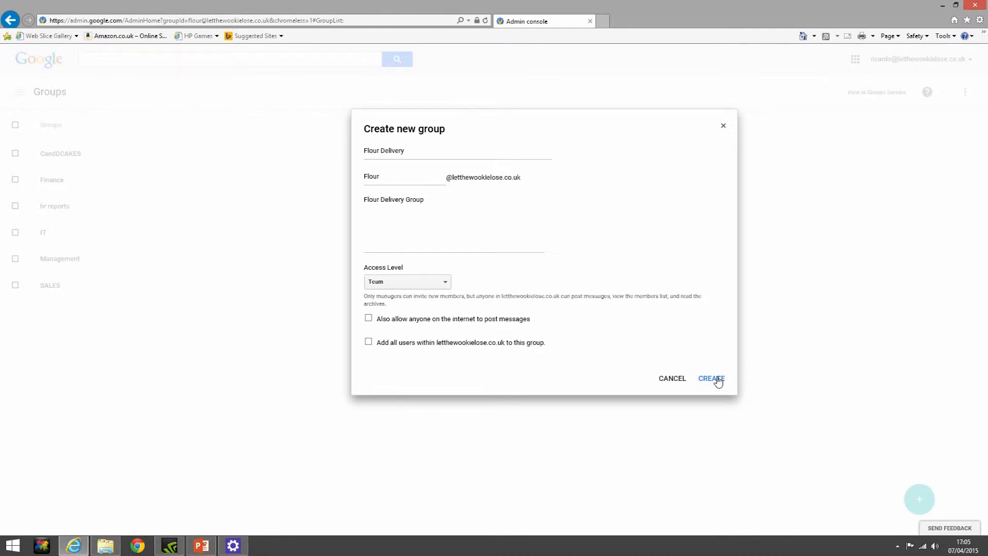
Submit the Flour Delivery group with Team access level for creation
click(711, 378)
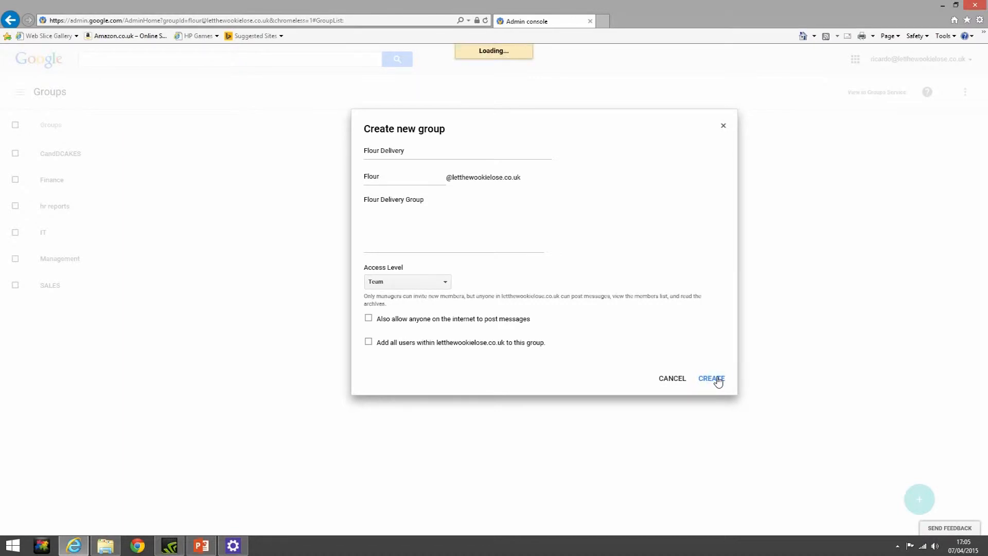
Review the new Flour Delivery group page showing 0 users
click(711, 378)
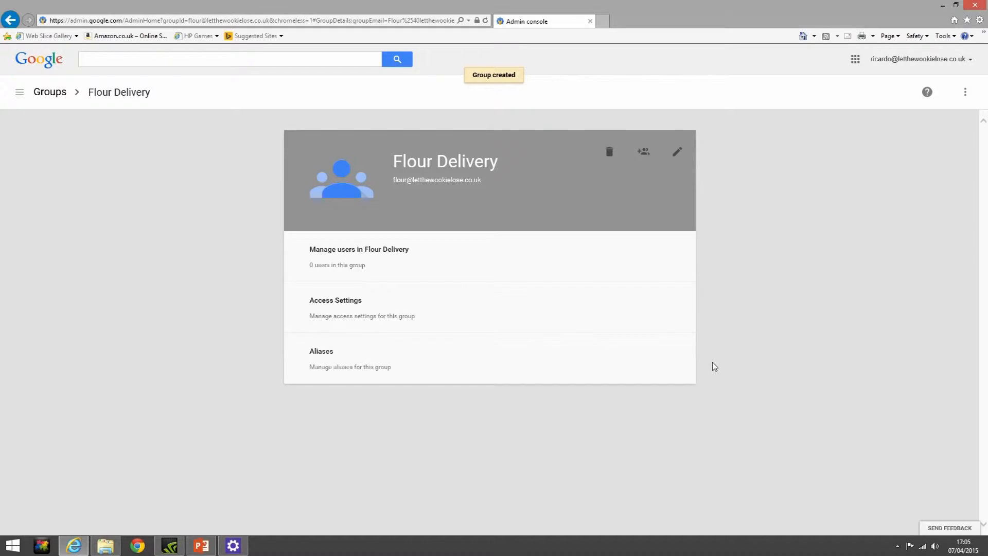
mouse_move(690, 243)
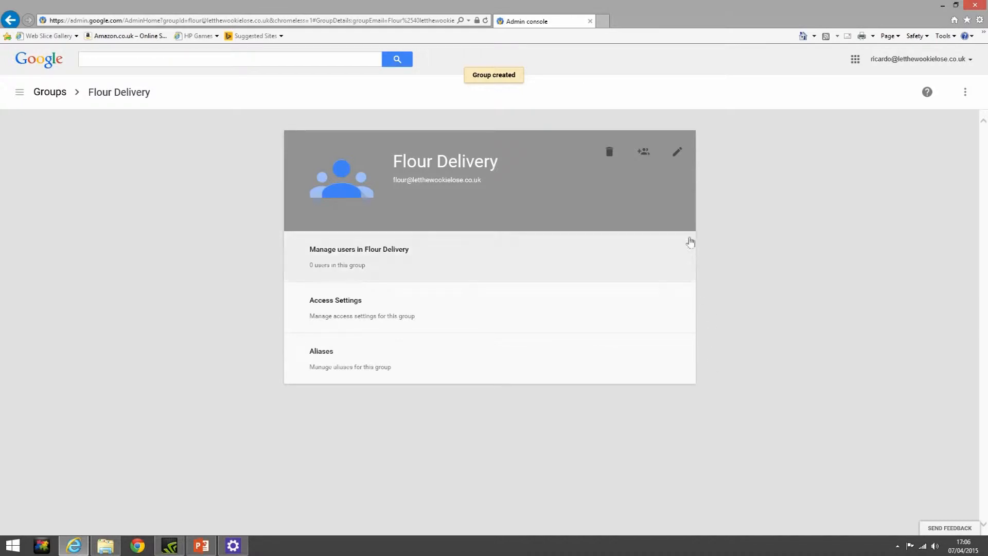
mouse_move(609, 151)
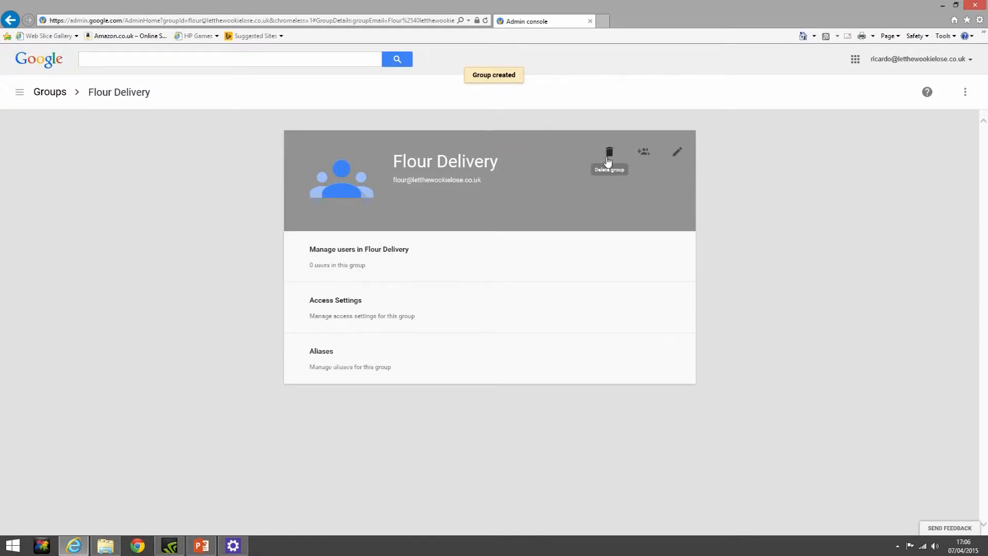
mouse_move(643, 153)
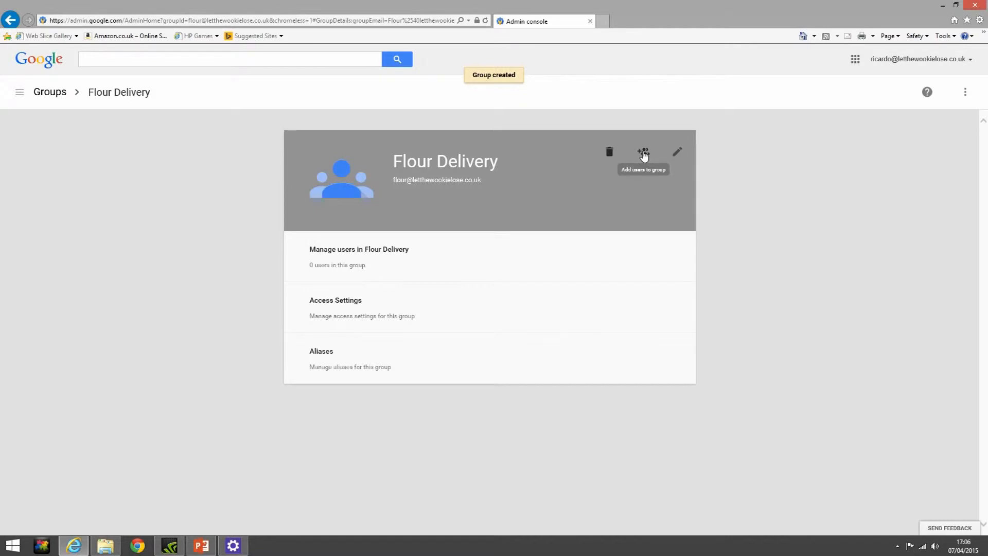
mouse_move(677, 151)
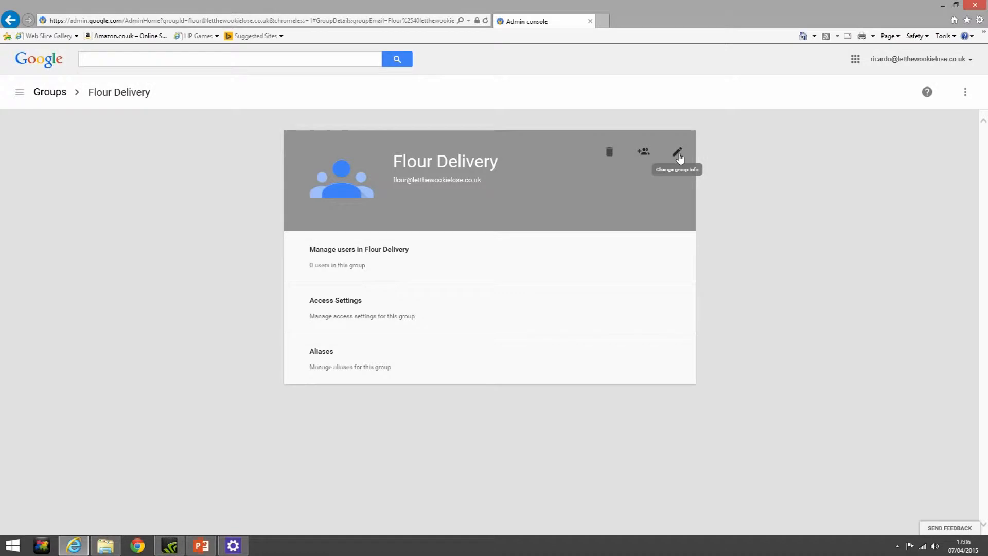
Open Flour Delivery's group info to edit name, flour address and description
click(678, 152)
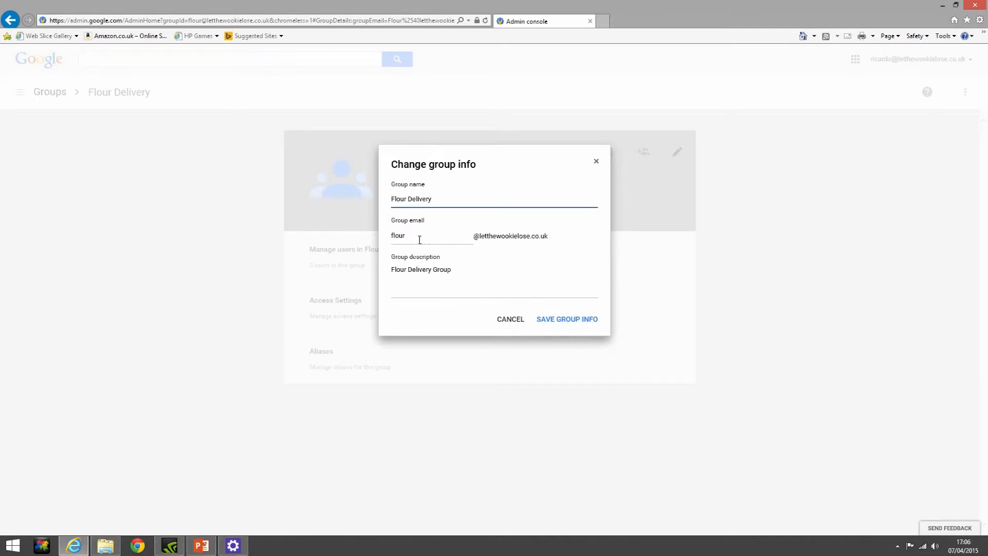
mouse_move(431, 221)
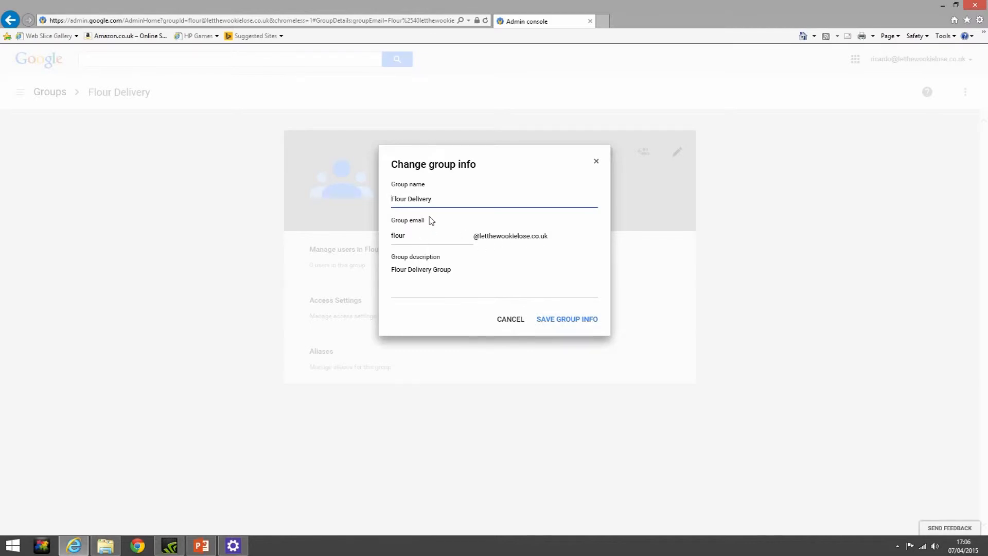
click(510, 319)
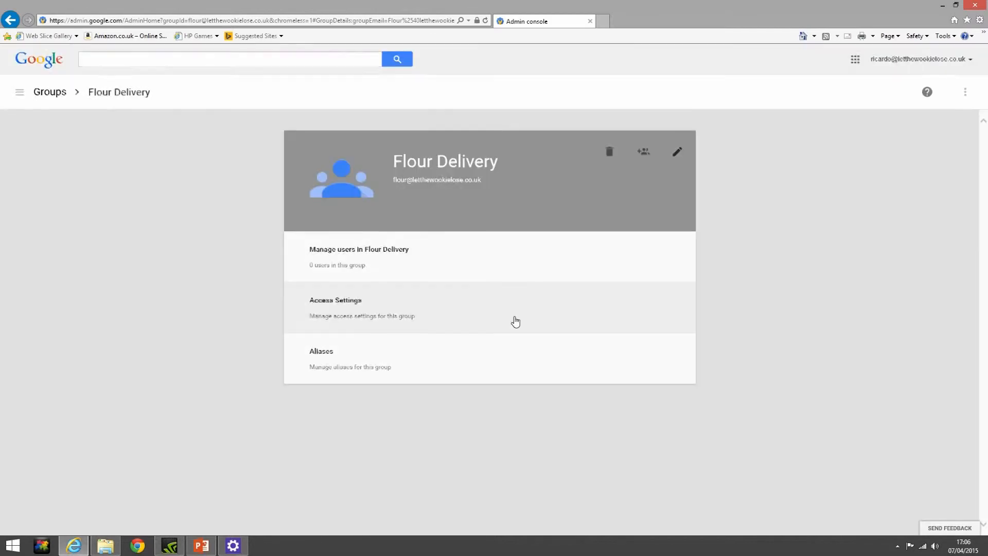
mouse_move(643, 152)
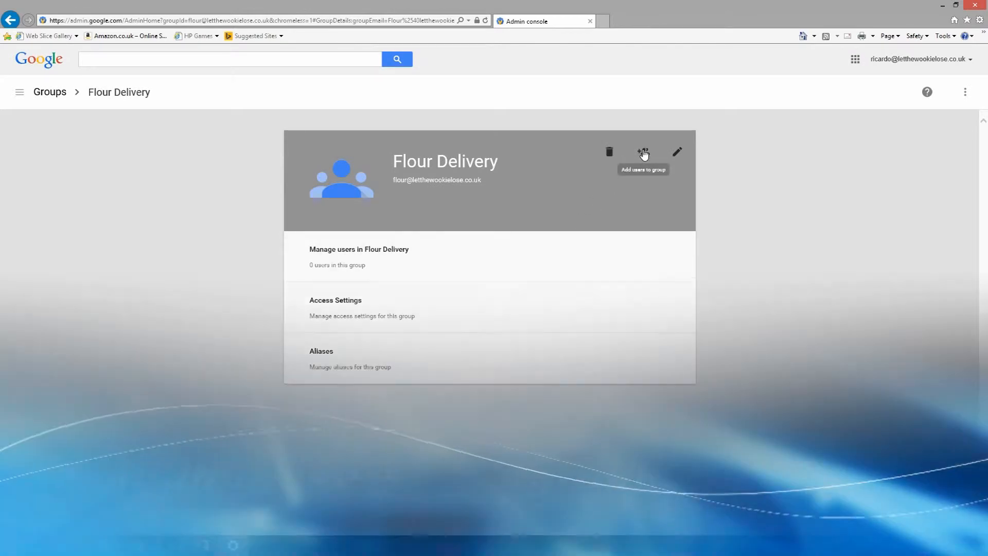
click(643, 152)
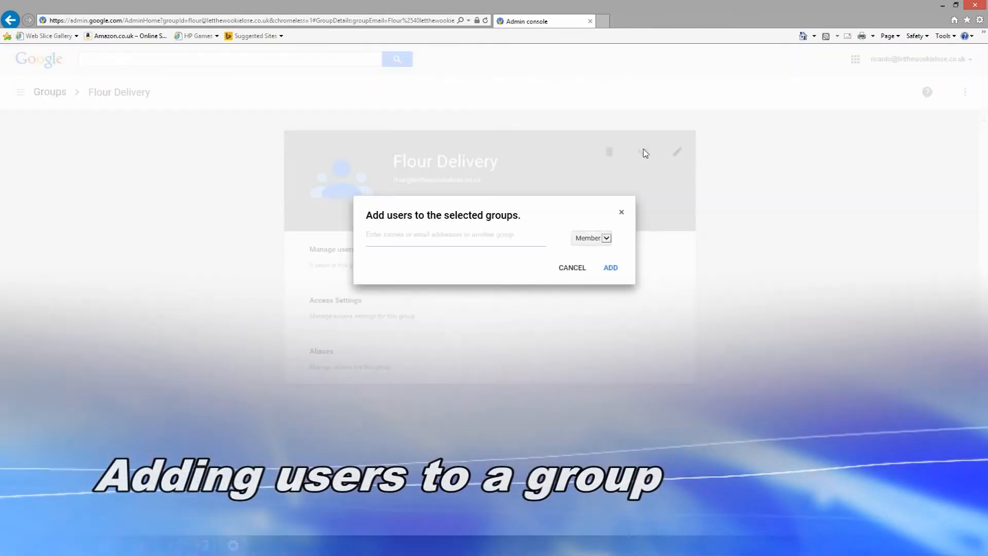
click(454, 235)
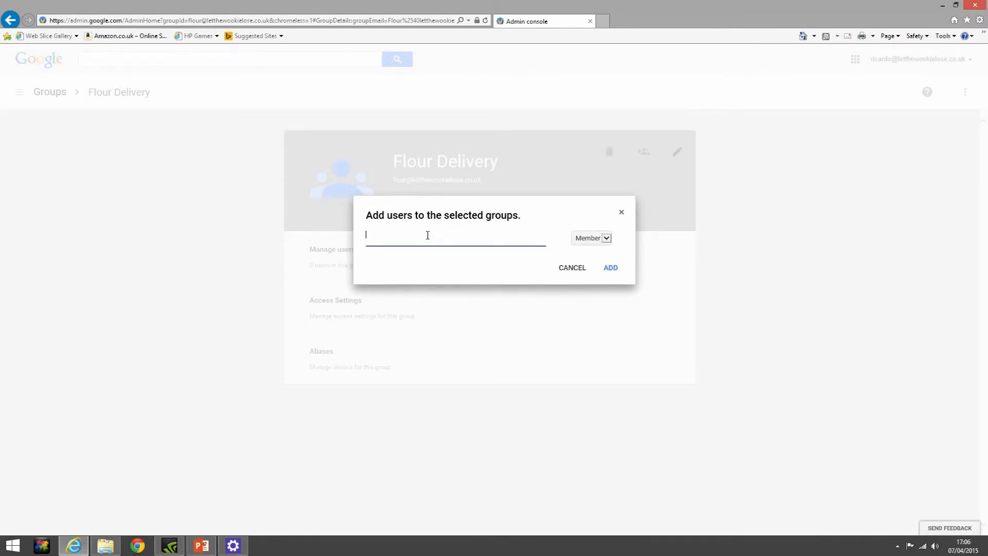
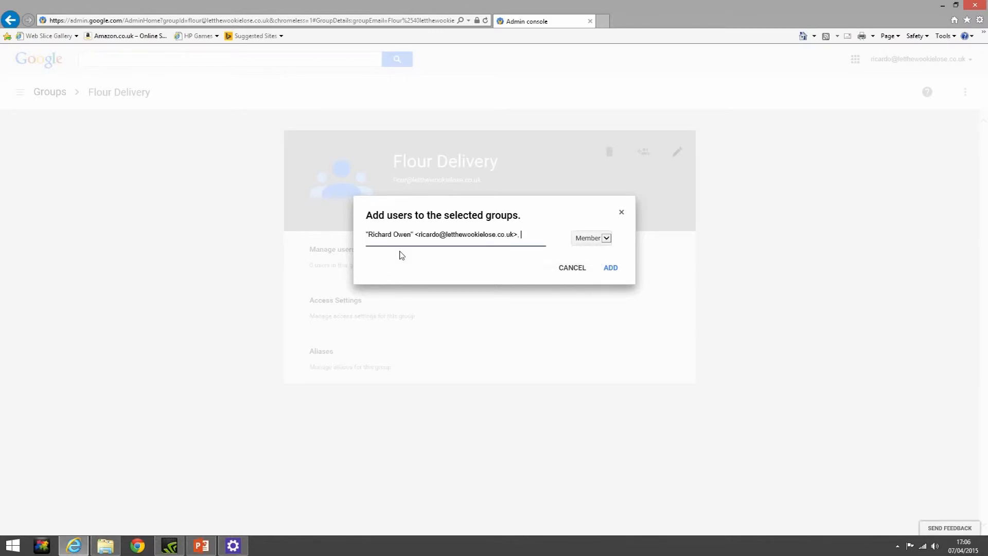
click(591, 238)
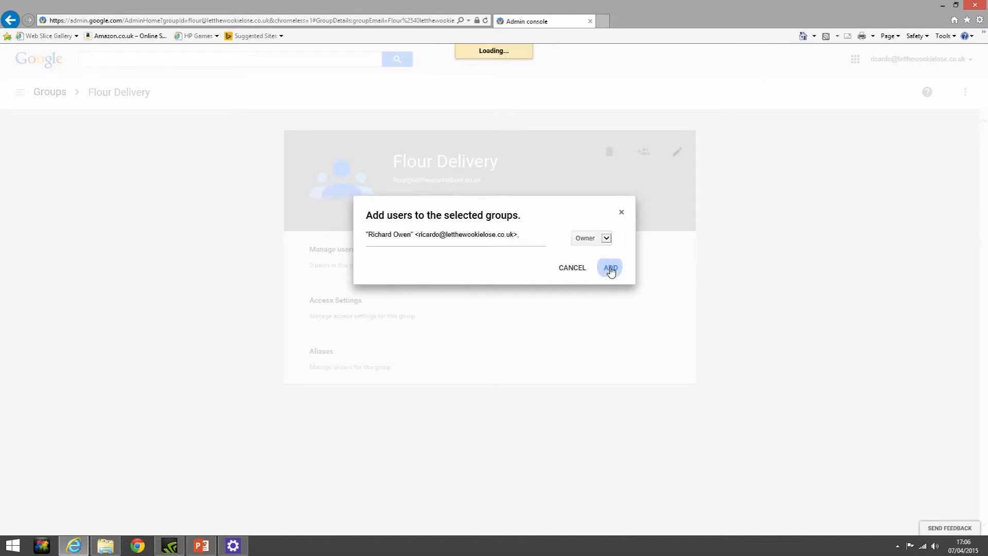
click(610, 267)
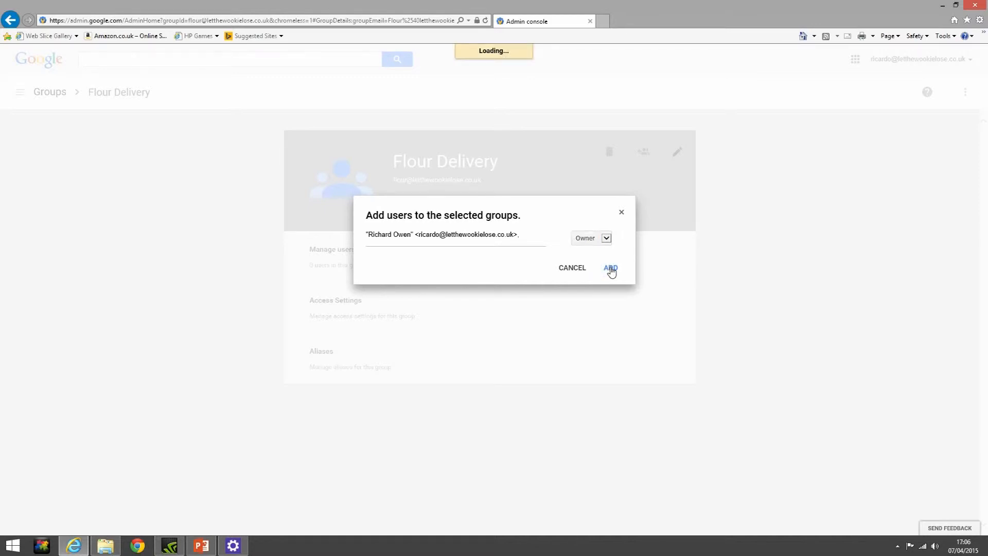
click(610, 267)
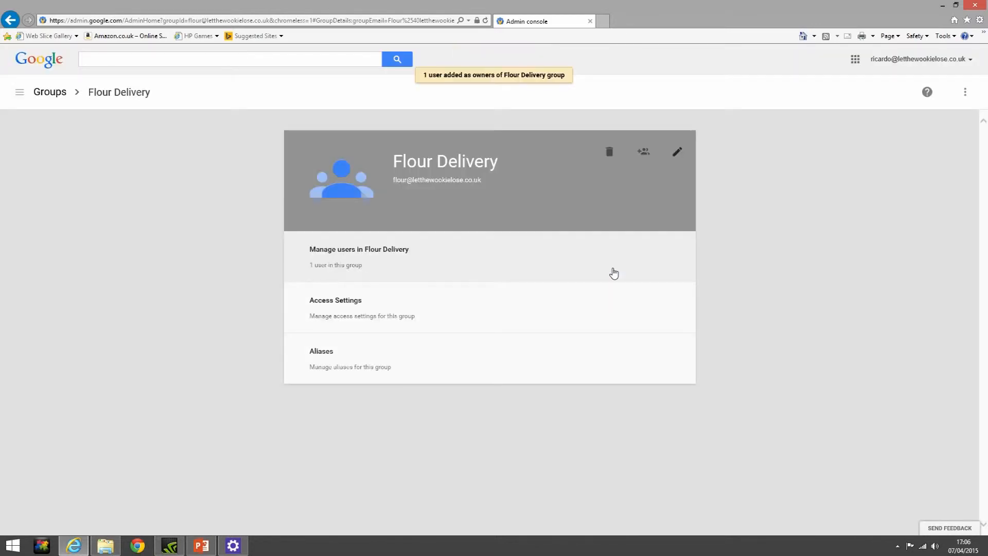
mouse_move(376, 250)
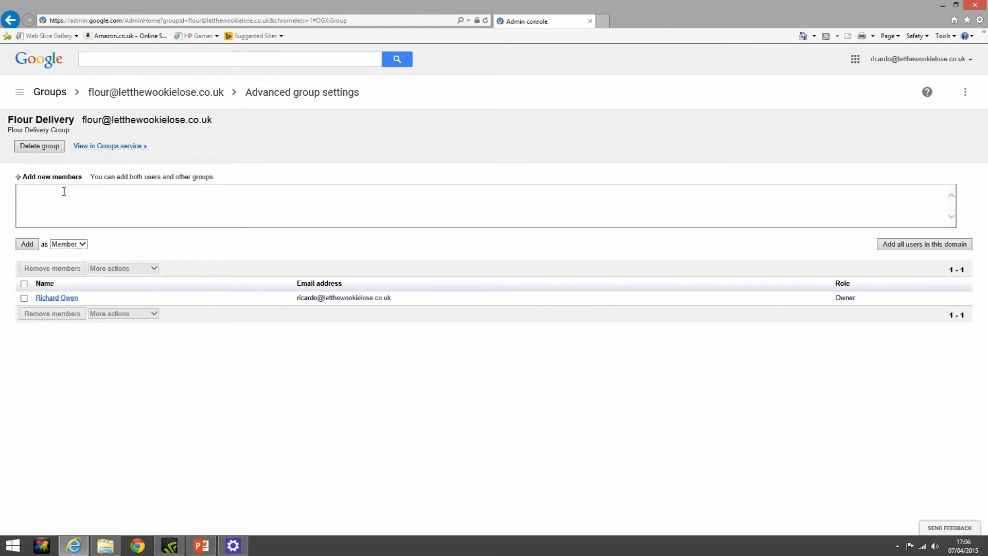
text(sam)
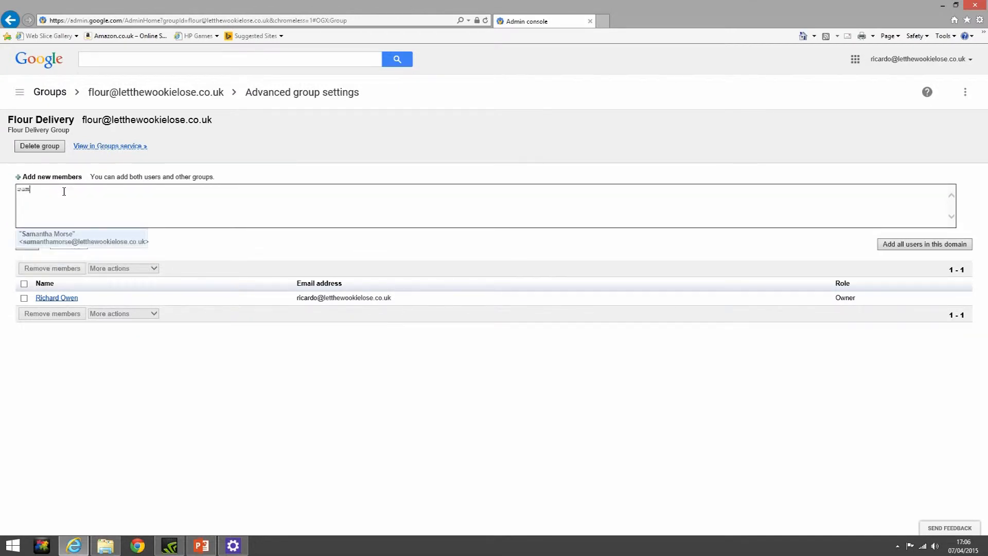
click(81, 238)
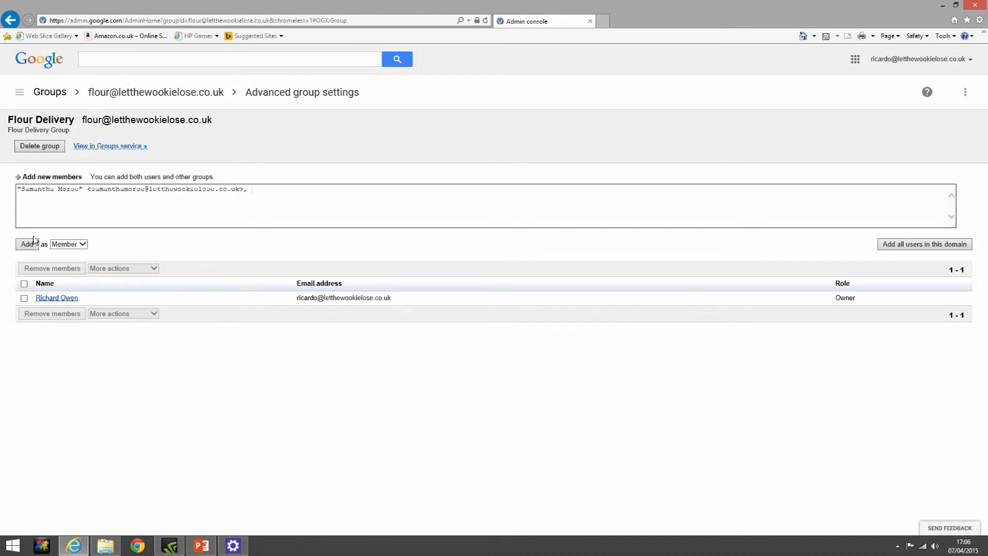
text(tim)
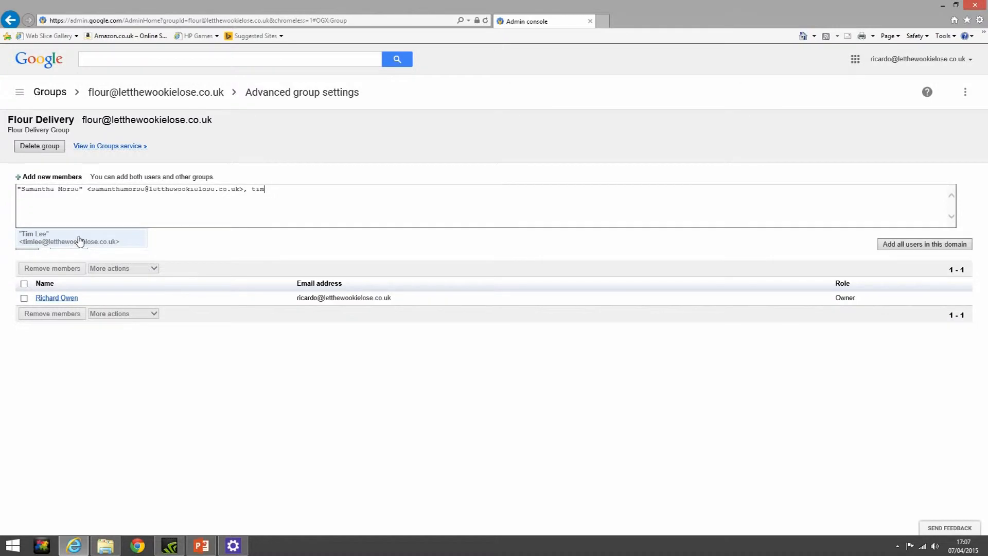
click(80, 238)
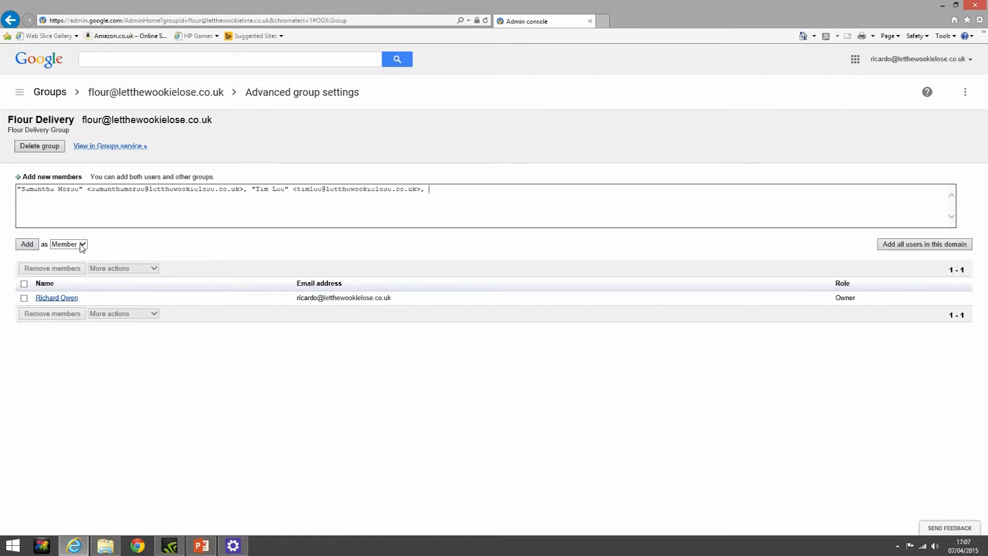
click(68, 245)
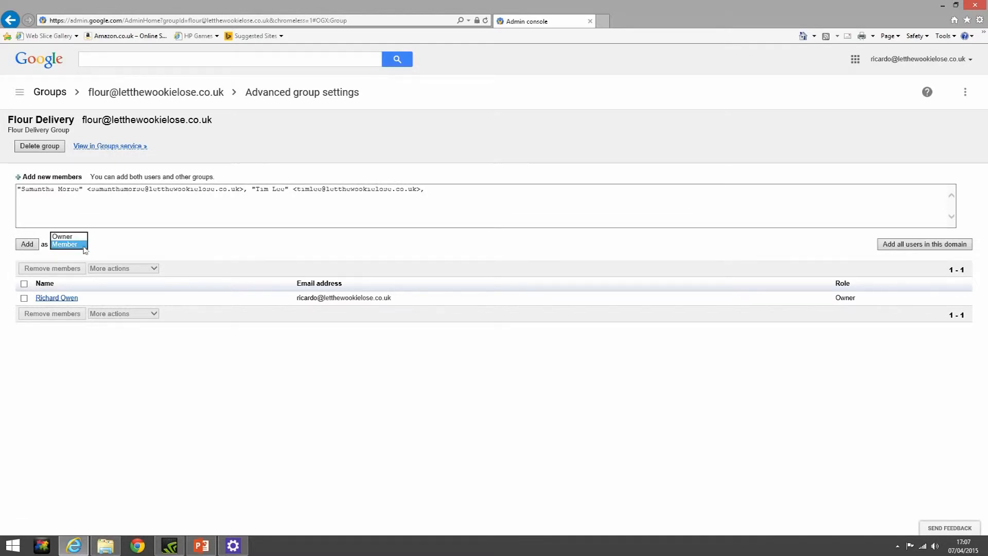
click(65, 244)
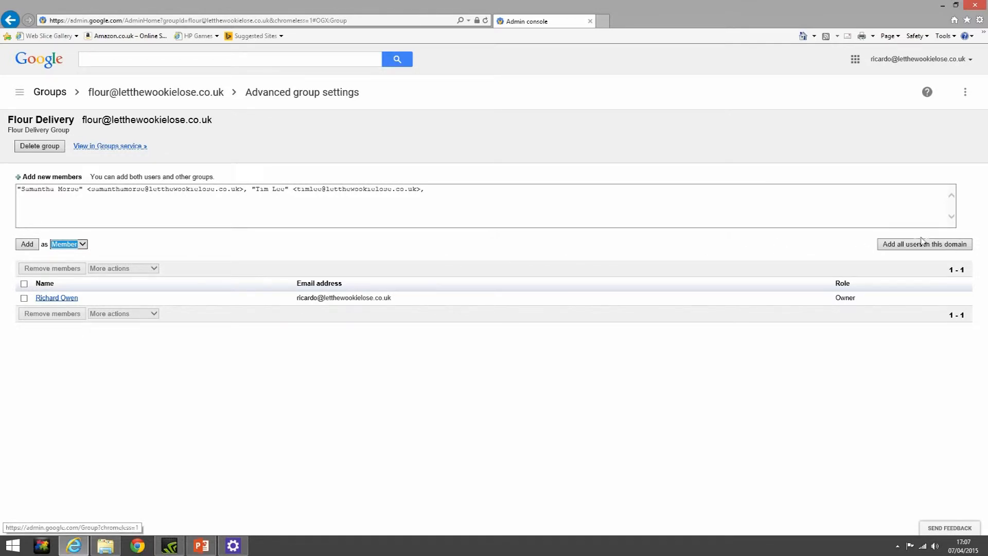
mouse_move(881, 250)
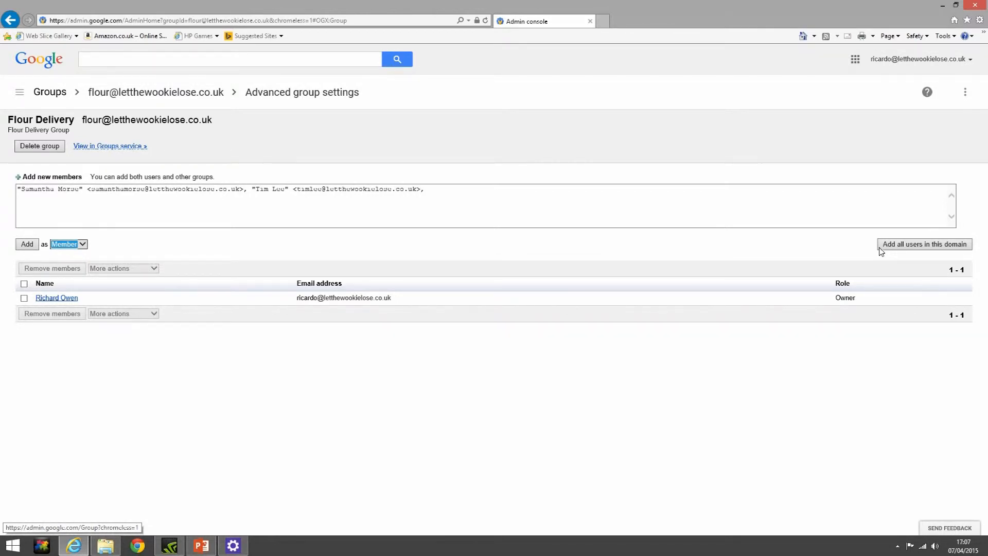
mouse_move(141, 238)
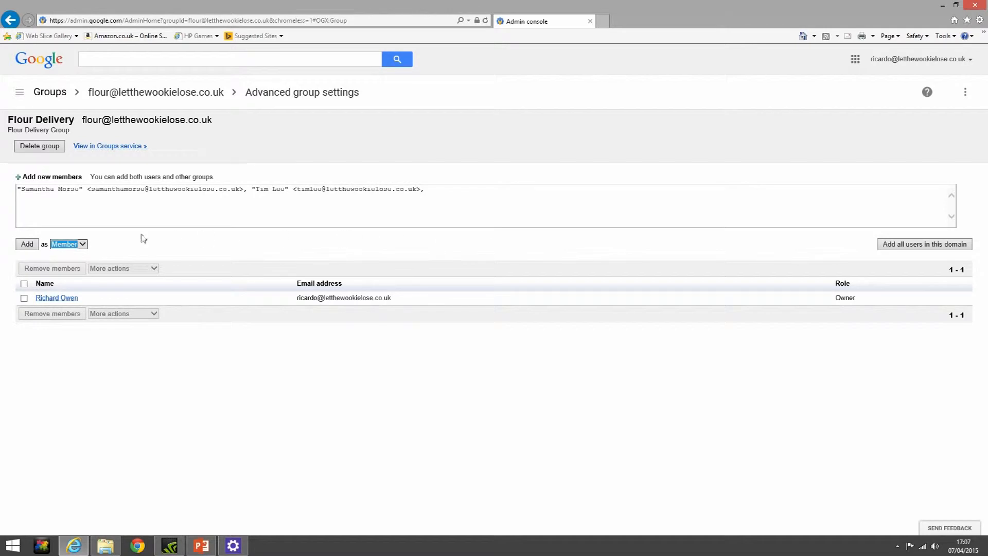
click(26, 244)
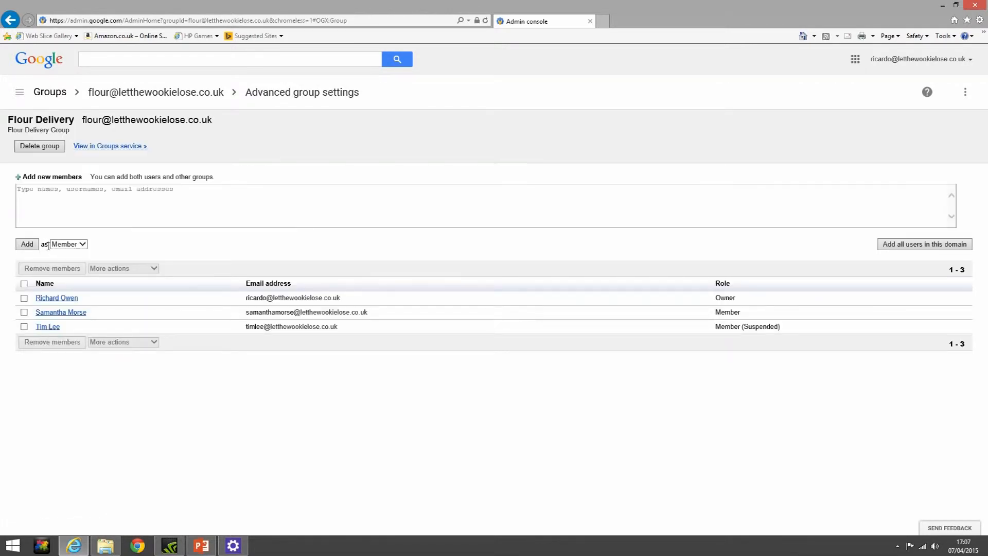
mouse_move(106, 343)
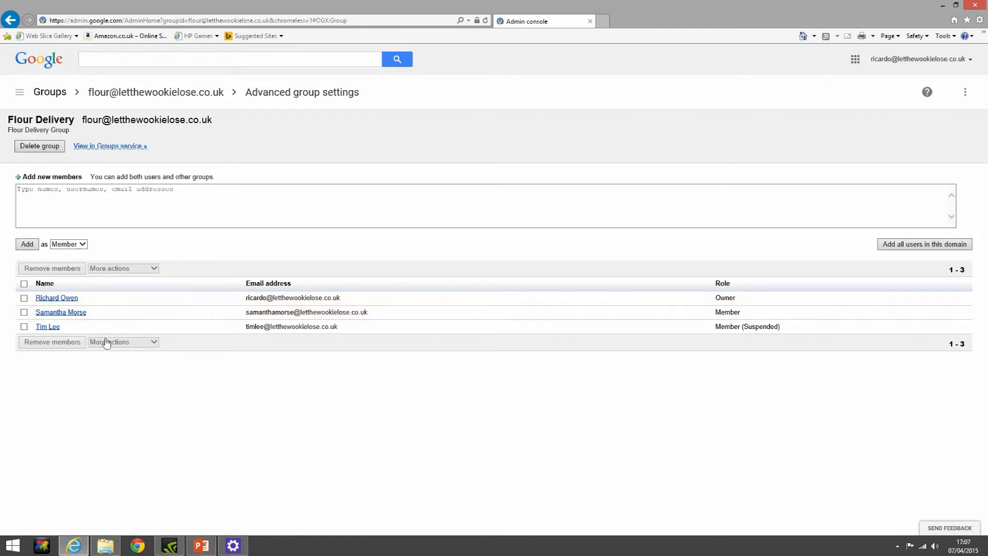
mouse_move(120, 312)
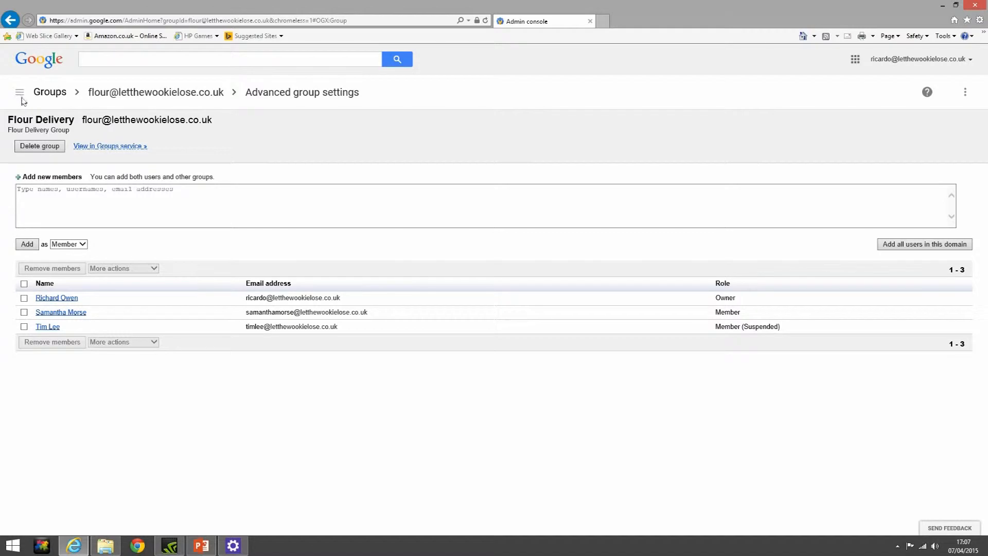
mouse_move(49, 92)
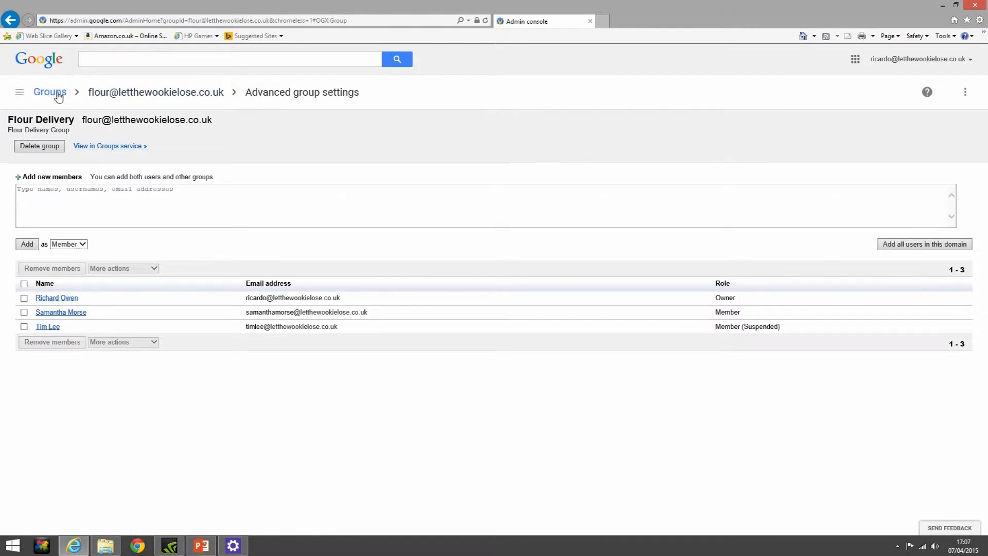
Return via the breadcrumb to the Groups list, now including Flour Delivery and SALES
click(49, 93)
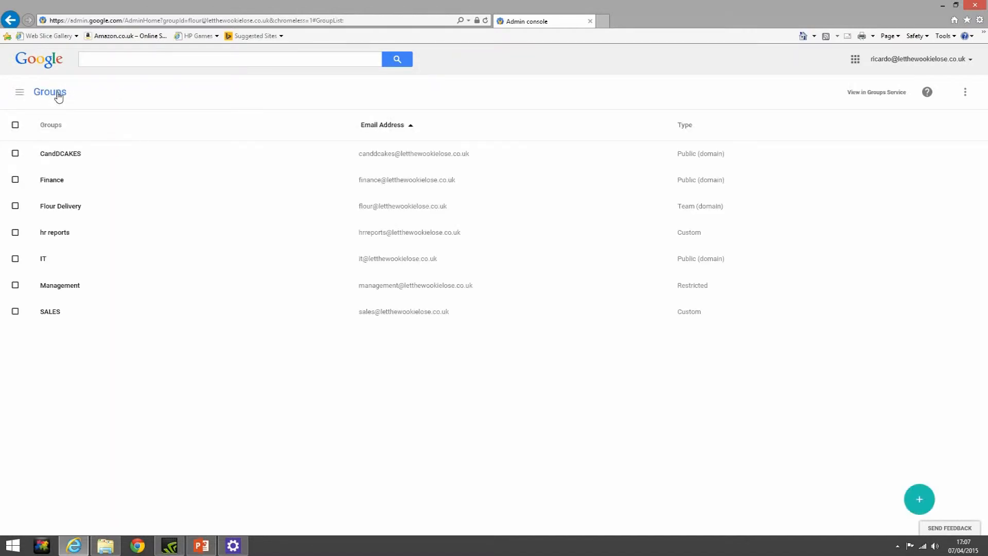
mouse_move(60, 206)
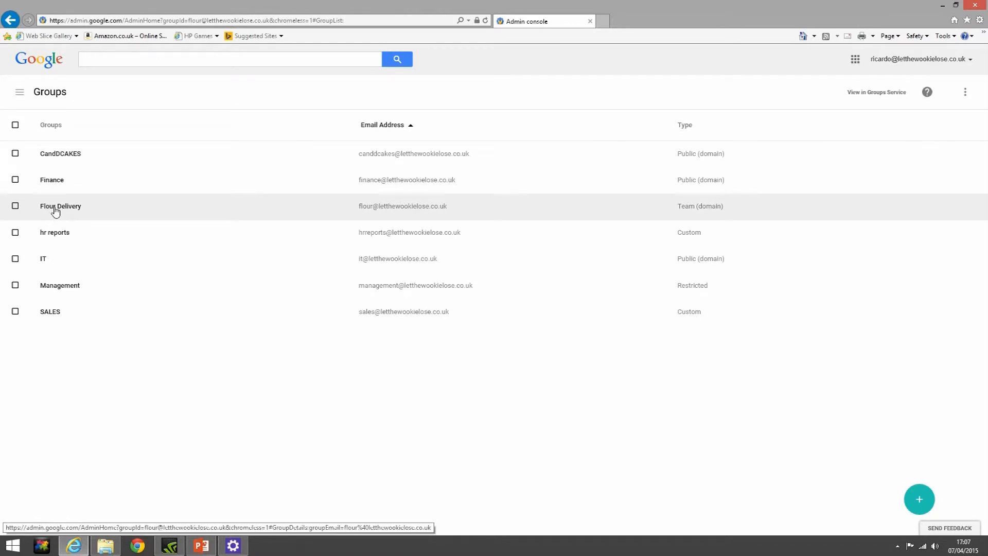
mouse_move(604, 216)
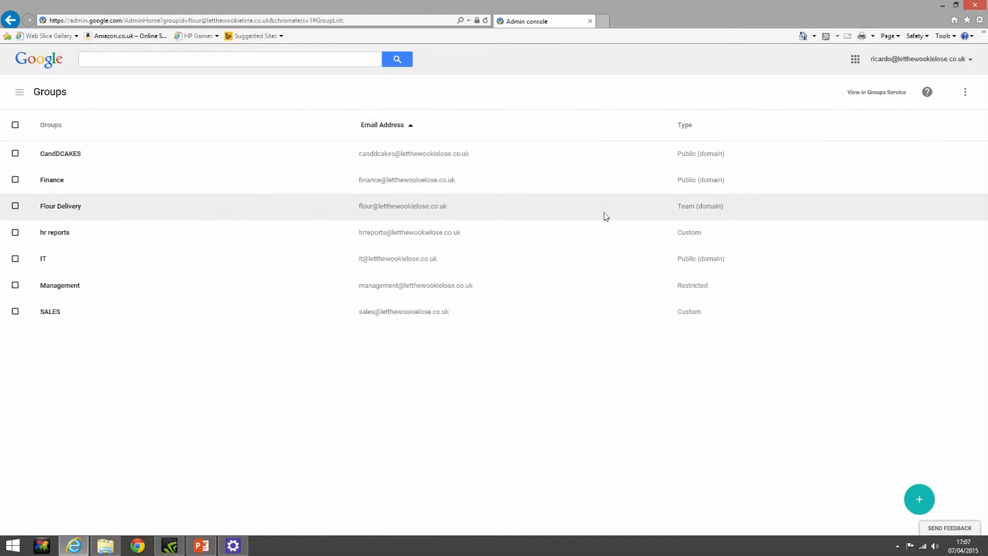
mouse_move(711, 215)
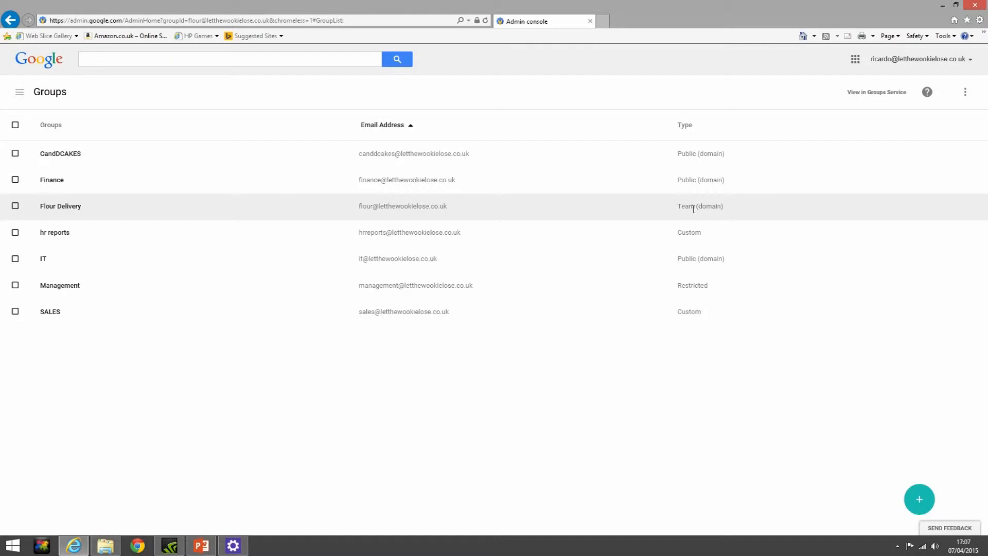
mouse_move(445, 206)
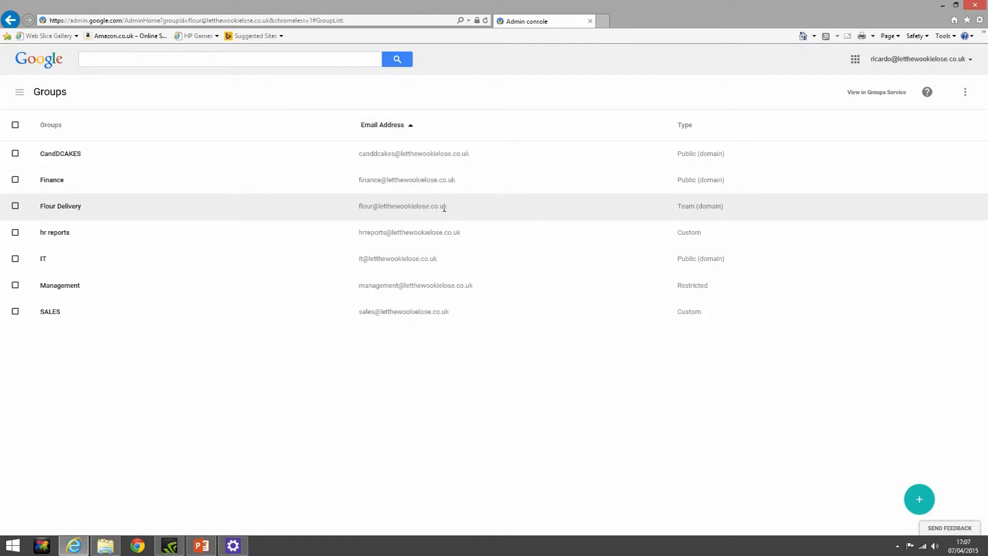
mouse_move(61, 206)
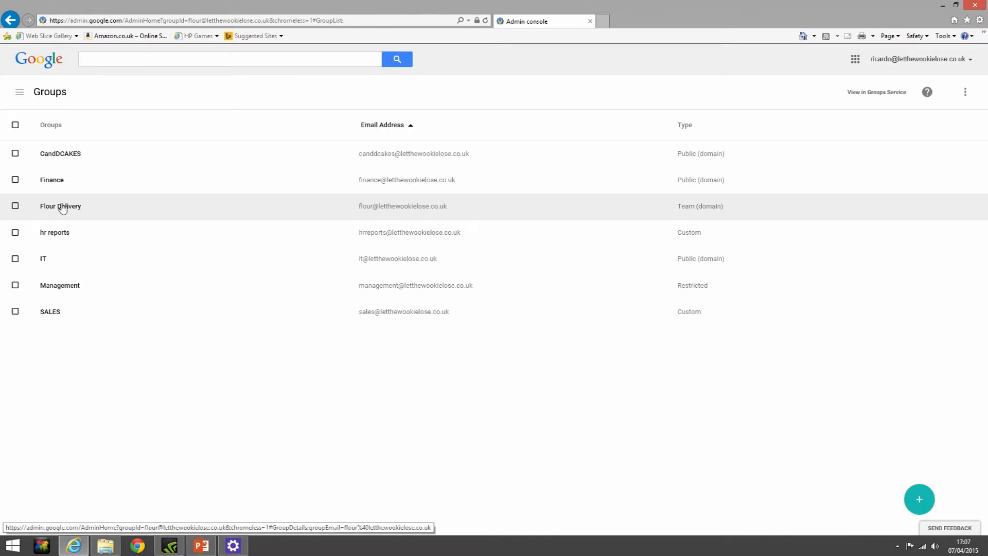
click(61, 206)
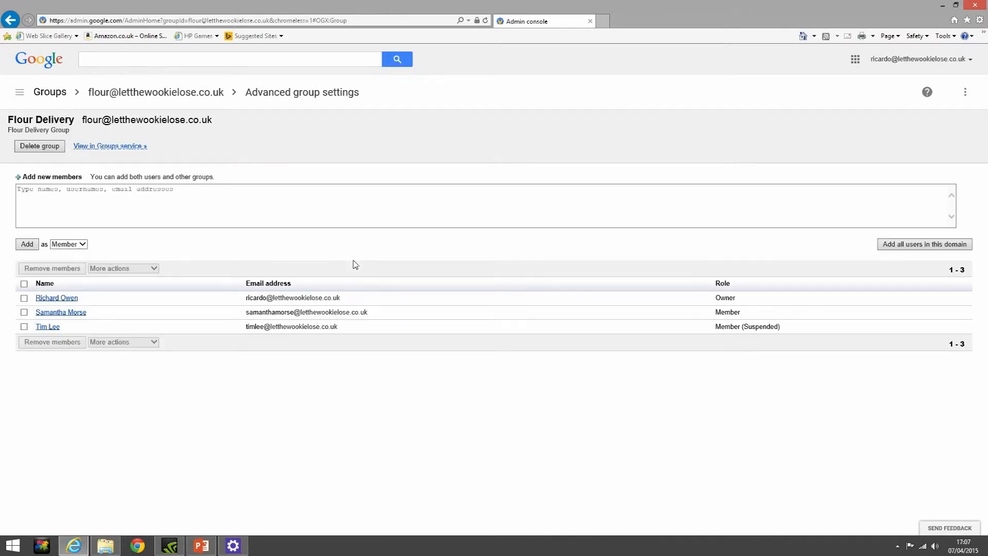
click(24, 298)
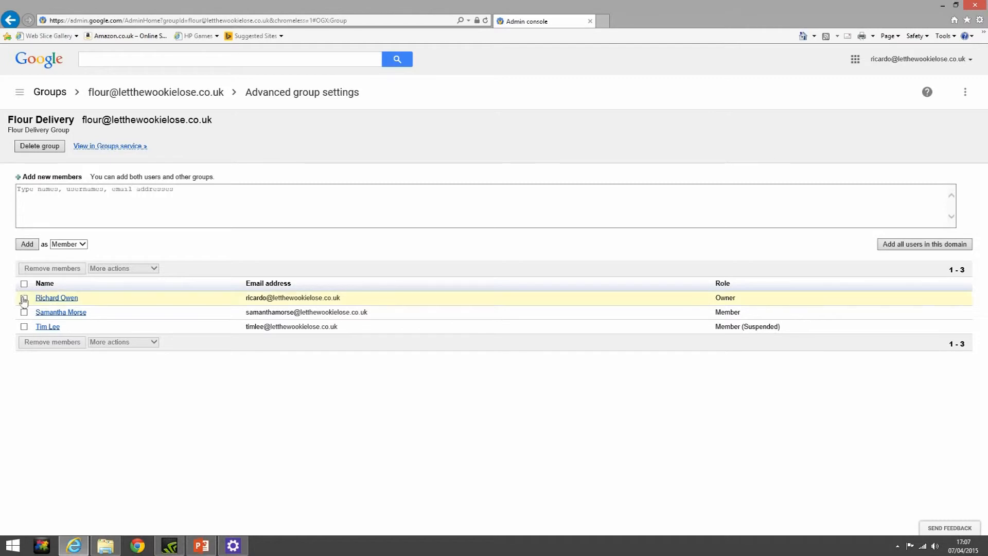
mouse_move(23, 315)
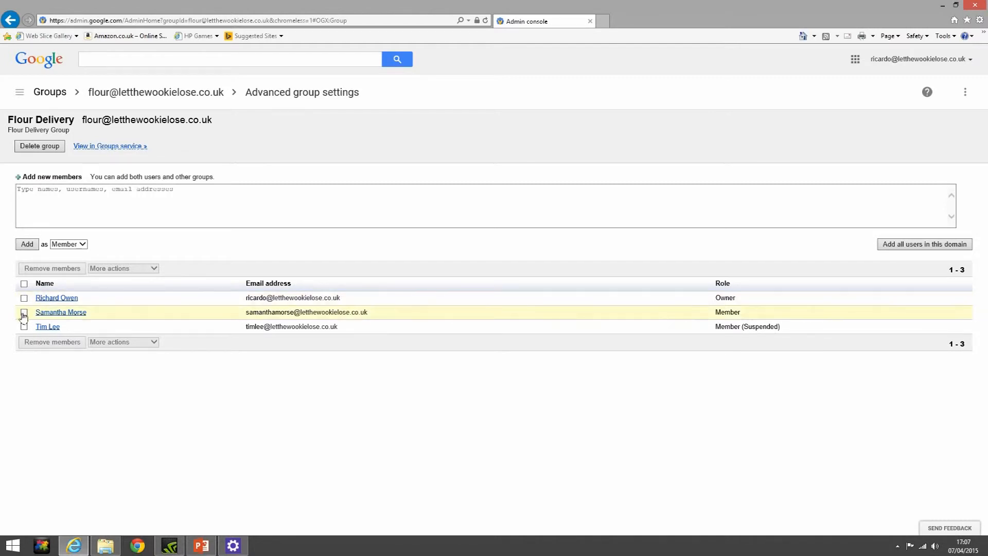
click(25, 327)
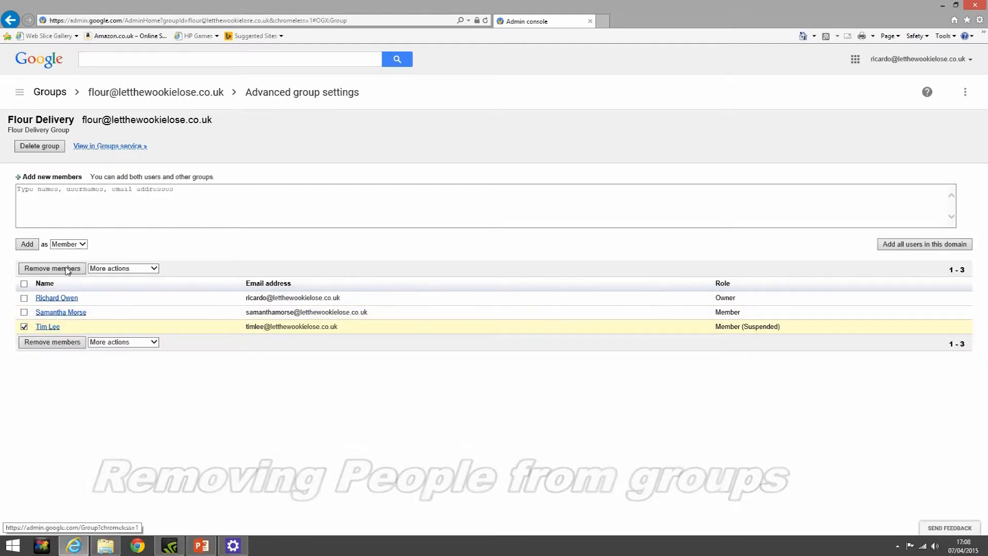
click(52, 268)
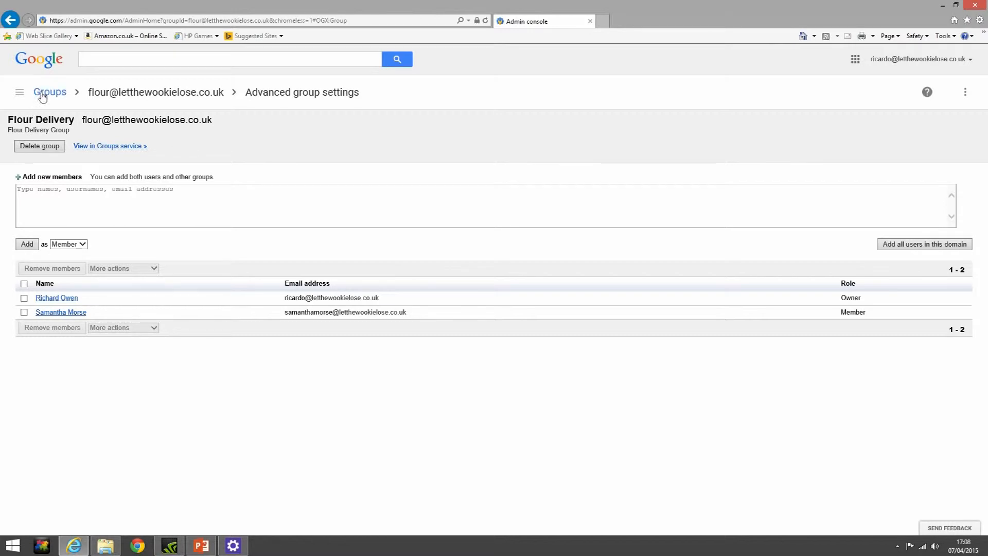
click(49, 93)
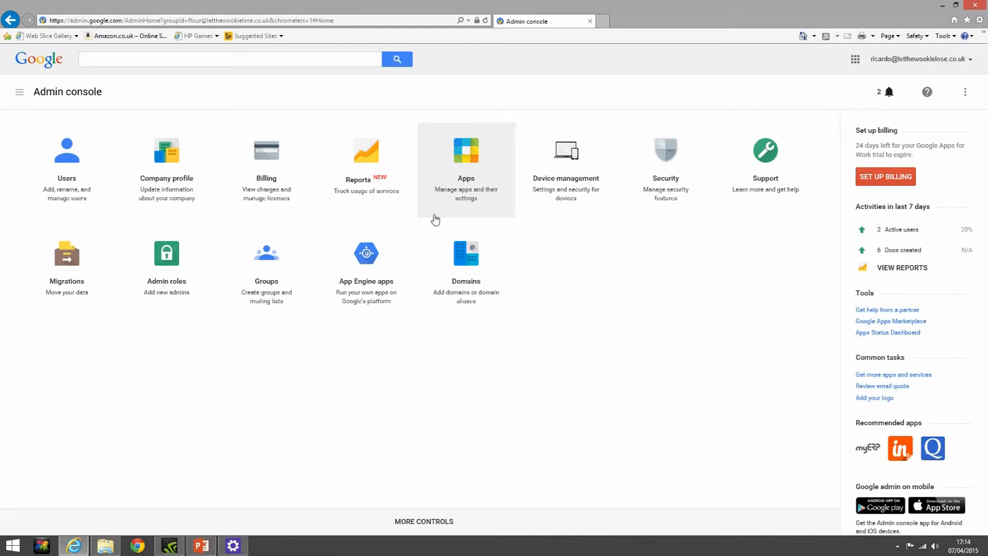
mouse_move(349, 210)
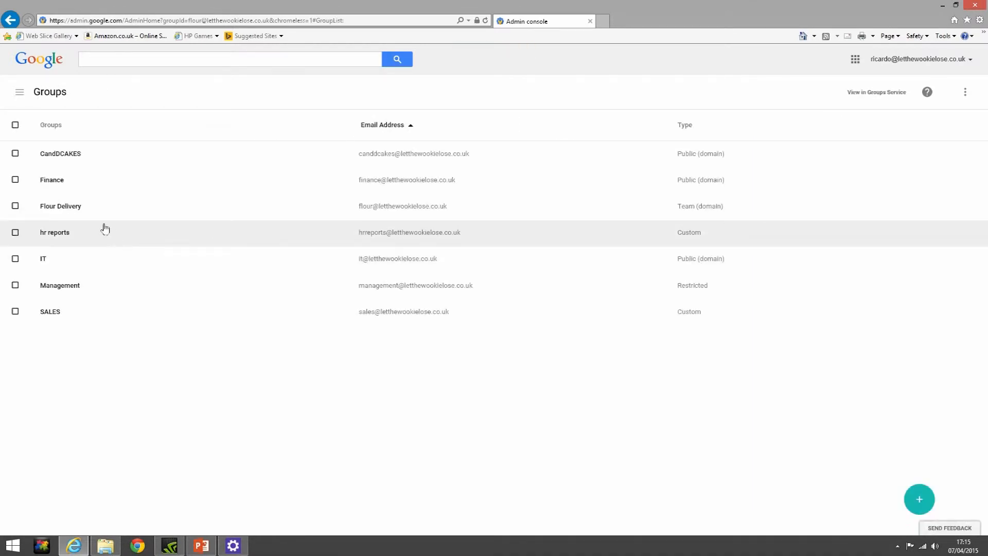
click(61, 205)
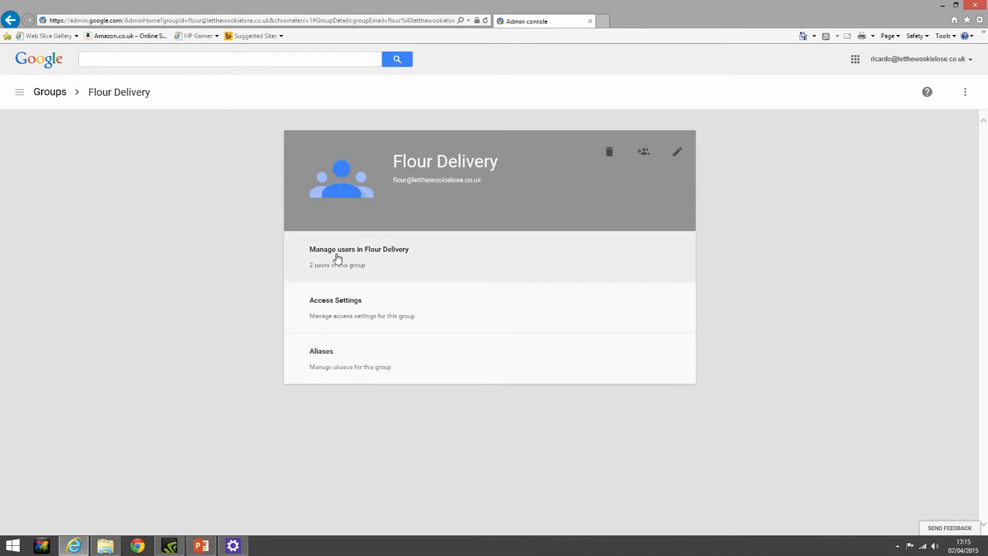
mouse_move(418, 259)
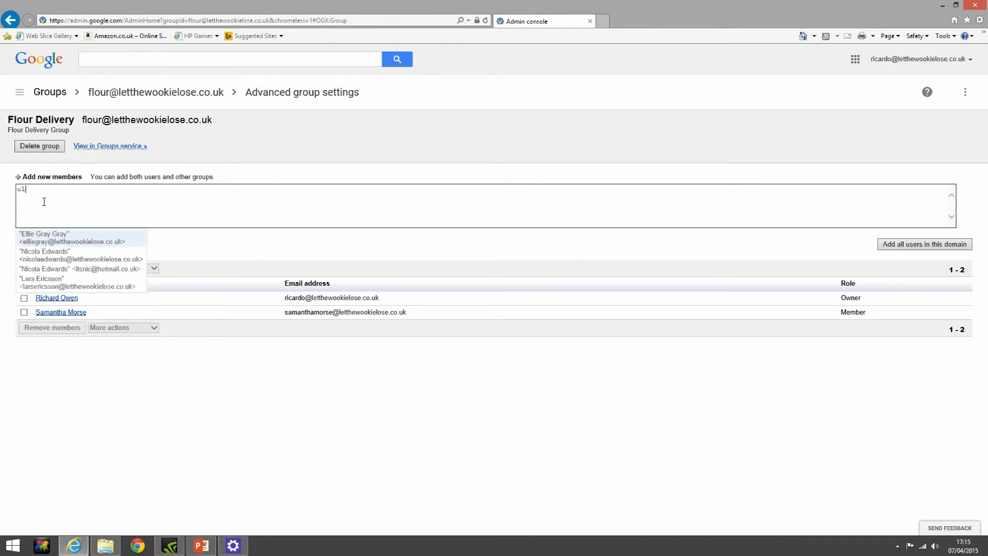
click(71, 237)
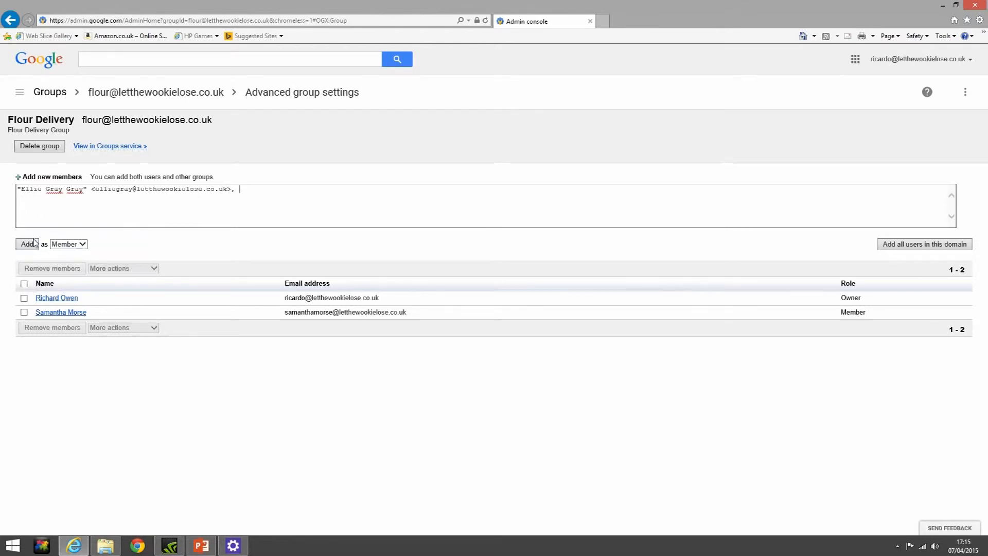
text(tim)
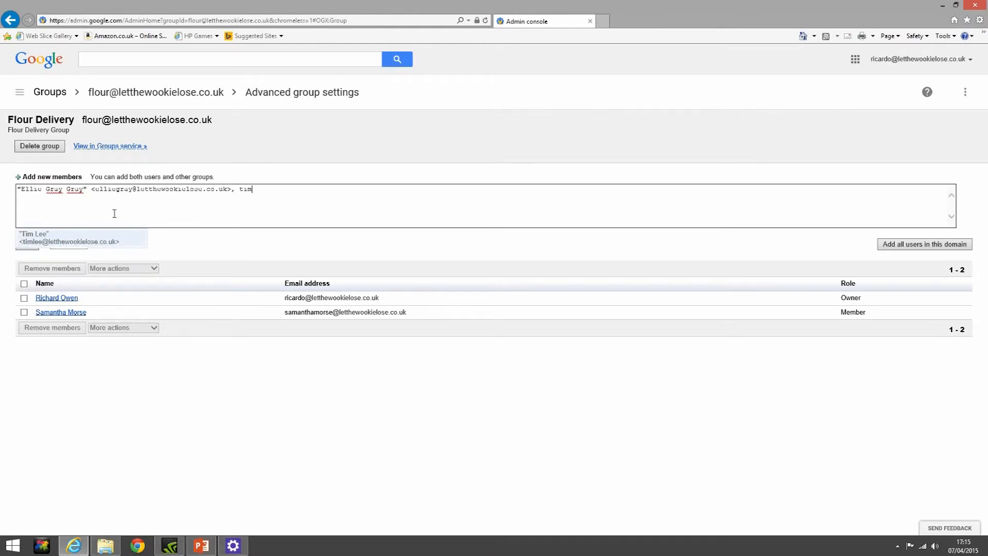
click(72, 241)
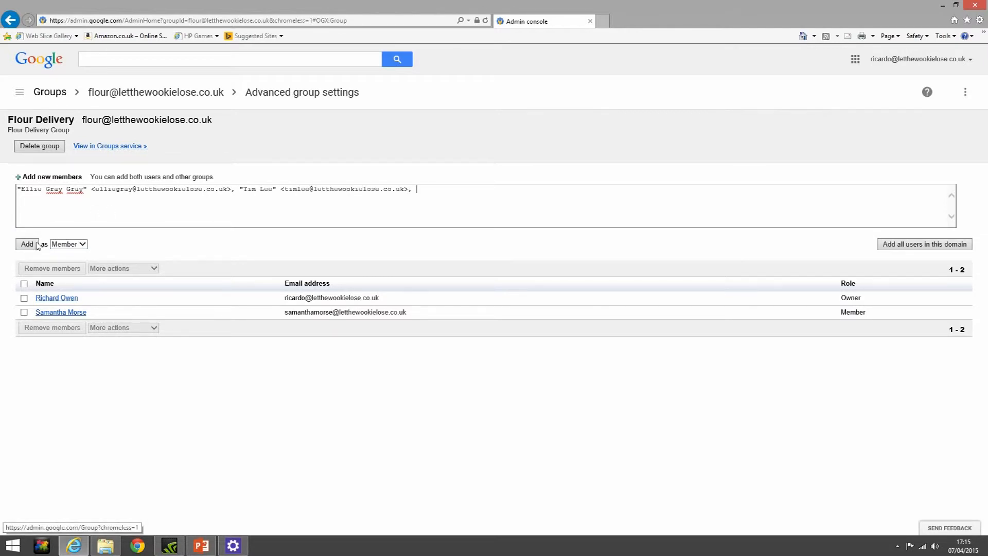
text(lar)
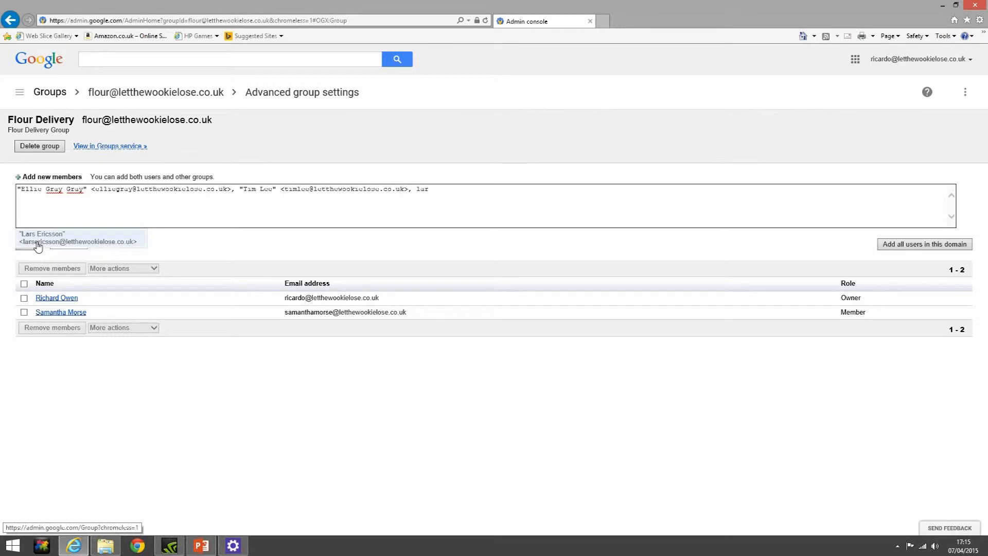
click(79, 238)
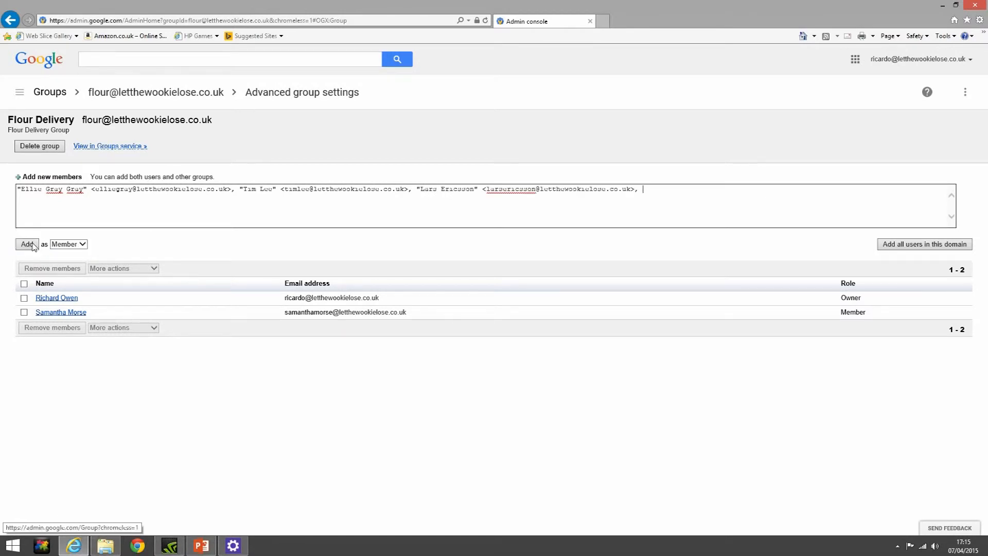
click(26, 244)
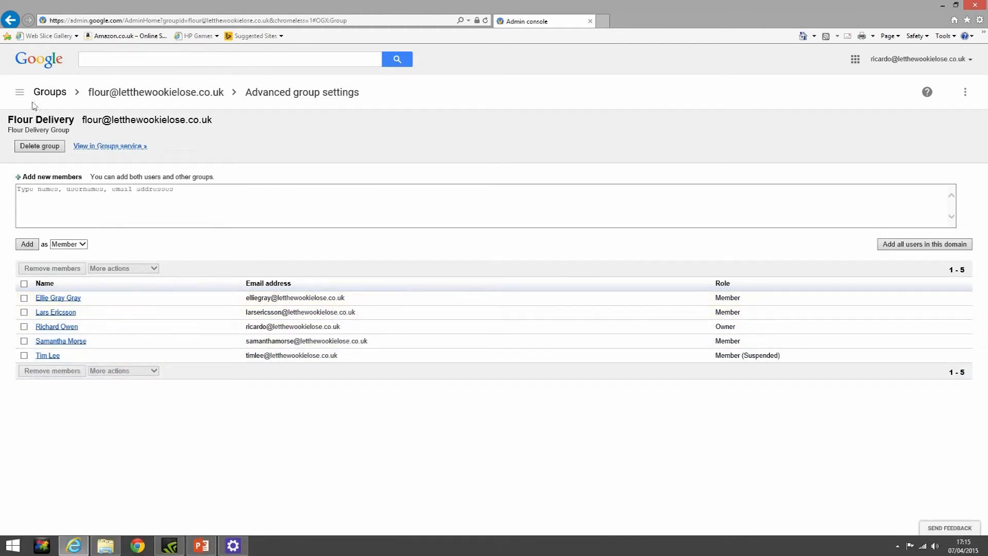
click(19, 92)
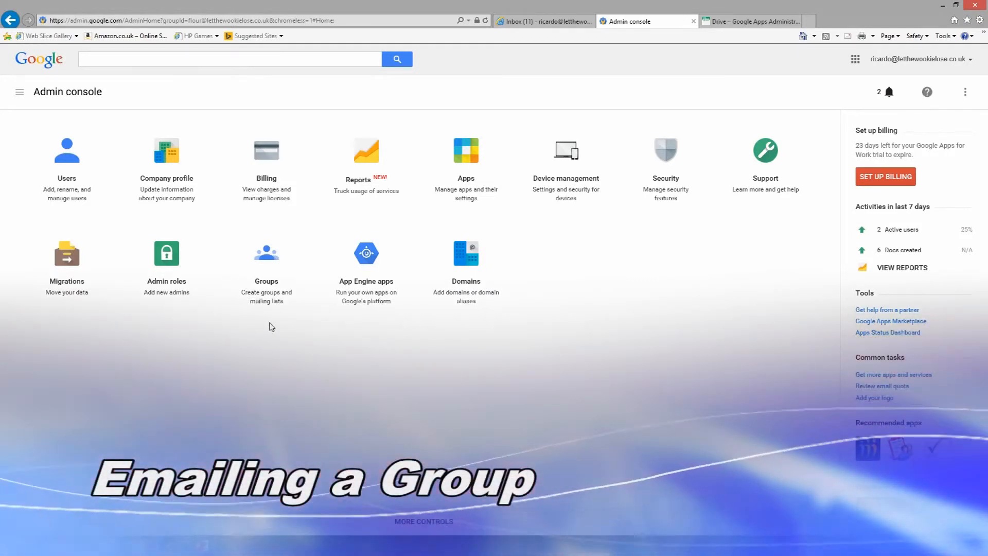
Open Flour Delivery from the groups list to view its five members and roles
click(267, 253)
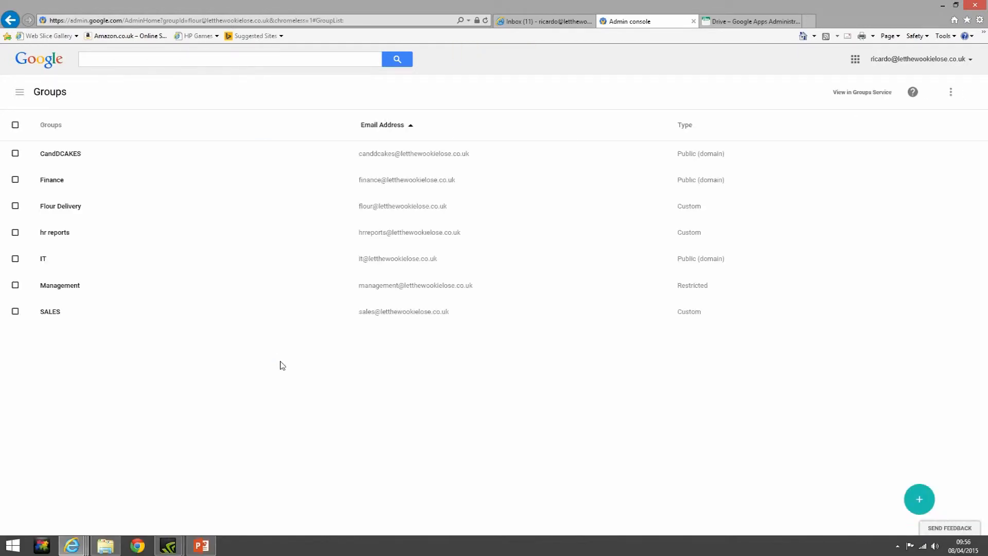
mouse_move(61, 206)
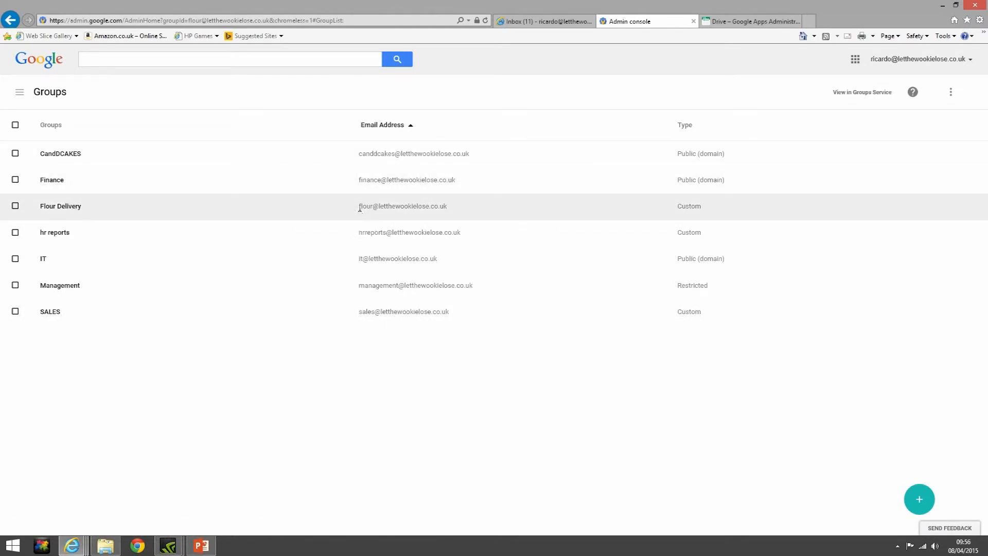
double_click(402, 206)
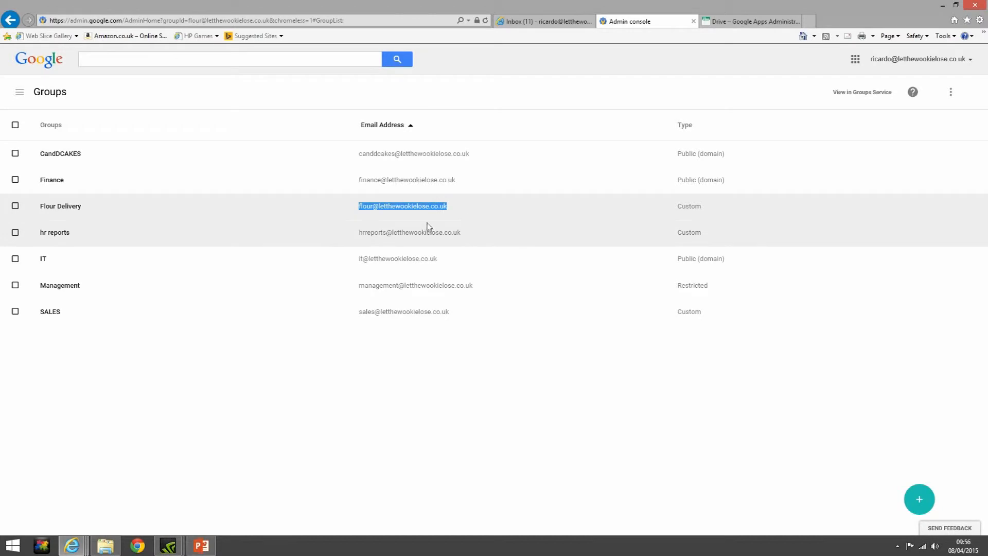
click(60, 206)
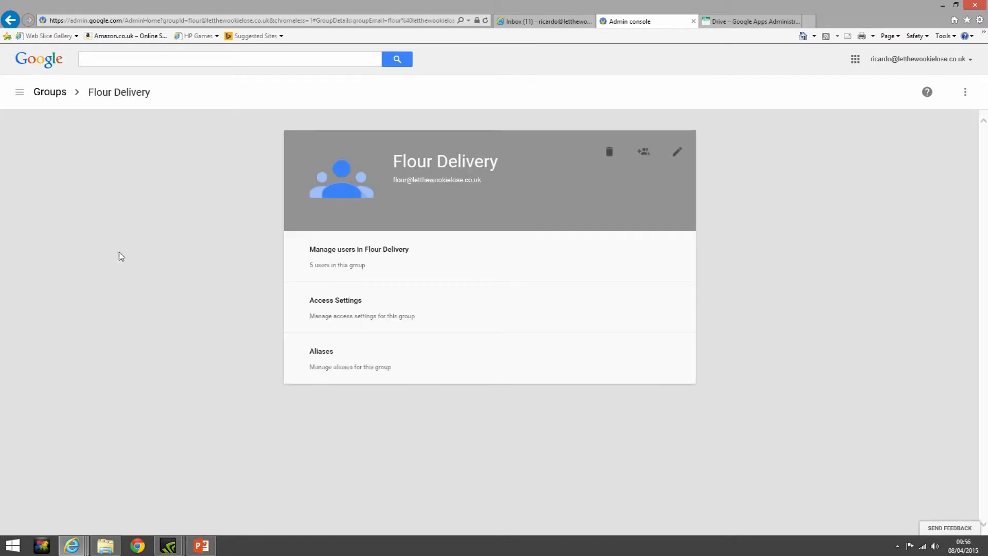
mouse_move(479, 191)
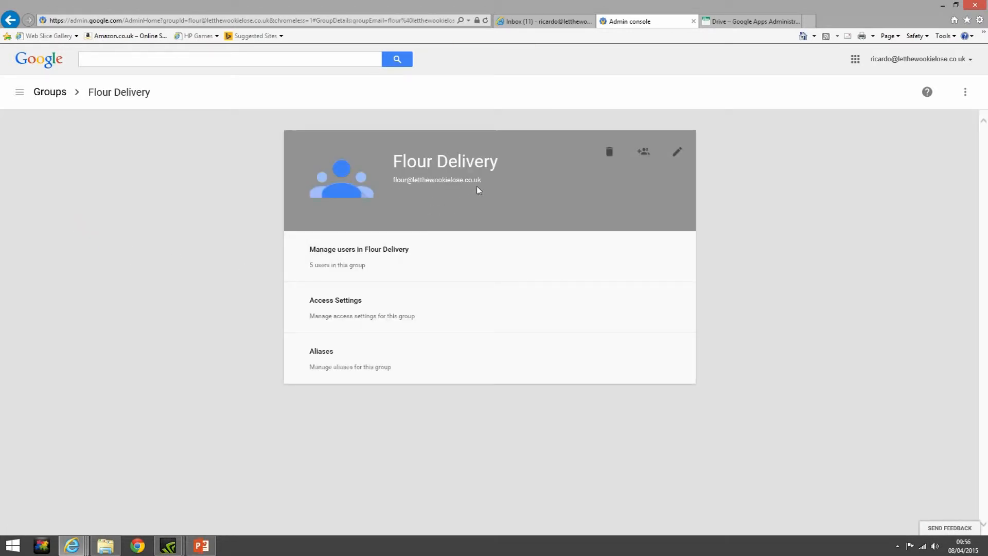
mouse_move(643, 152)
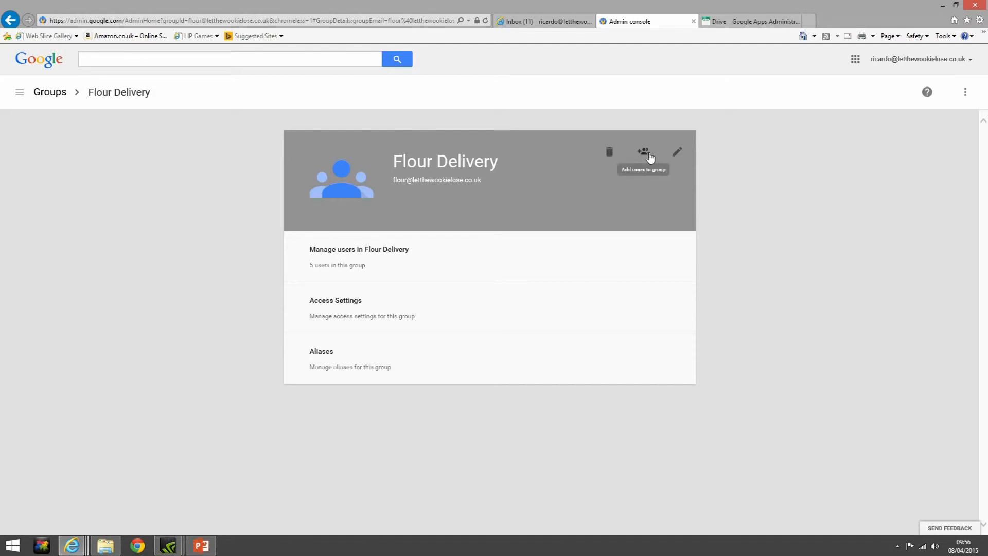
mouse_move(677, 152)
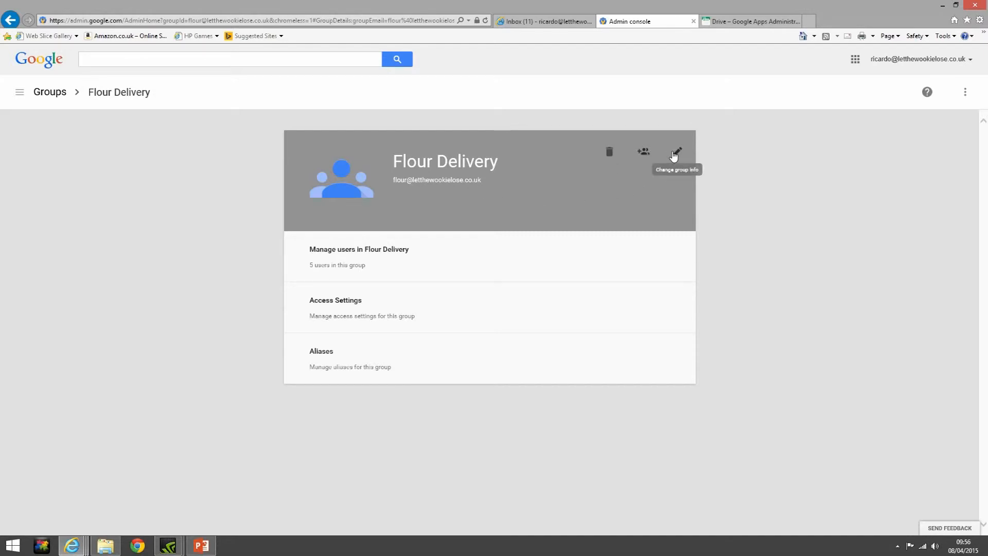
mouse_move(379, 218)
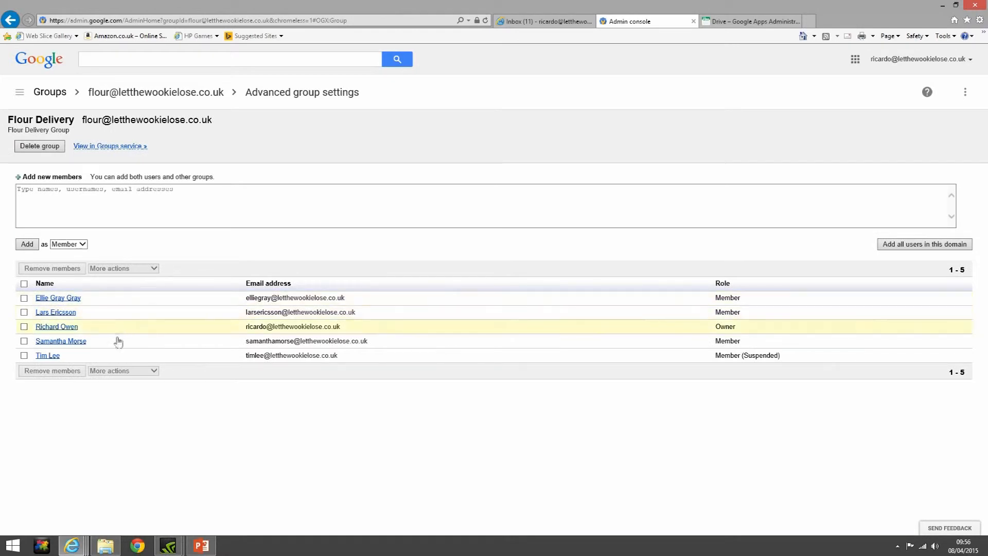
mouse_move(130, 349)
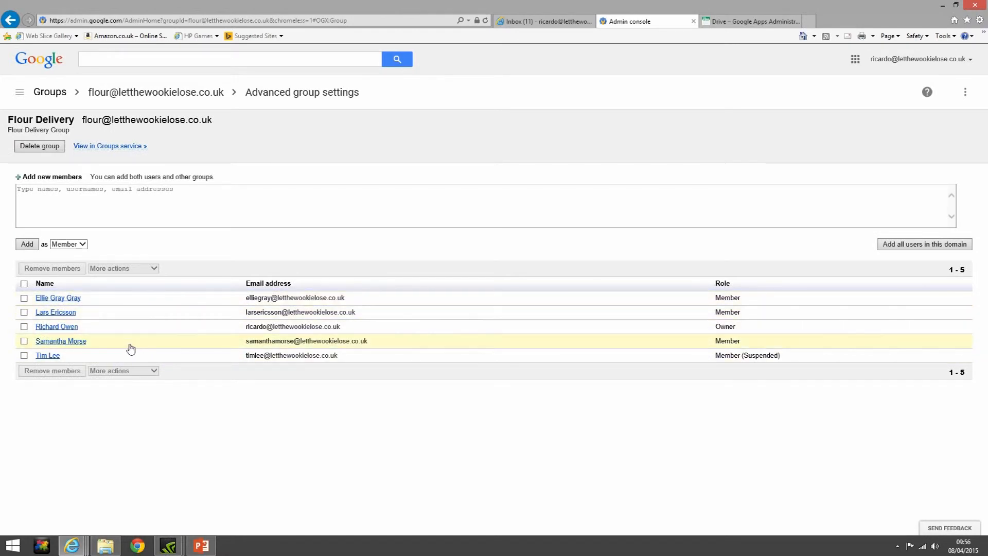
mouse_move(159, 316)
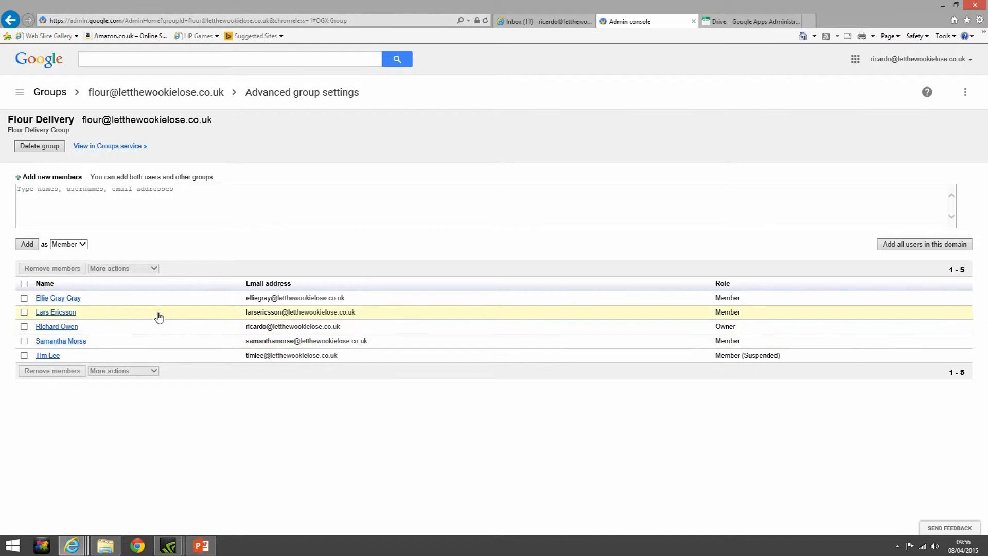
mouse_move(173, 266)
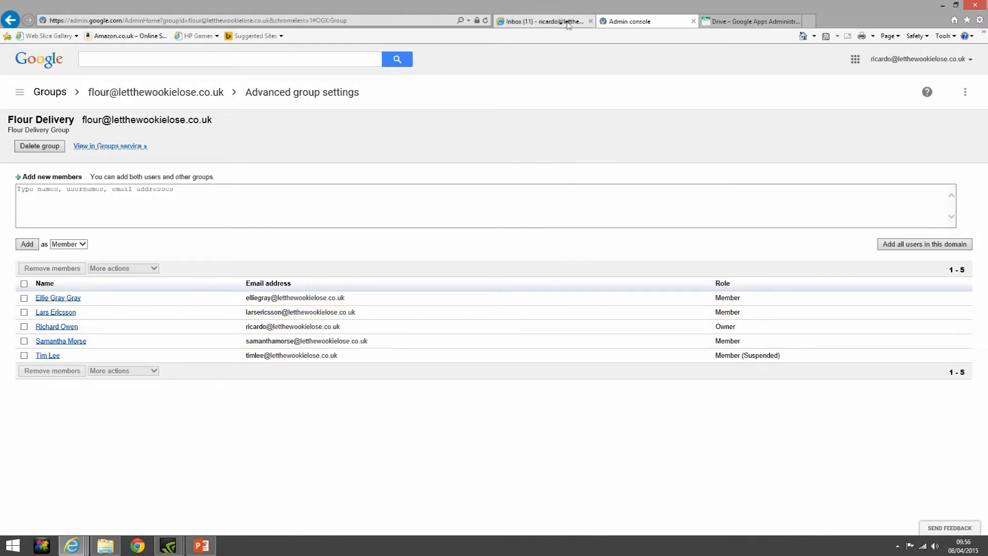
Compose a Gmail message to the flour group with subject 'Testing 123'
click(539, 21)
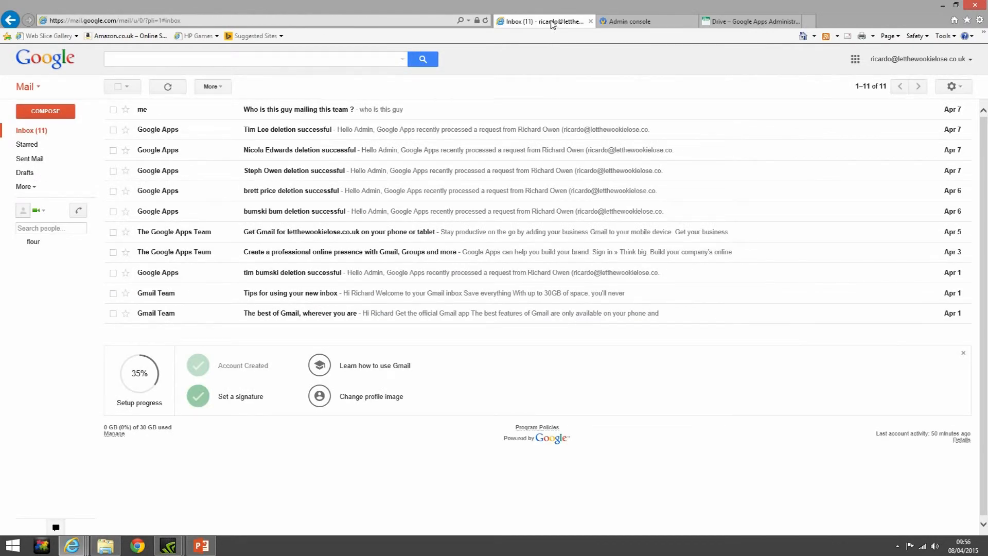
click(44, 111)
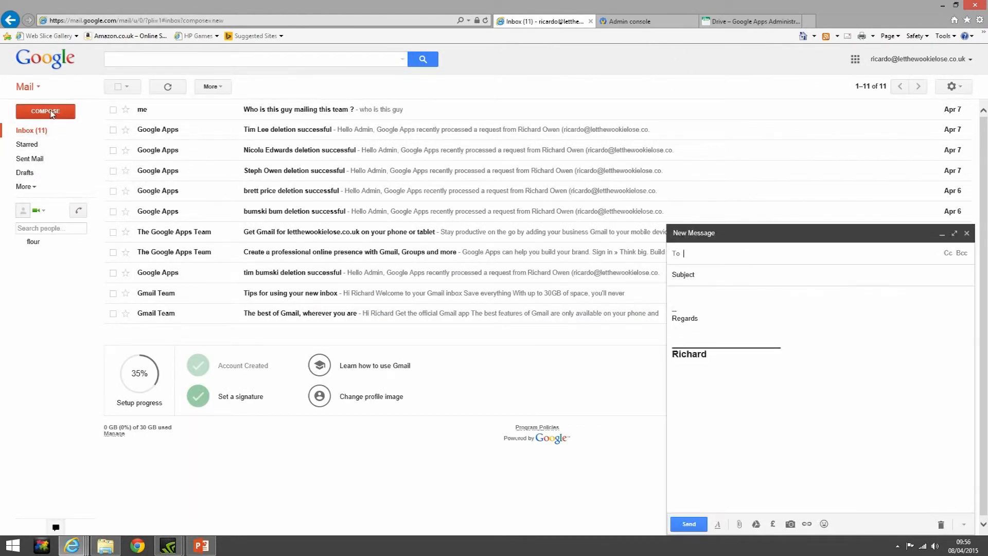
mouse_move(706, 267)
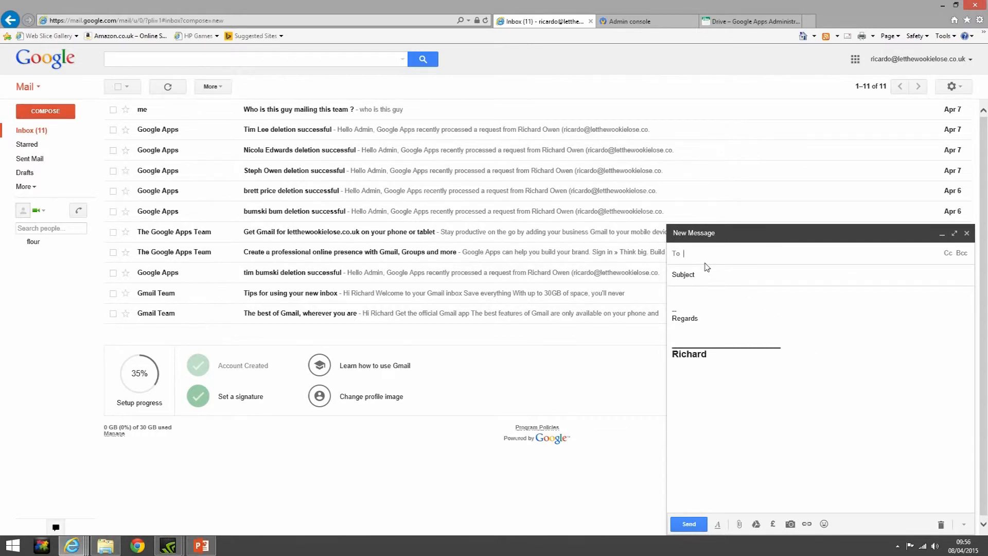
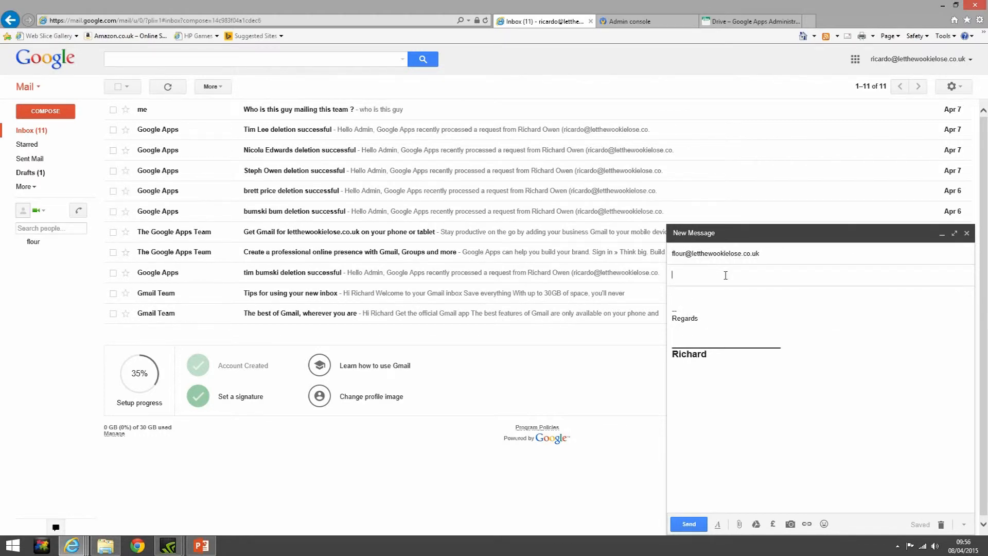
text(Test)
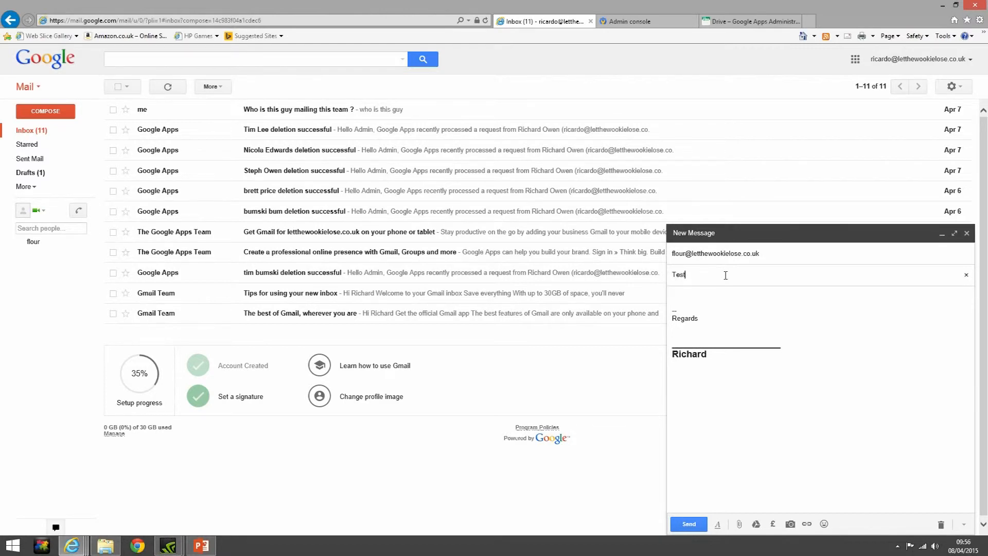
text(ing 123)
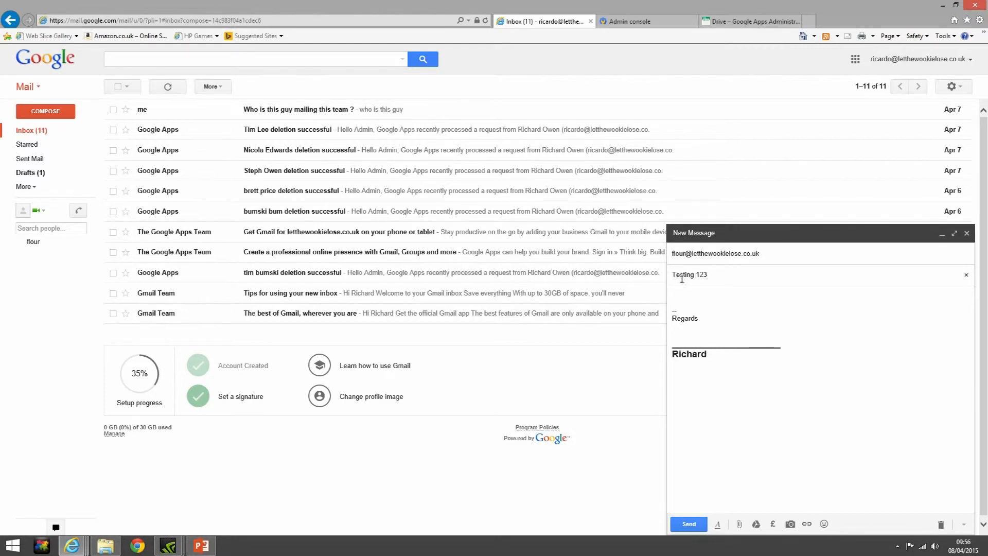
Write the body 'testing testing 123' with the picture signature and send it
click(725, 295)
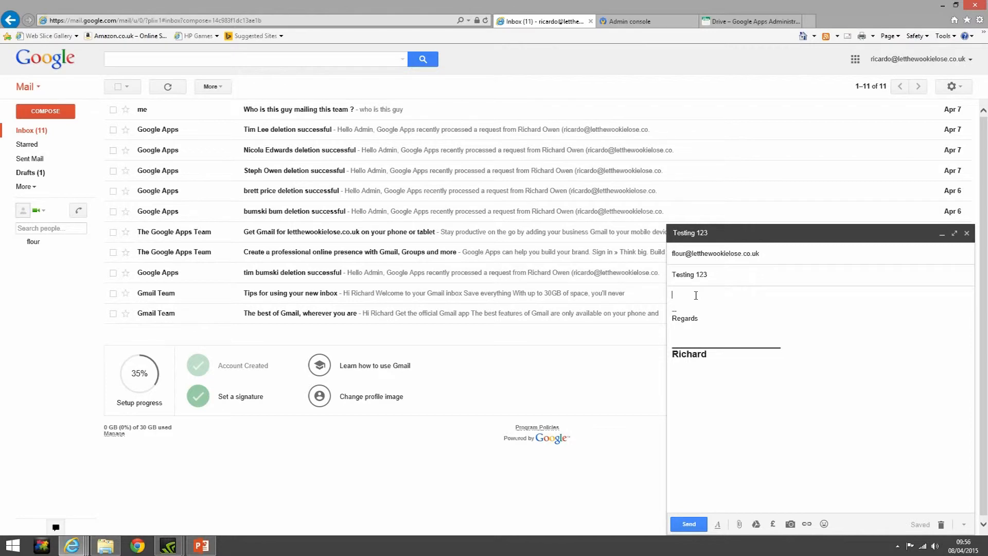
text(testing)
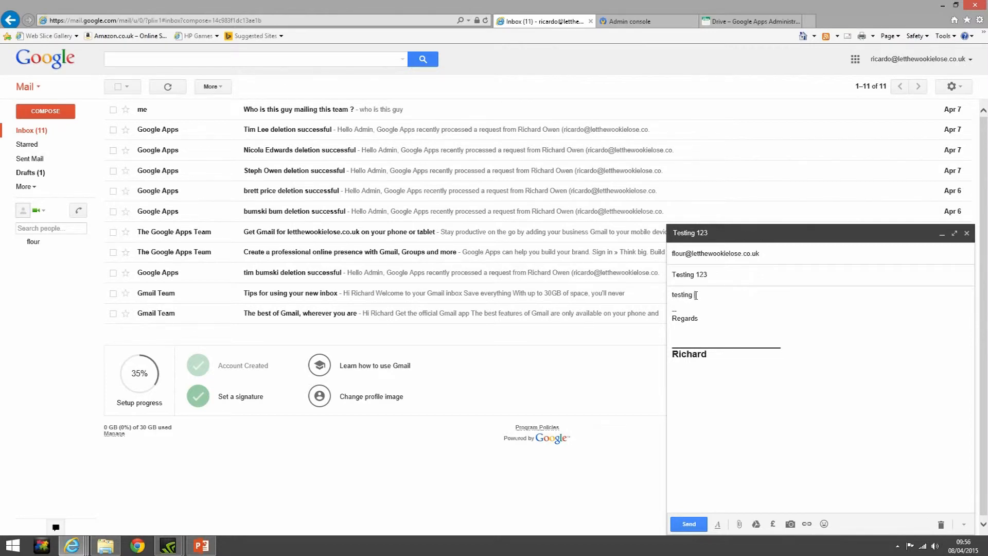
text(Testing 123)
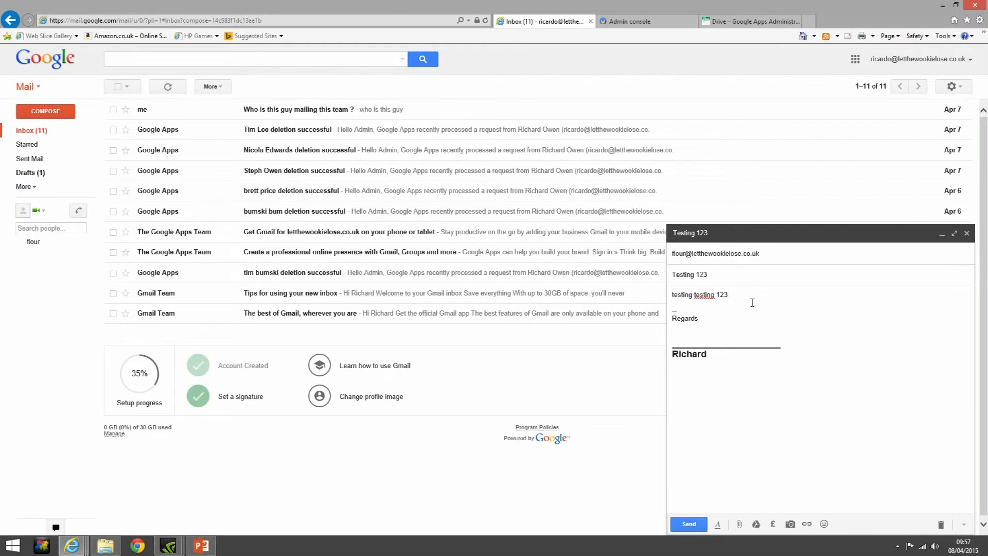
click(789, 524)
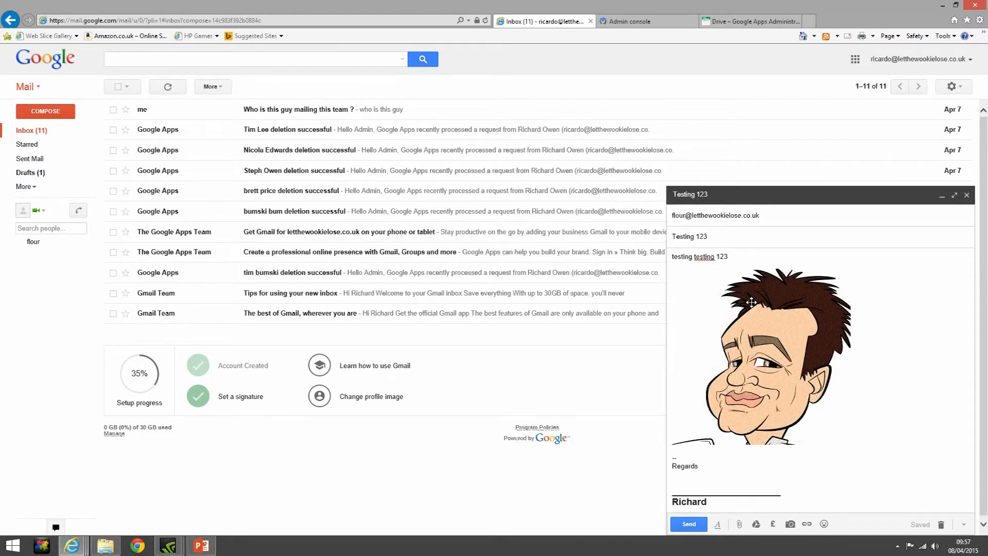
click(688, 524)
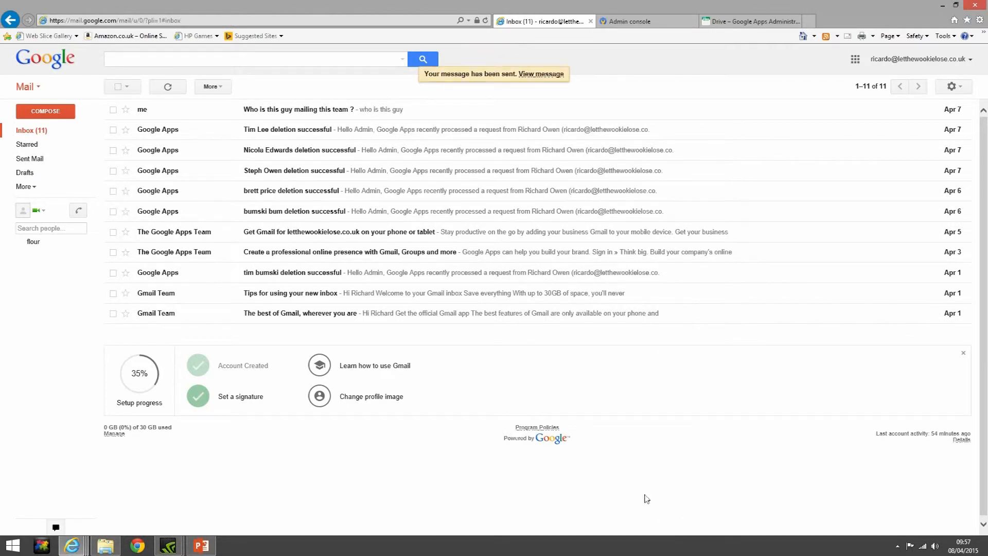
click(167, 87)
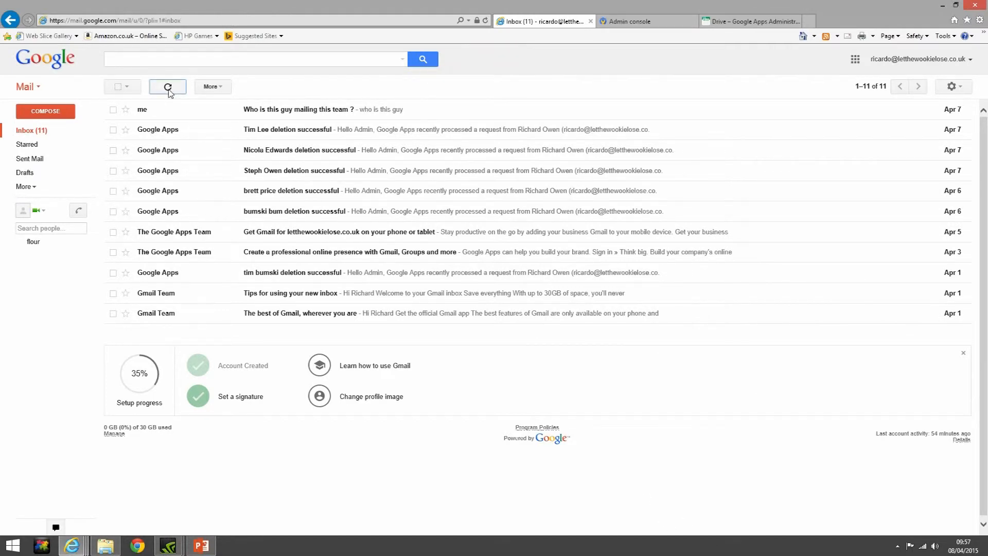
mouse_move(454, 267)
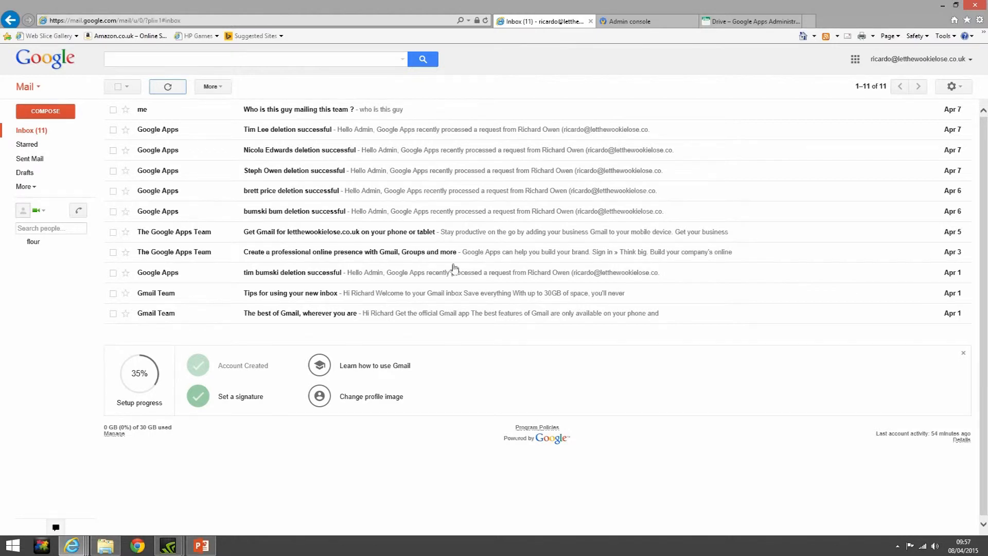
mouse_move(694, 311)
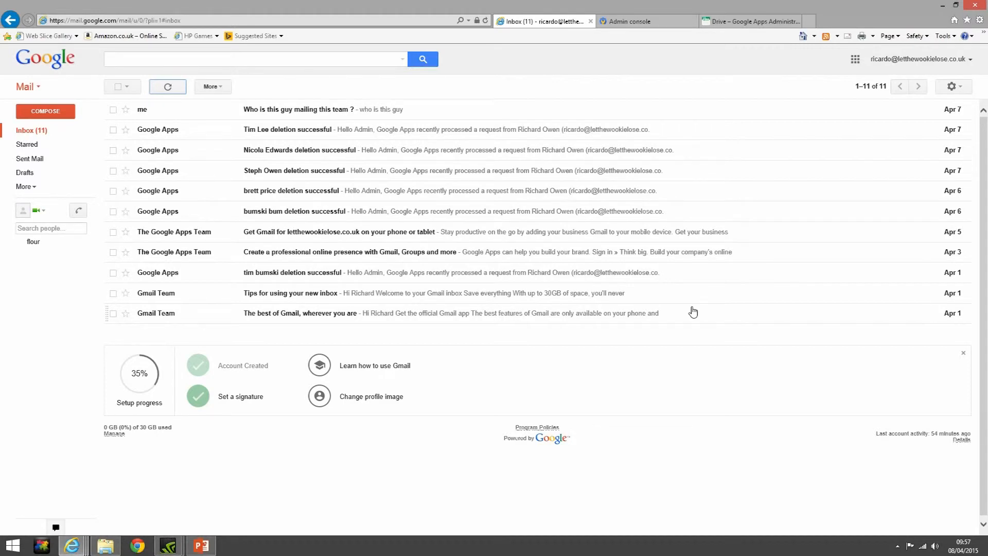
mouse_move(708, 138)
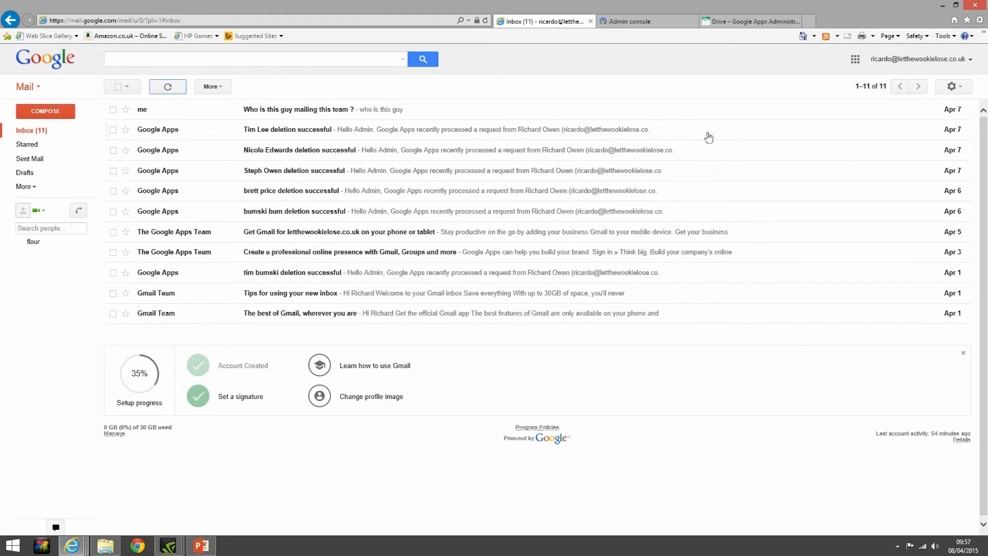
Switch back to the Admin console tab showing Flour Delivery's settings
click(643, 20)
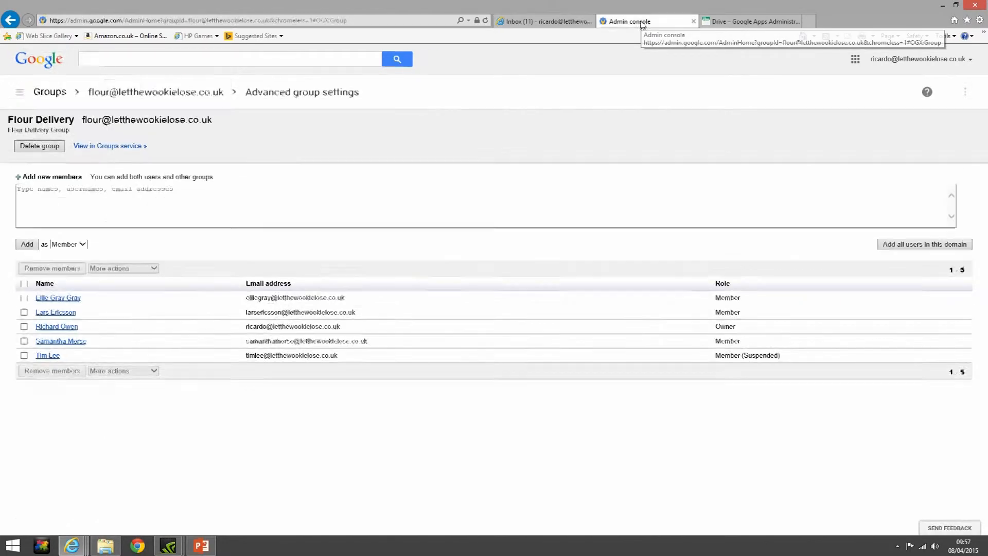
mouse_move(641, 65)
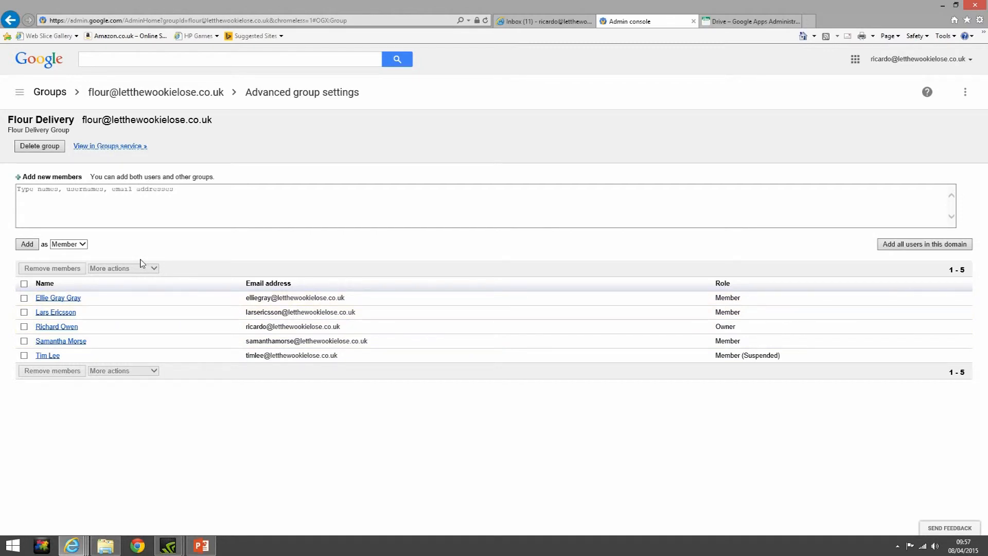
mouse_move(109, 146)
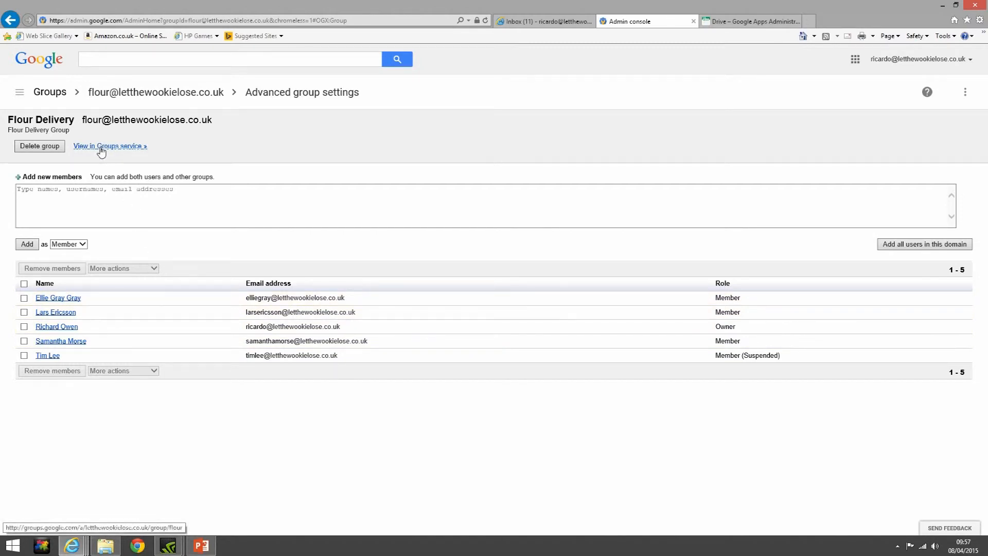
View Flour Delivery in Google Groups and open the Testing 123 topic
click(109, 146)
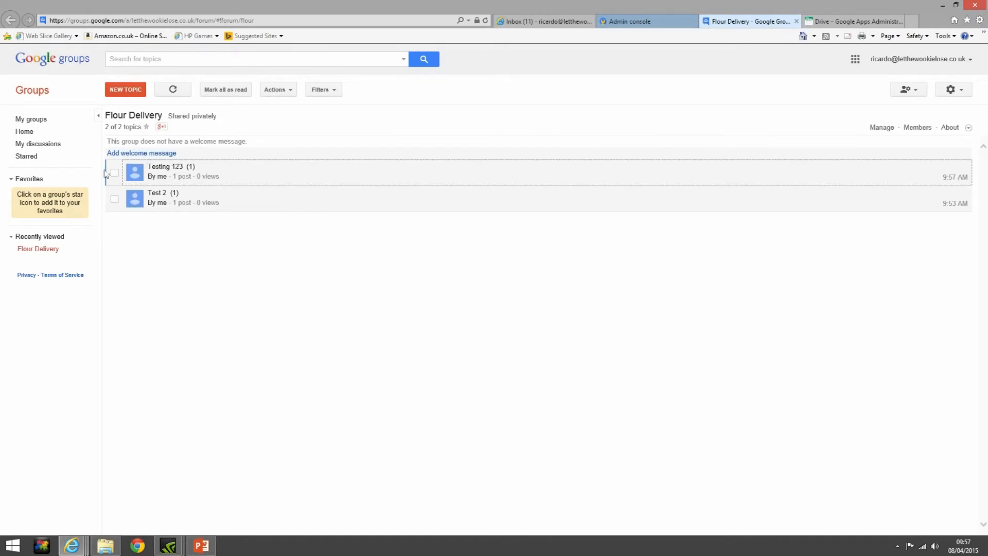
mouse_move(161, 179)
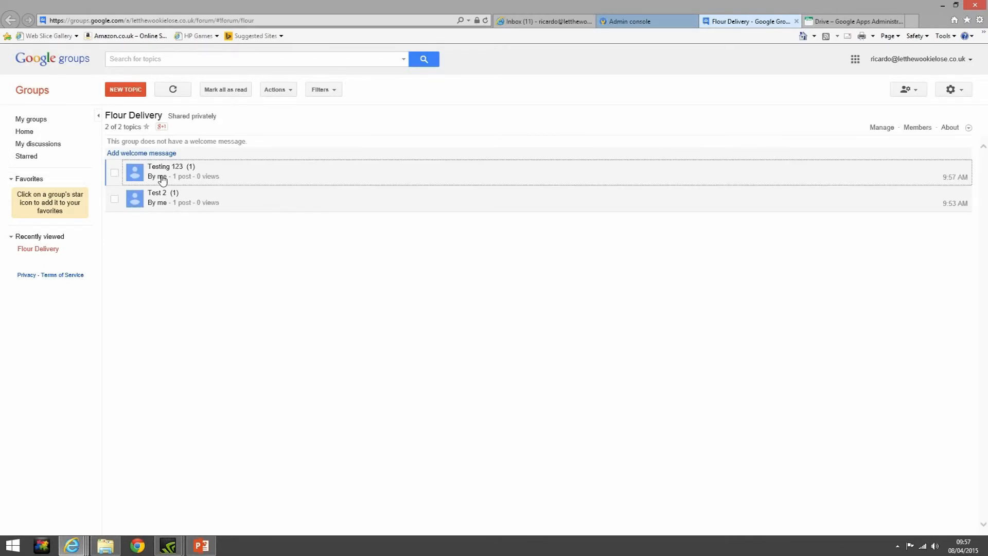
mouse_move(175, 175)
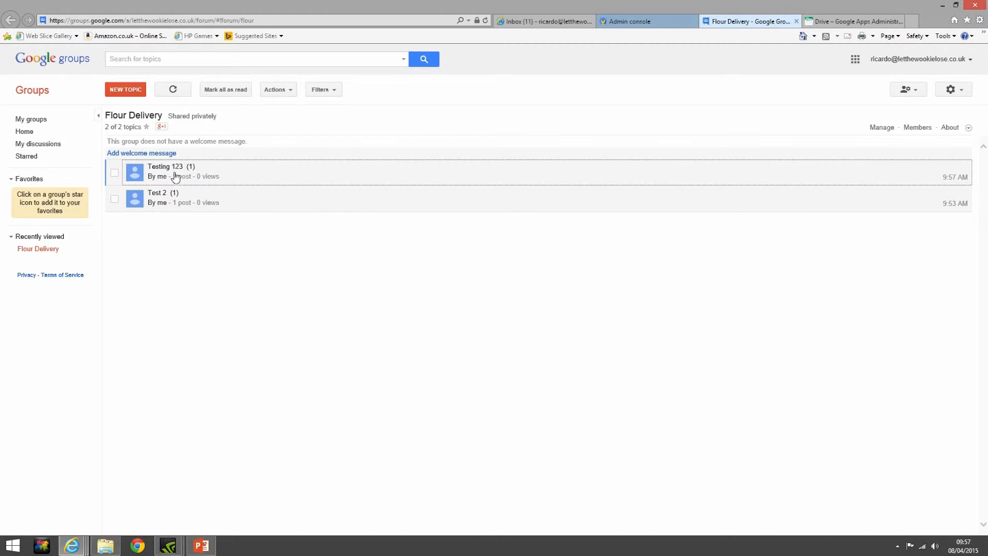
click(165, 166)
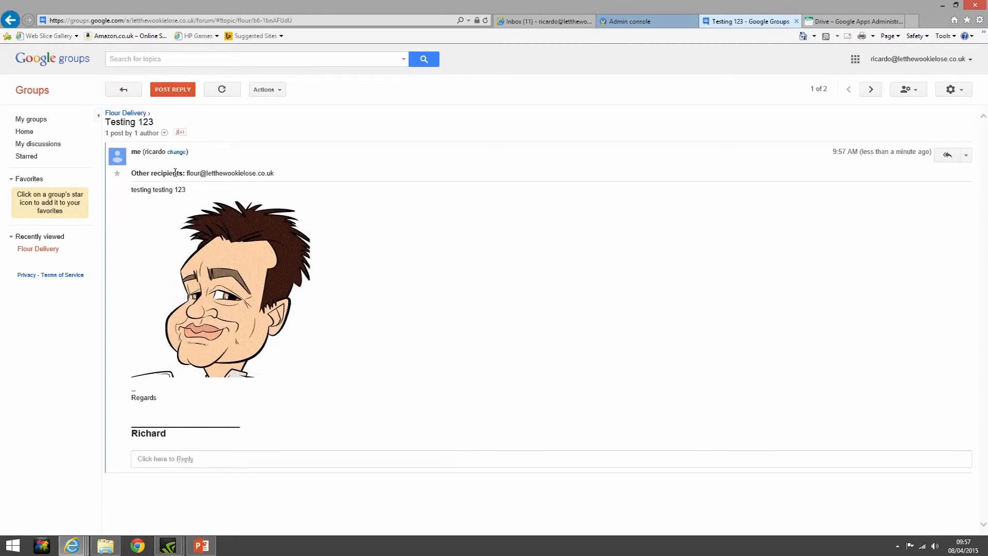
mouse_move(623, 216)
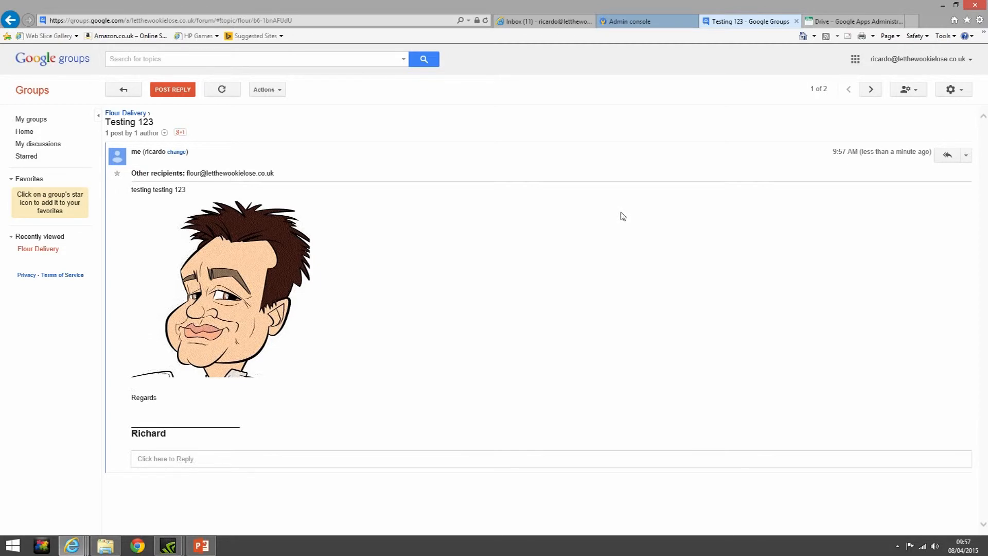
mouse_move(212, 118)
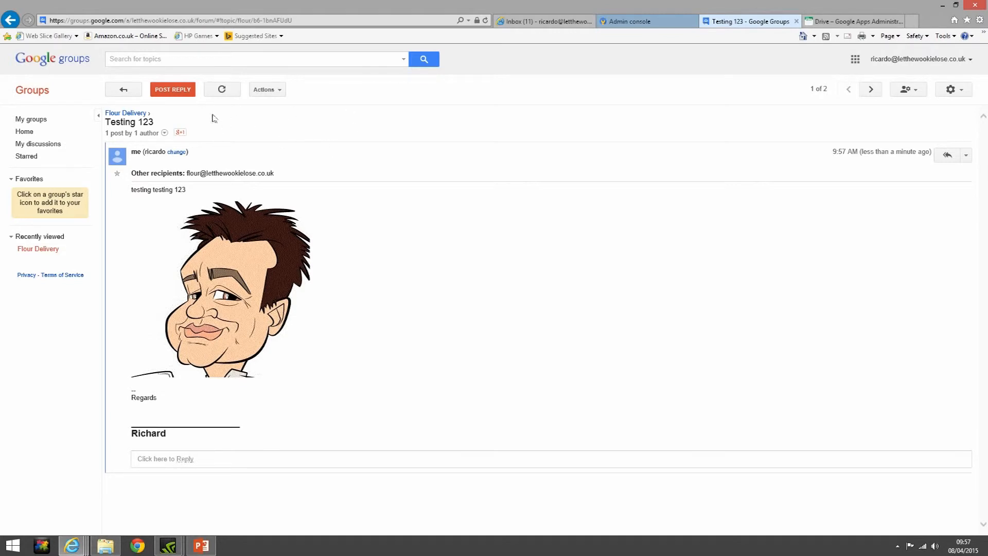
mouse_move(172, 89)
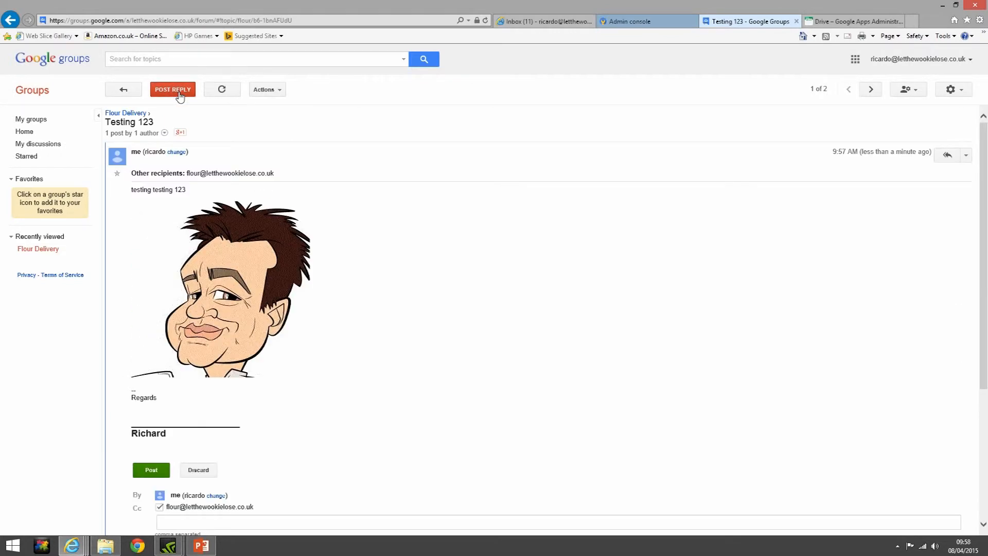
Post a reply 'response' in huge red text to Testing 123, keeping the group copied
scroll(down, 3)
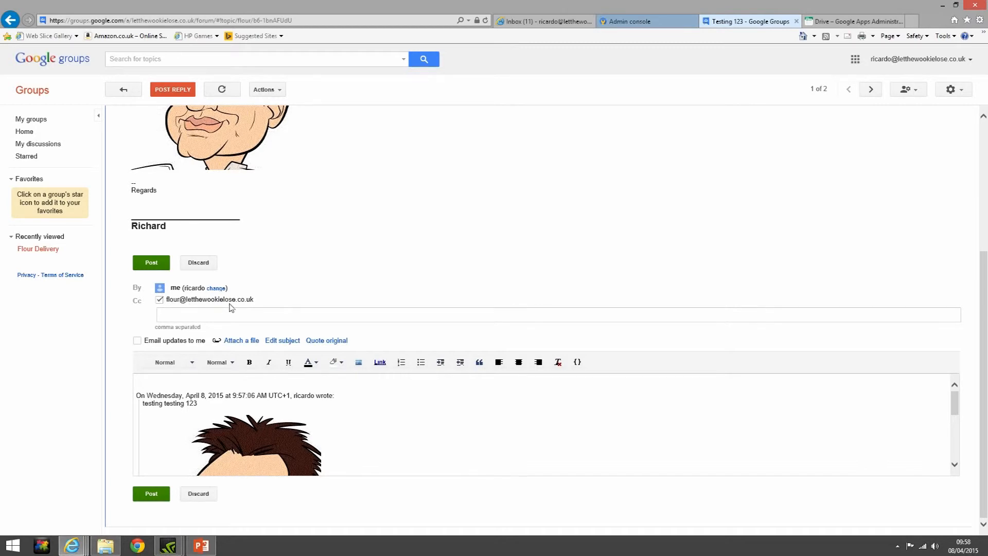
mouse_move(196, 309)
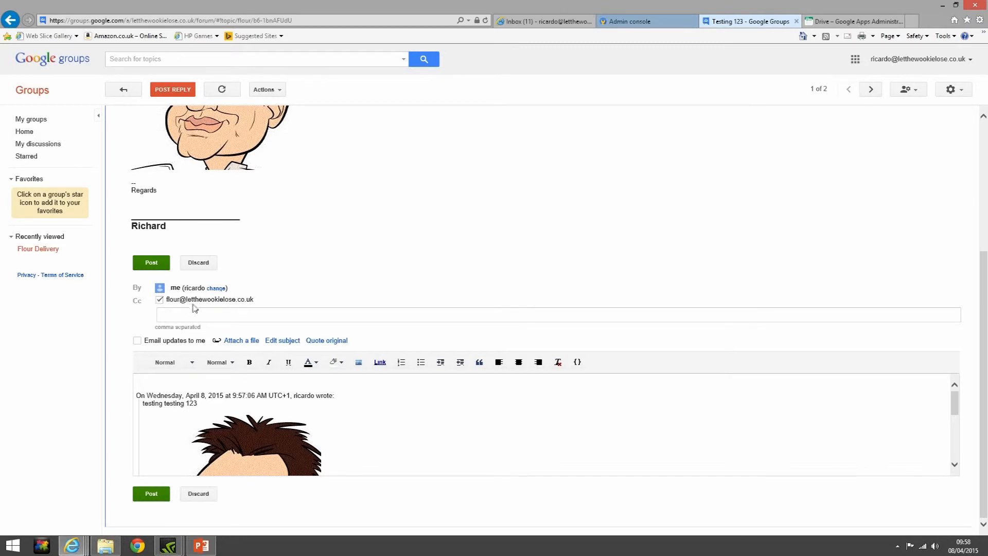
mouse_move(304, 307)
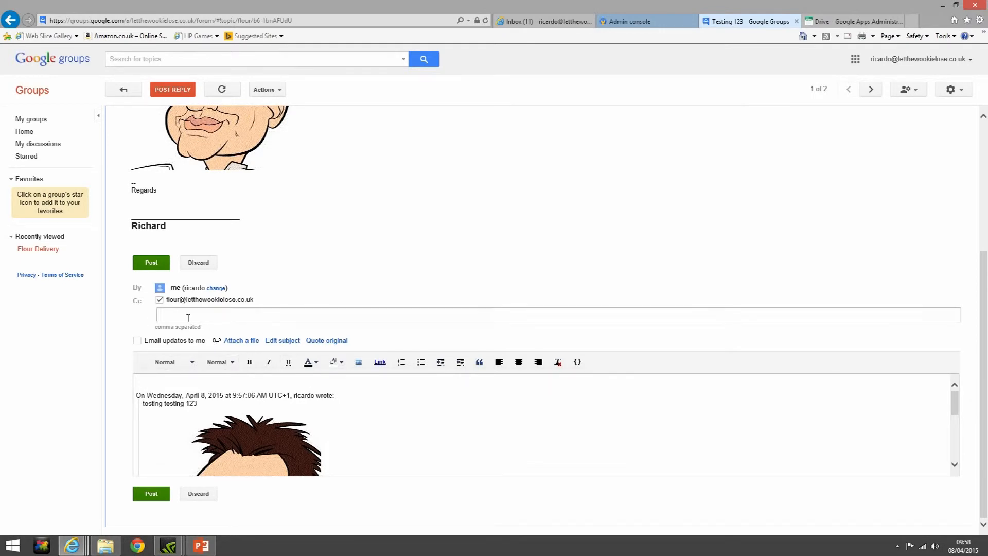
click(159, 300)
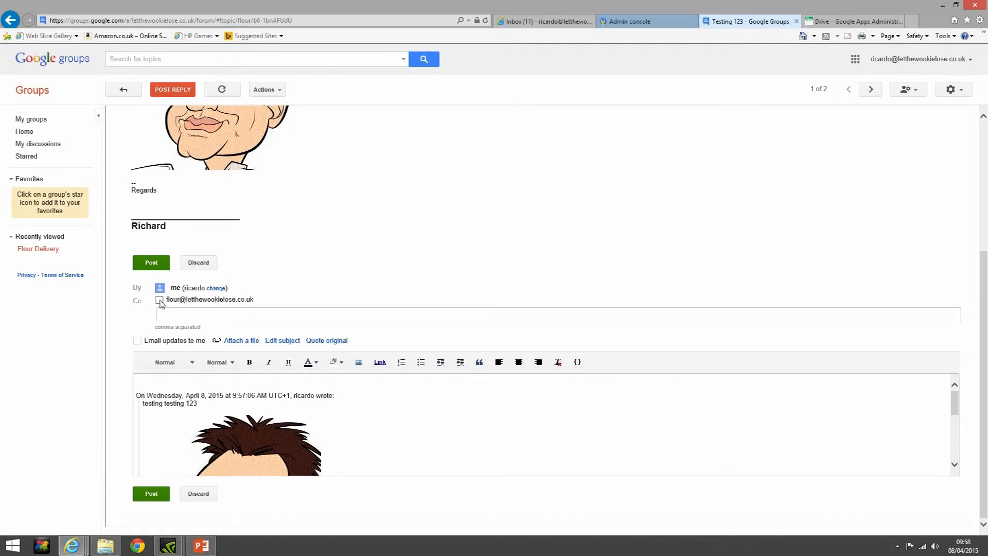
click(160, 299)
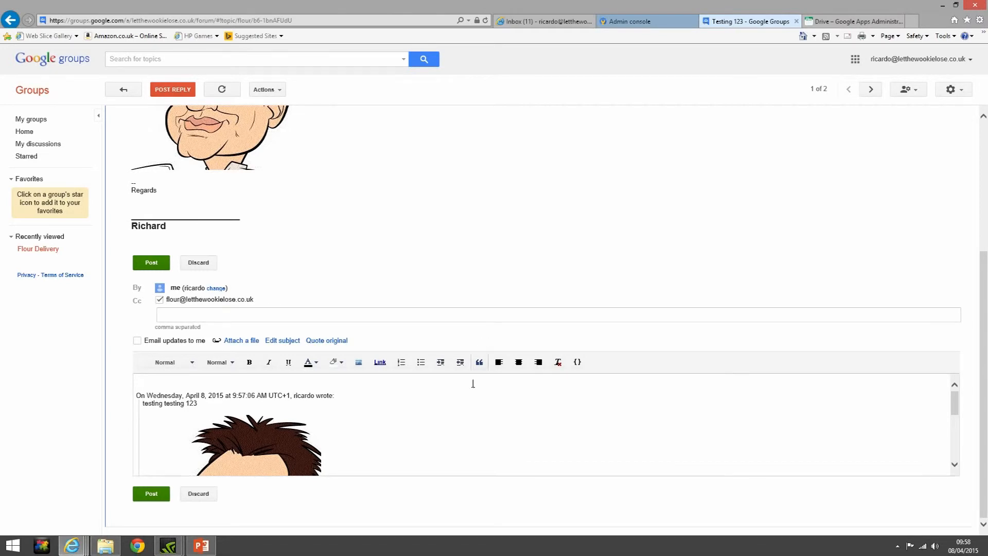
click(148, 384)
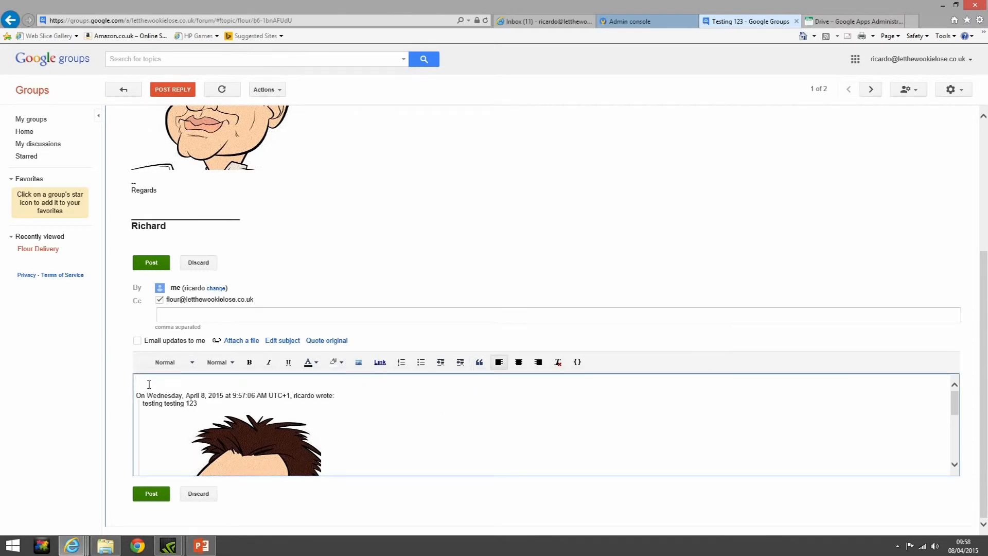
text(resp)
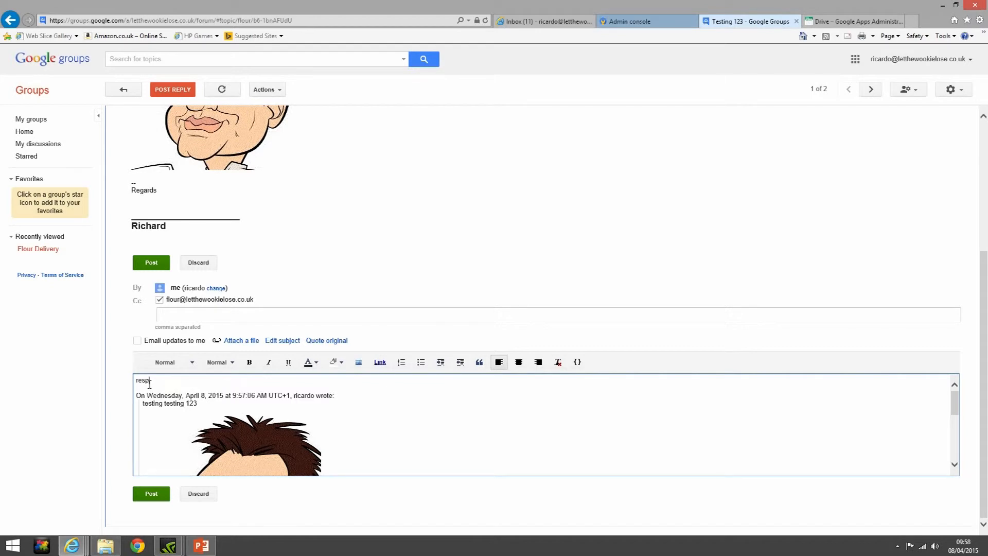
text(onse)
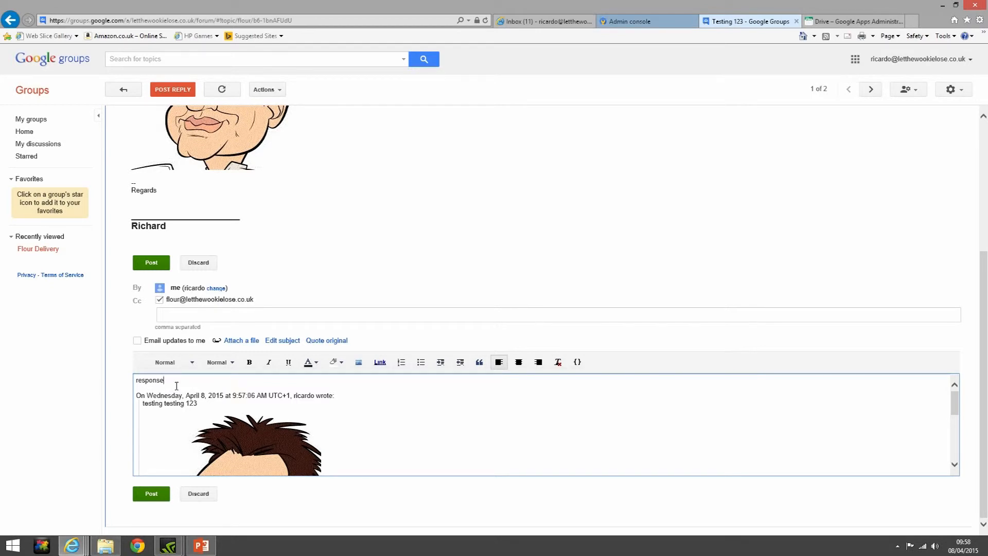
click(307, 362)
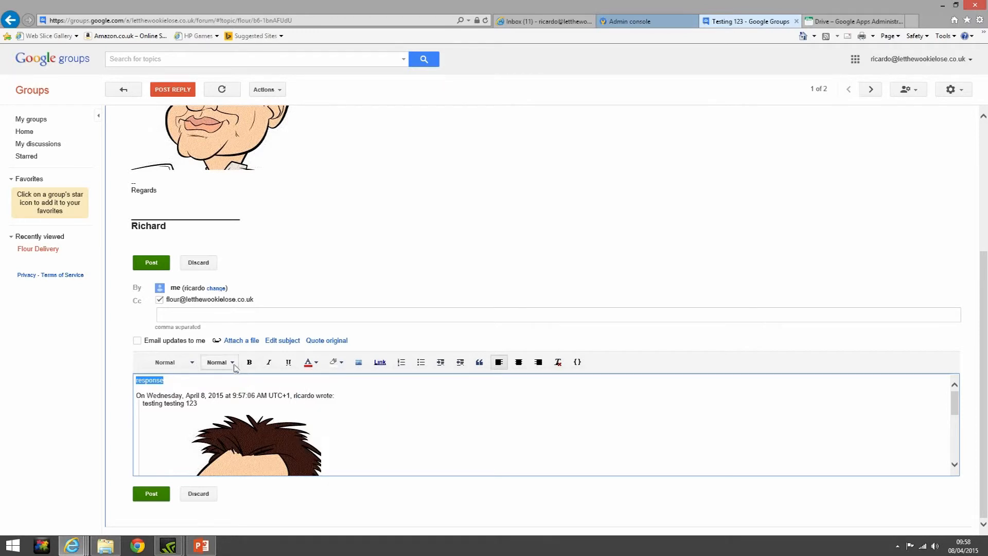
click(218, 362)
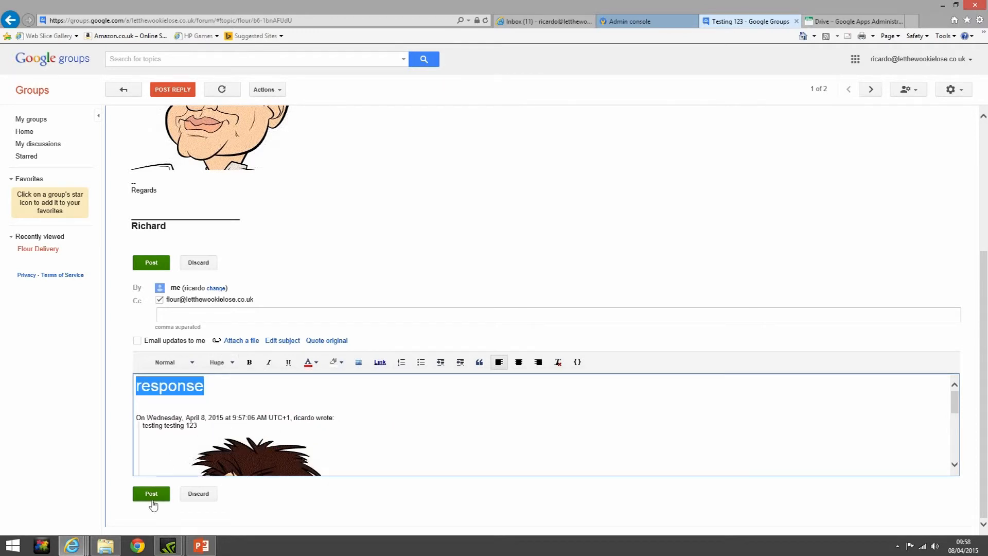
click(151, 494)
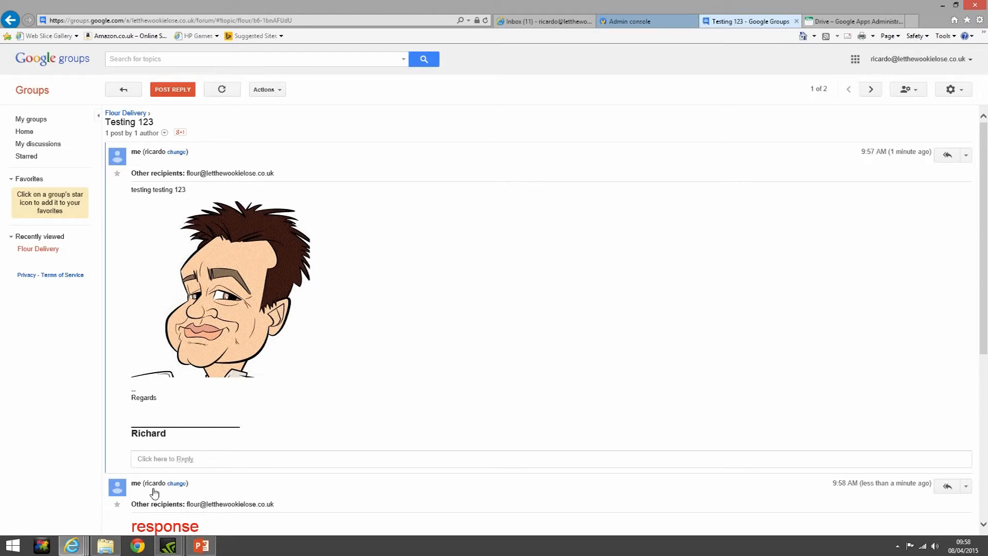
mouse_move(158, 451)
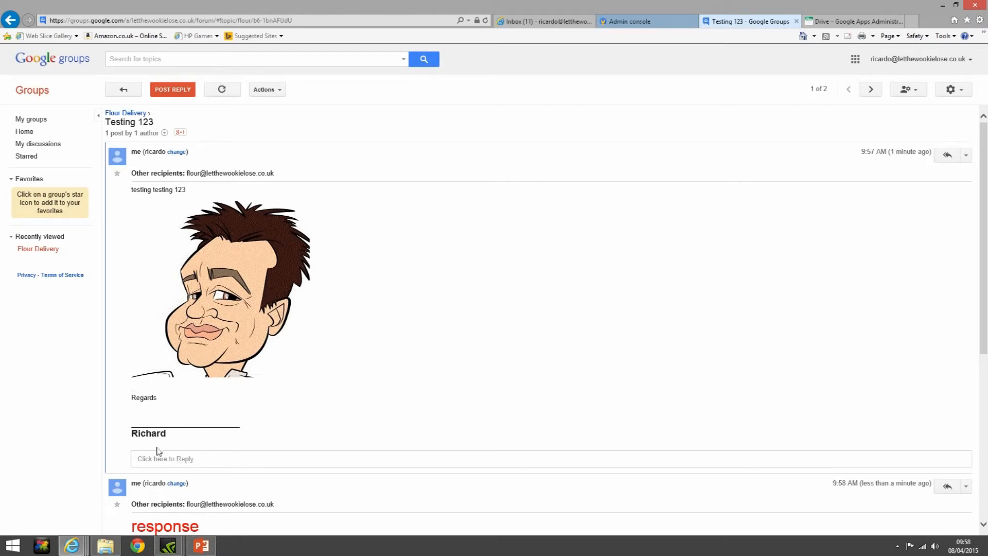
Go back to the Flour Delivery topic list showing Testing 123 and Test 2
click(123, 89)
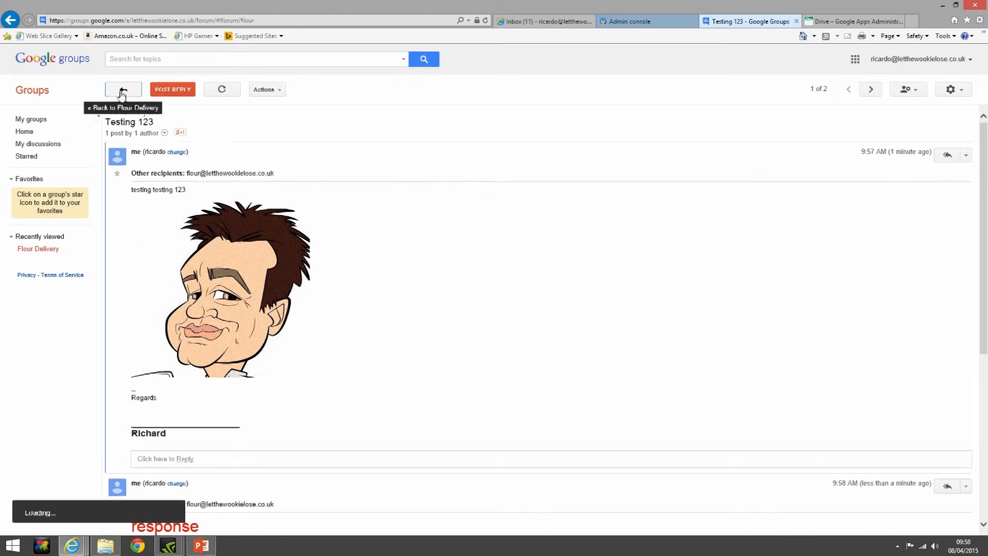
click(123, 89)
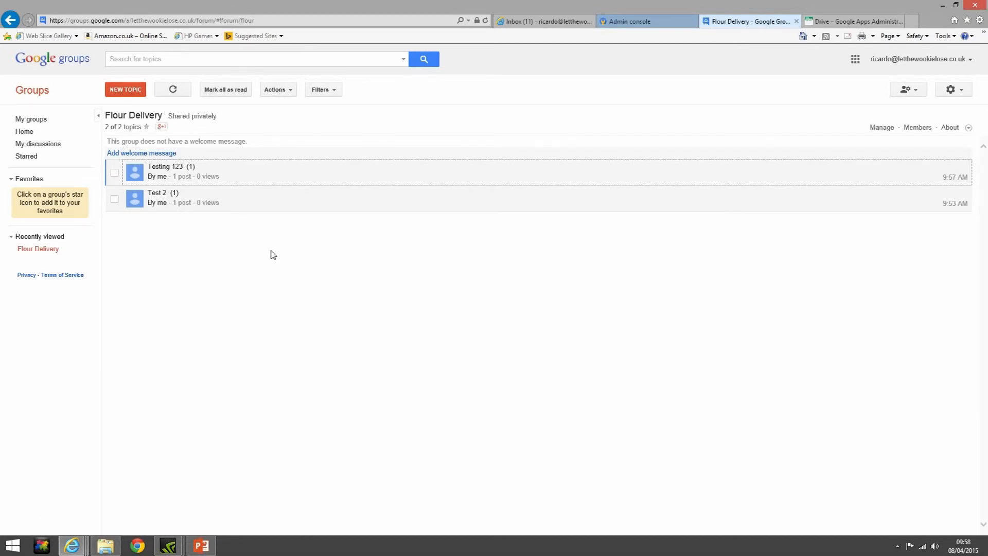
mouse_move(293, 252)
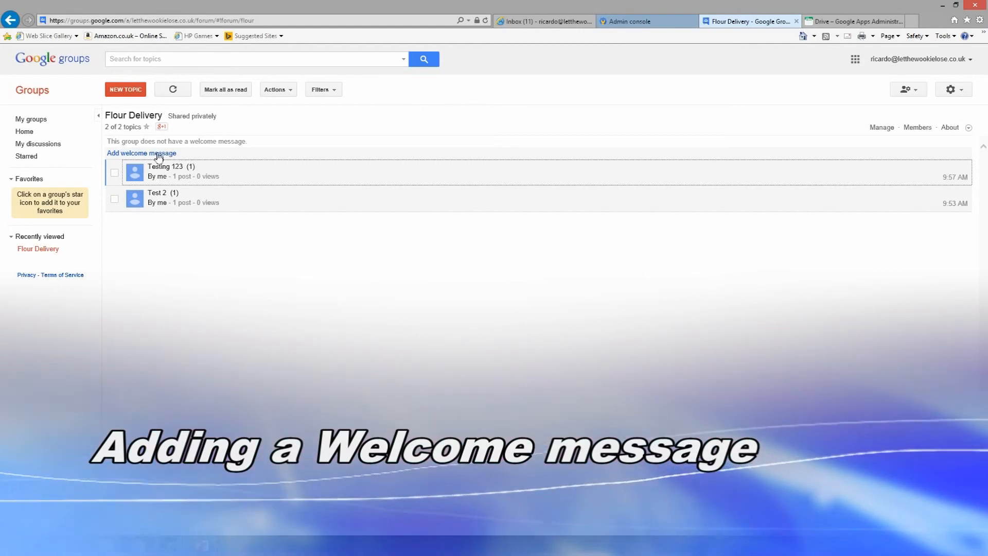
Draft the welcome message 'Welcome to the C&D Cakes Flour Delivery Team' in huge red text
click(142, 154)
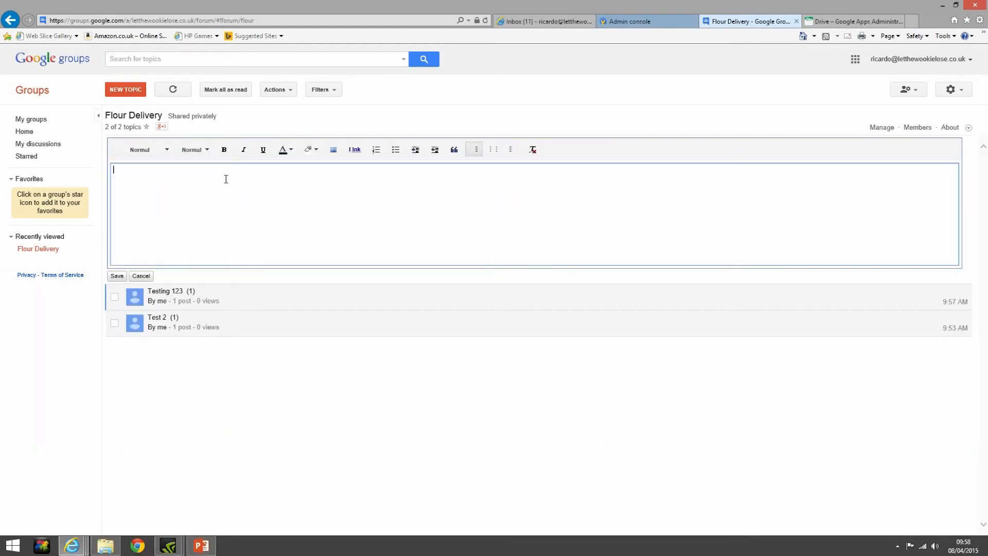
text(Welcome)
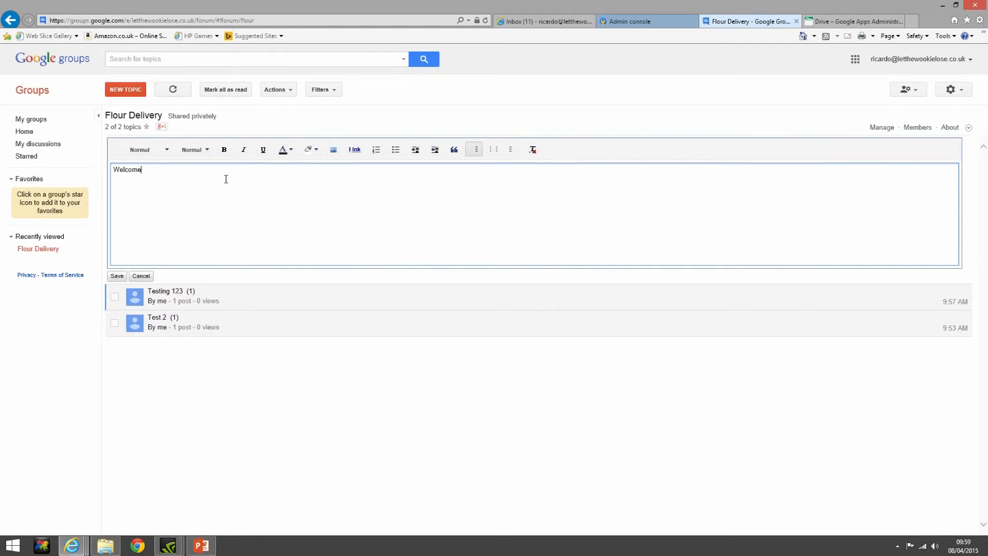
text(to the C)
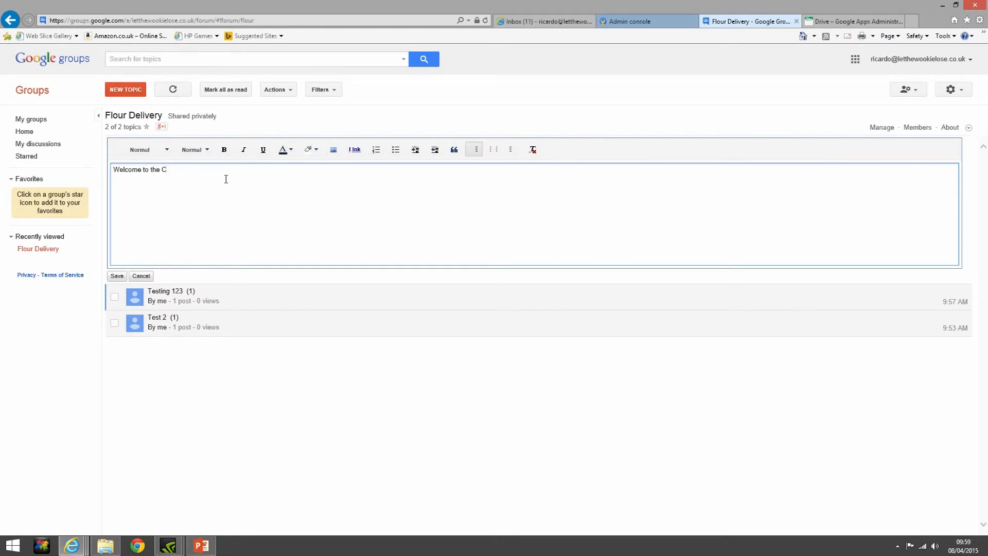
text(&D Cakes)
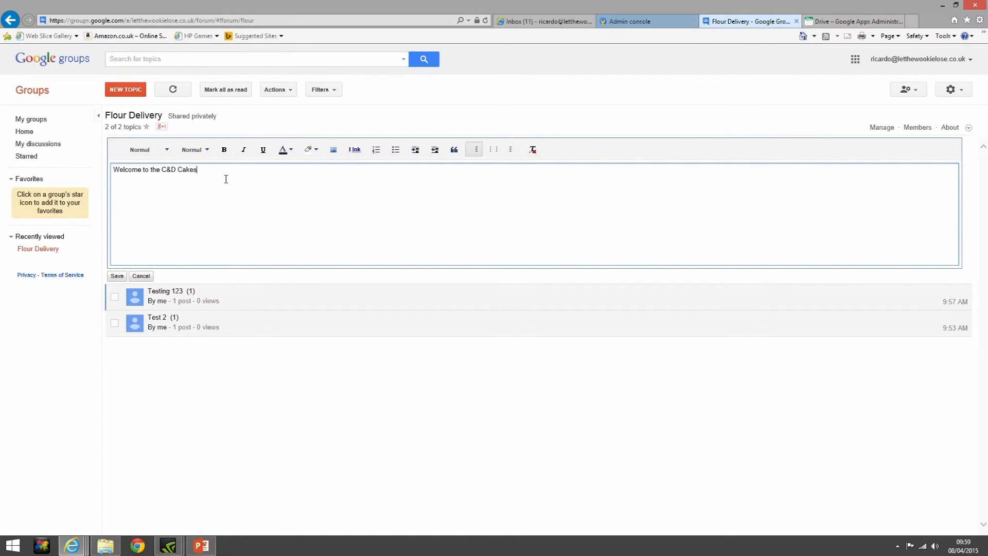
mouse_move(197, 169)
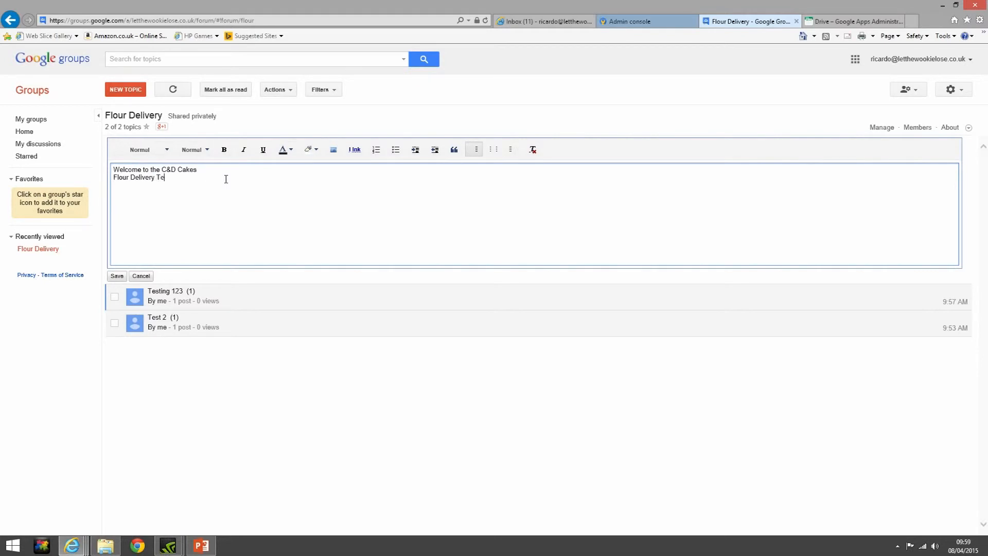
text(am)
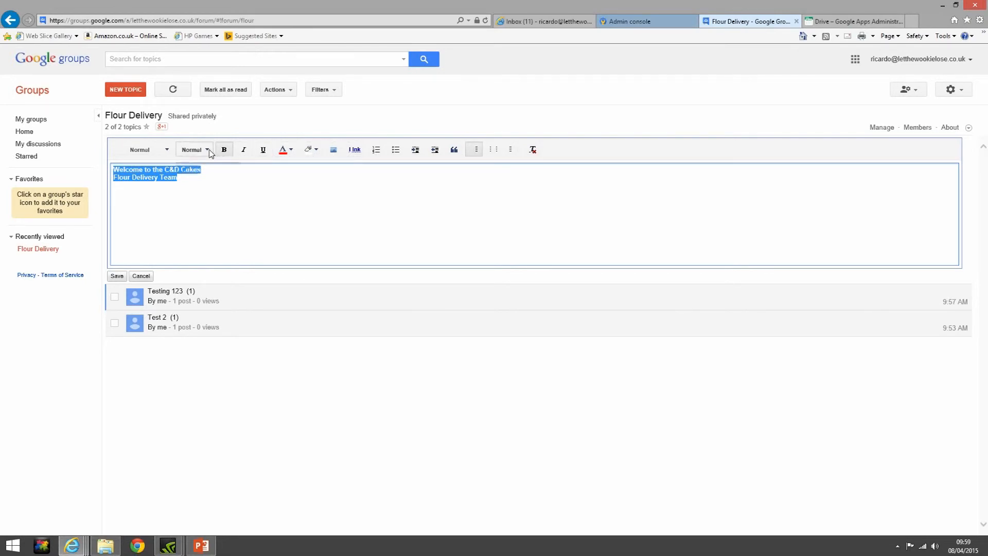
click(194, 149)
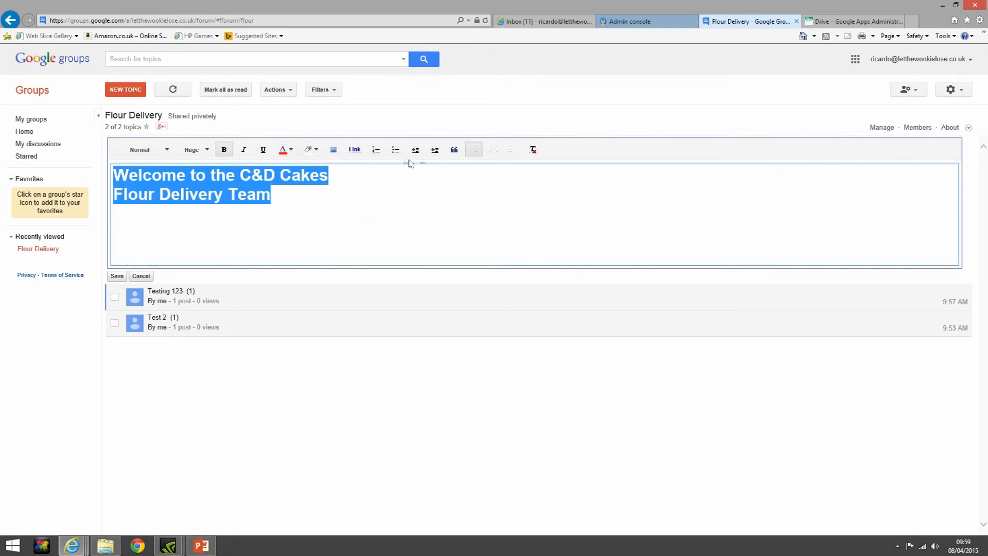
click(493, 149)
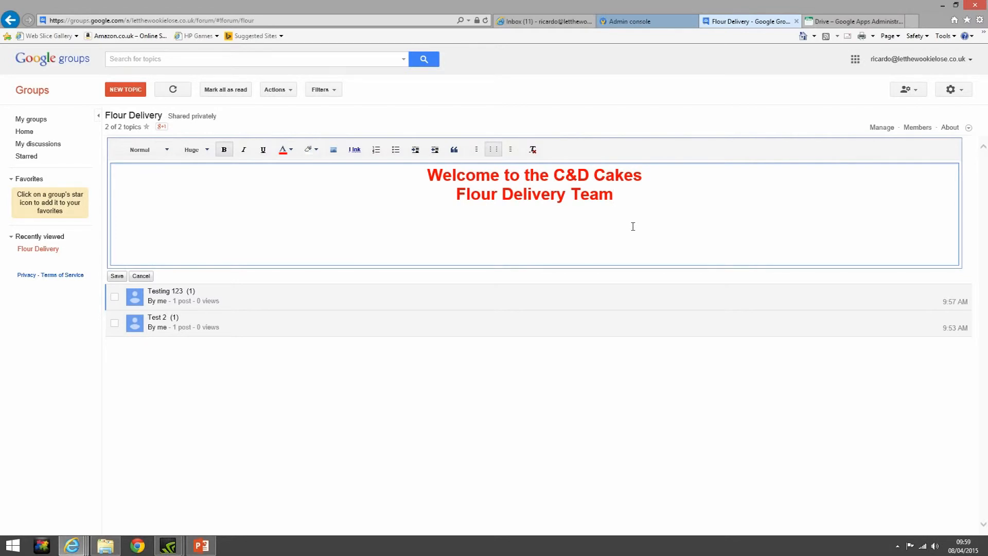
click(613, 195)
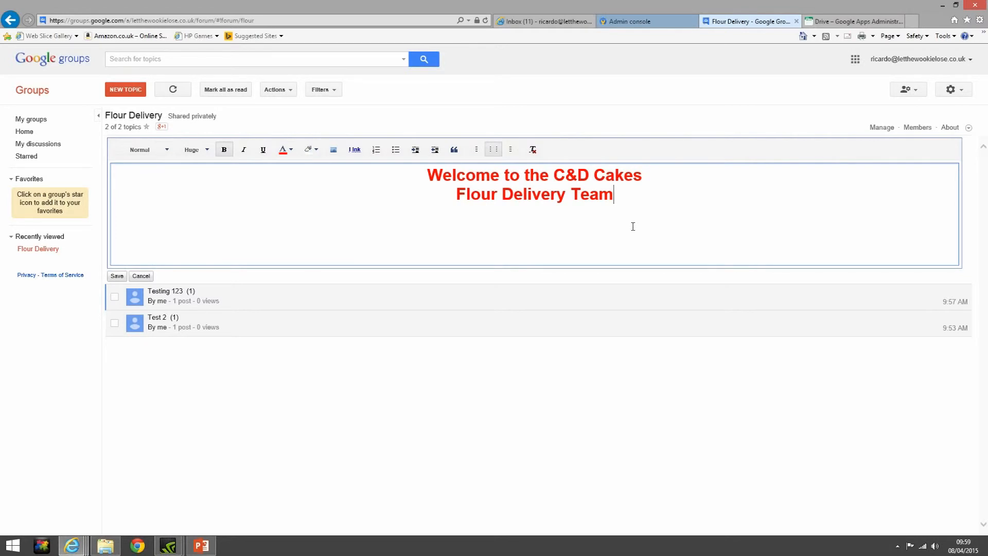
mouse_move(115, 276)
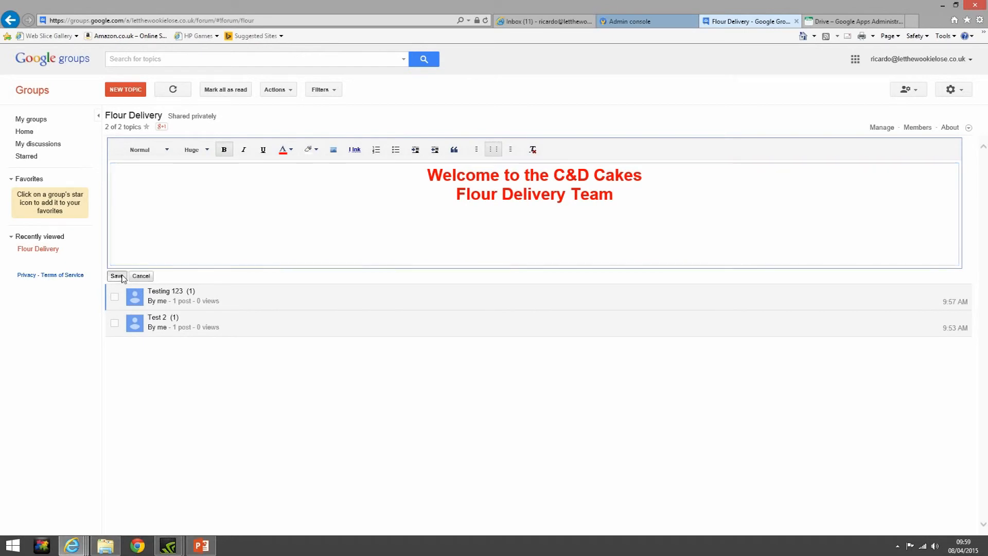
click(117, 276)
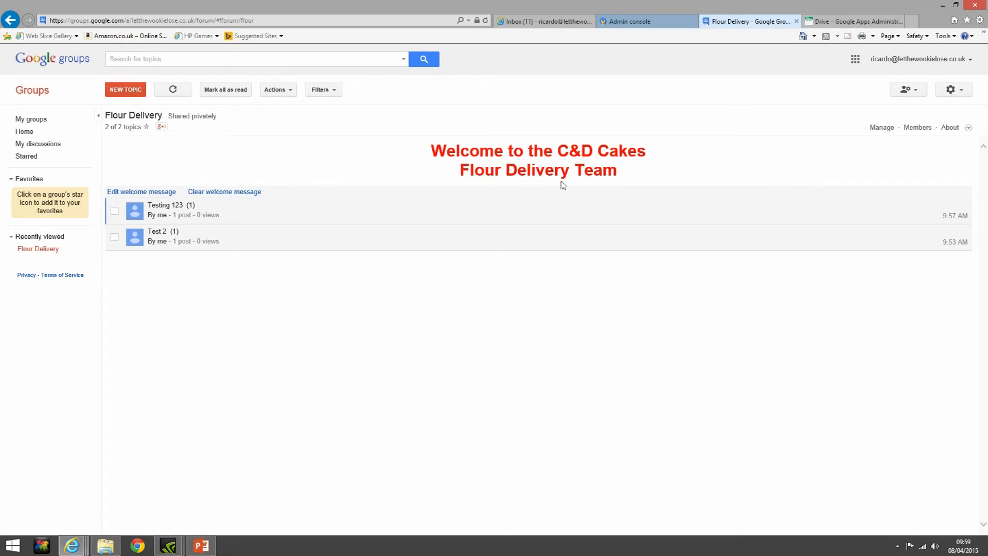
mouse_move(138, 201)
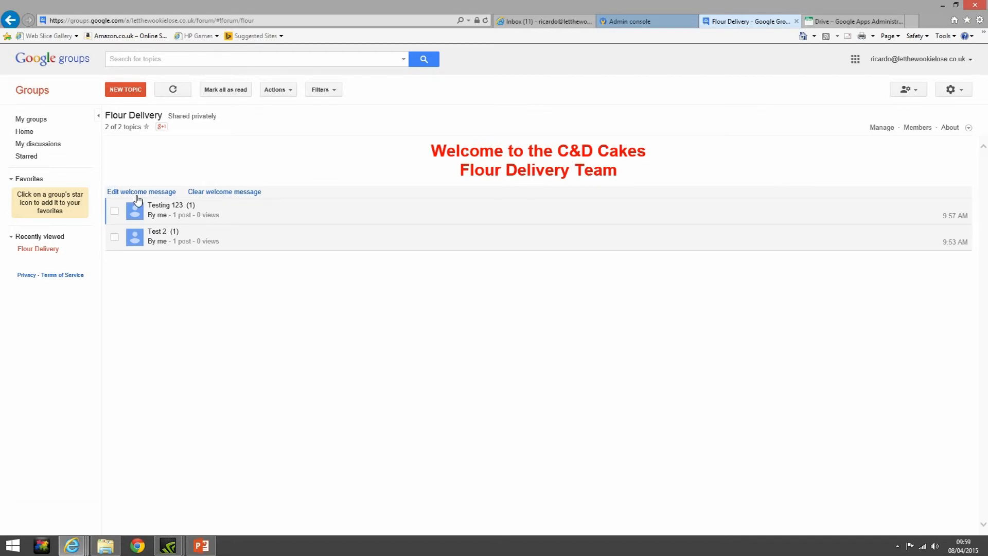
mouse_move(25, 131)
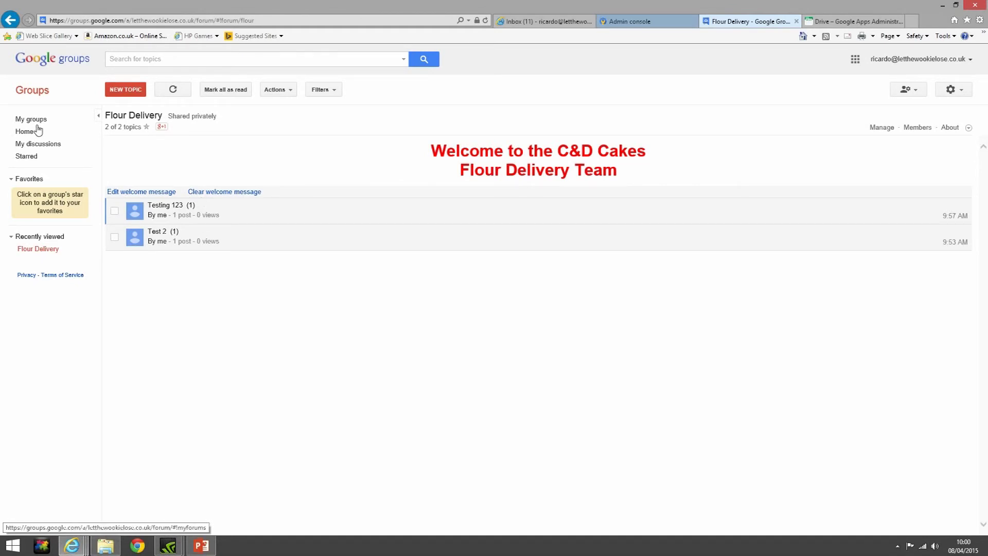
mouse_move(205, 150)
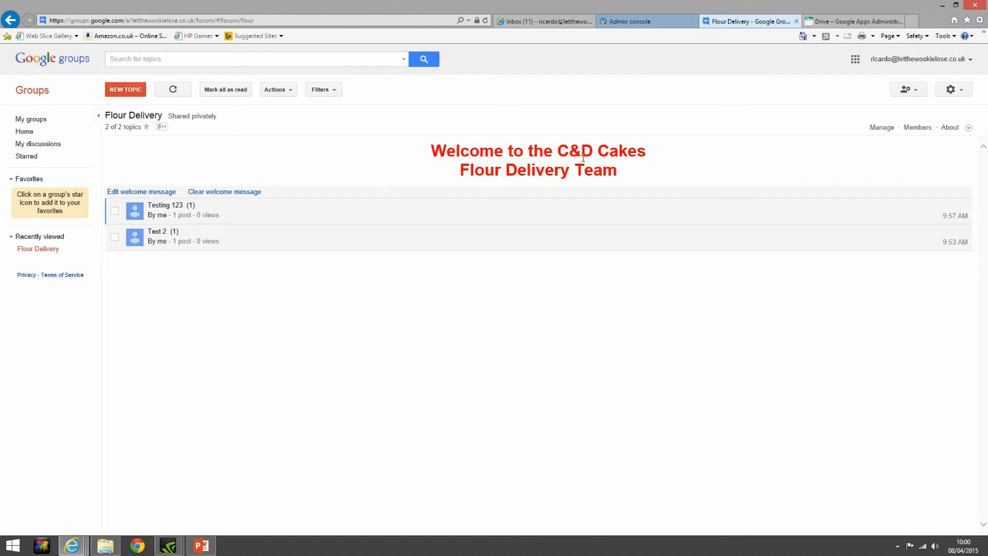
mouse_move(213, 236)
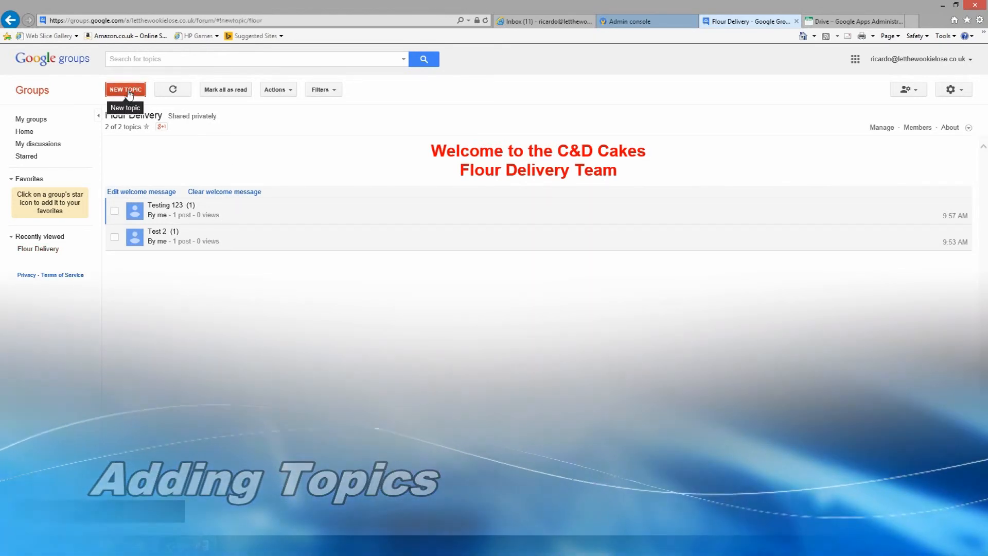
Start a pinned, locked topic titled 'Who is this Guy emailing the team - BEWARE'
click(124, 89)
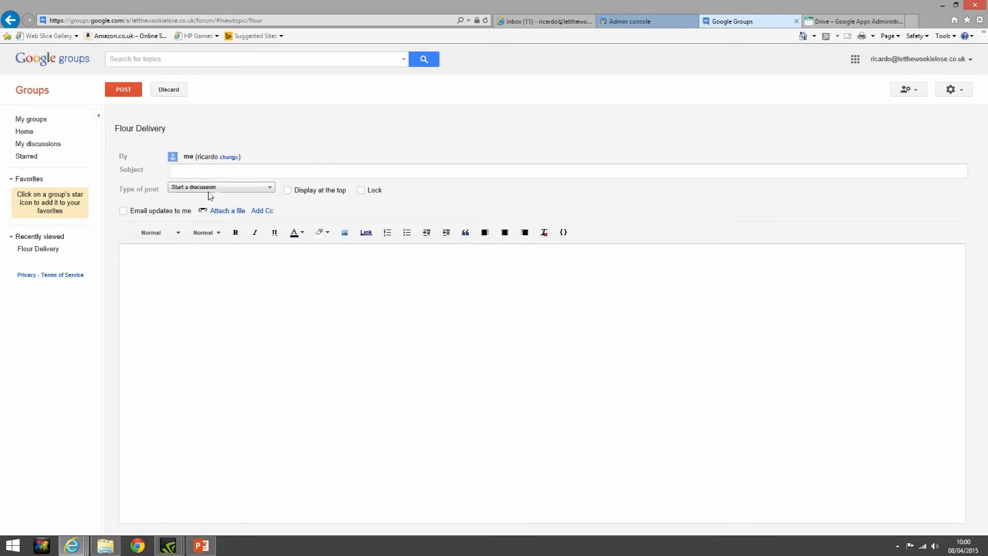
mouse_move(289, 191)
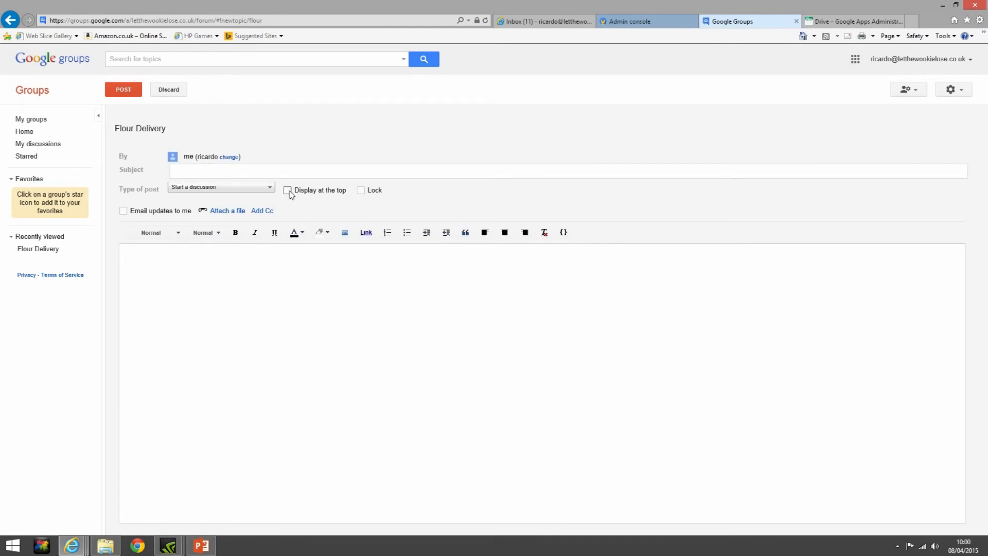
click(287, 190)
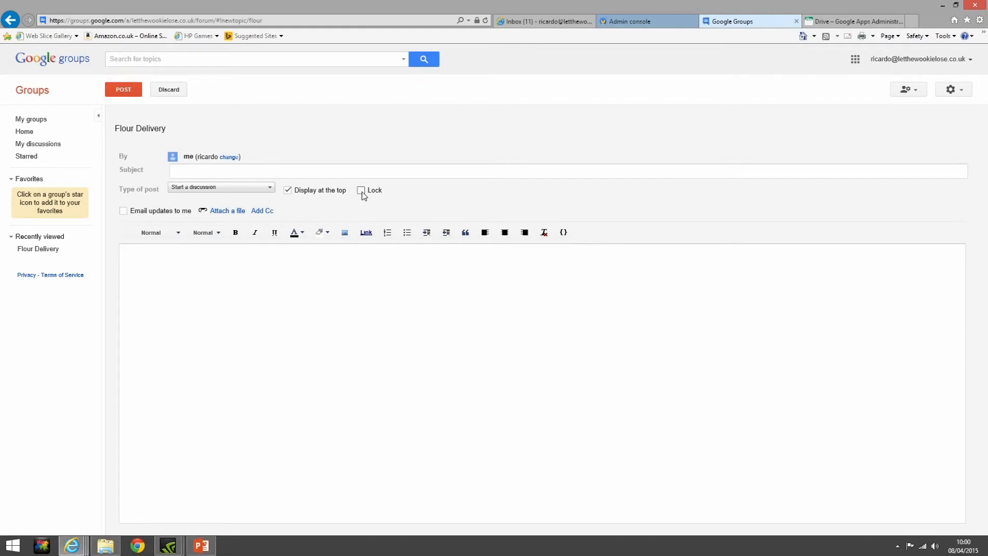
click(361, 190)
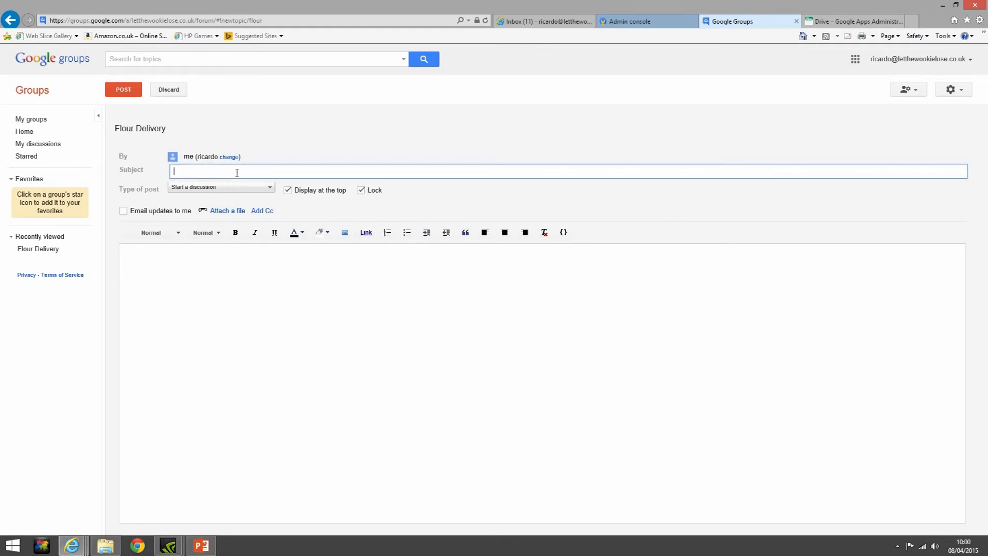
text(Who is th)
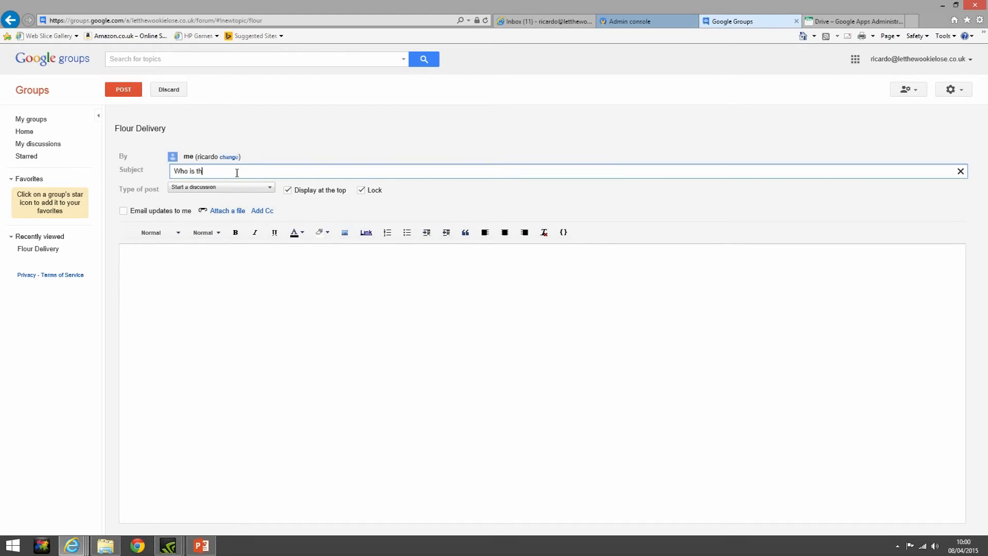
text(is G)
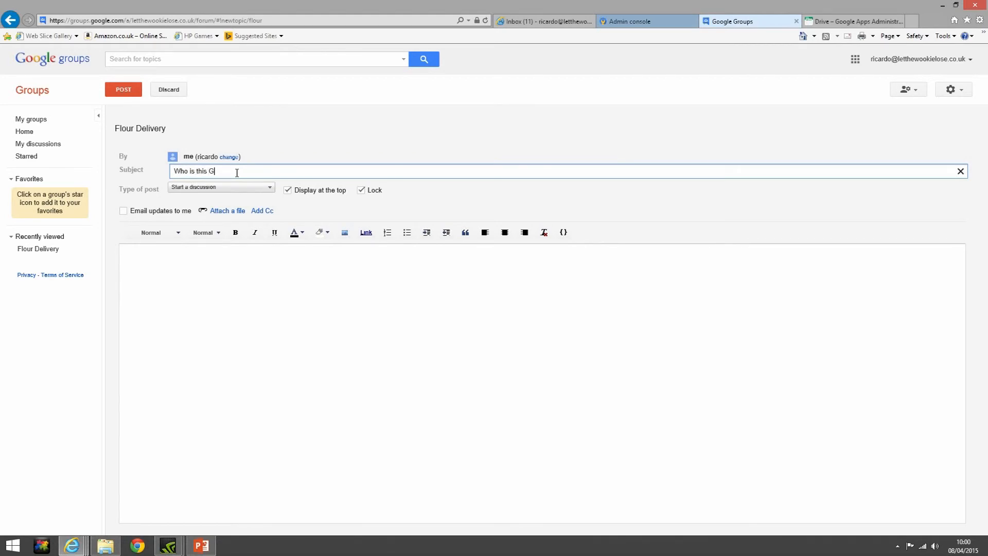
text(uy emailing)
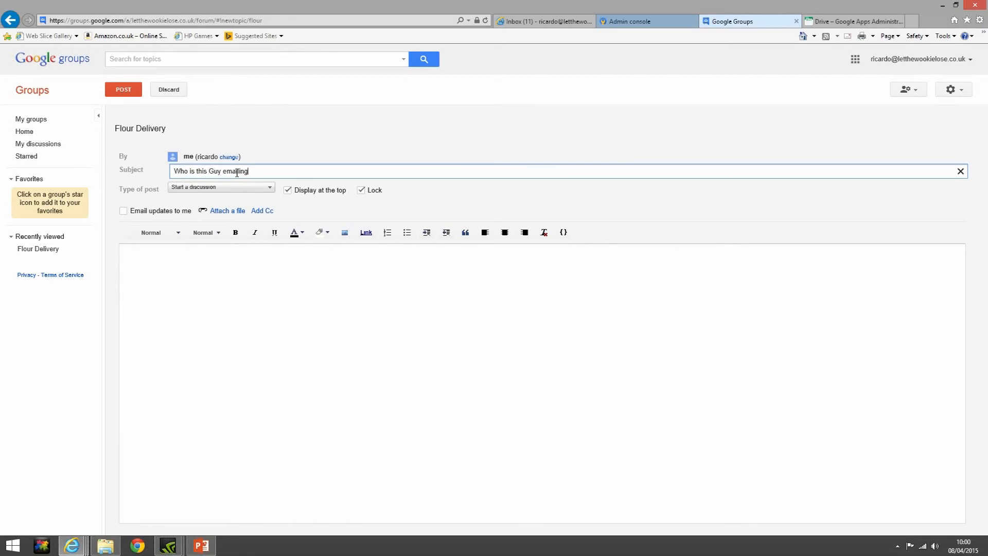
text(the team -)
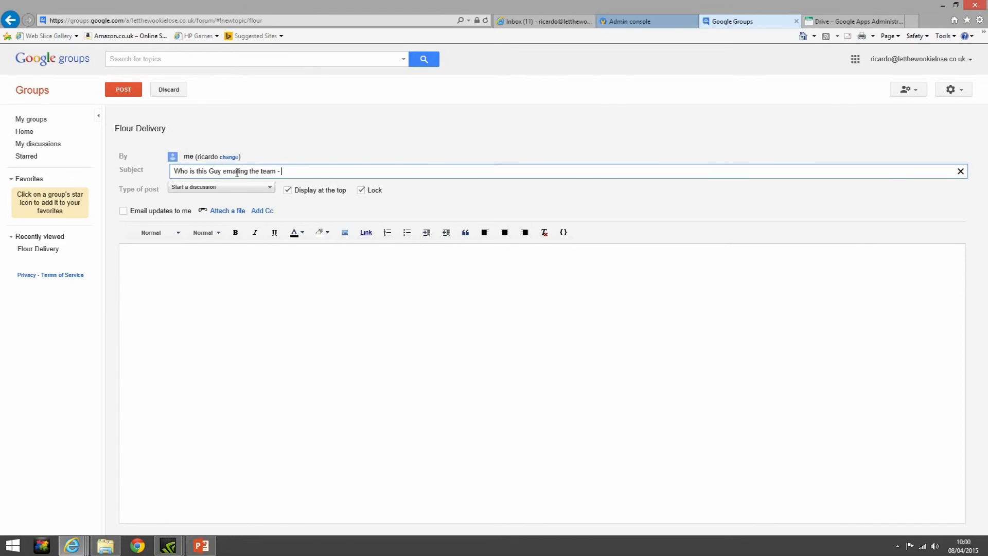
text(BEWARE)
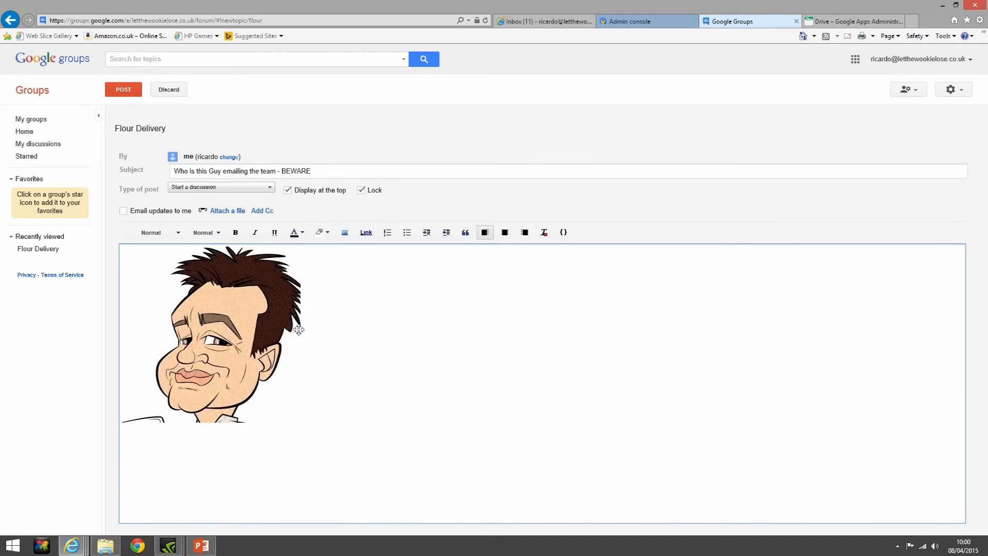
Add 'WARNING' under the caricature in huge bold red text, centred with the image
text(WARNIN)
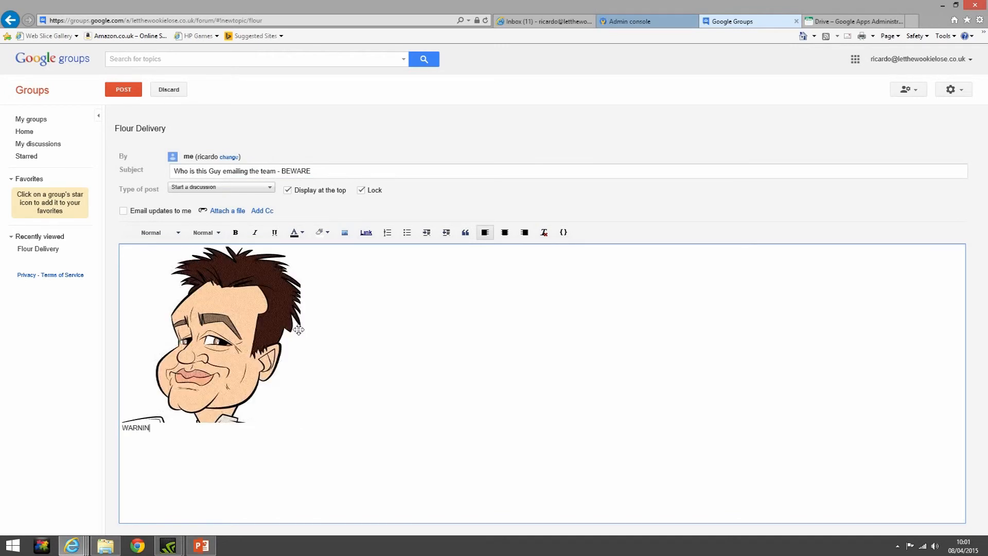
text(G)
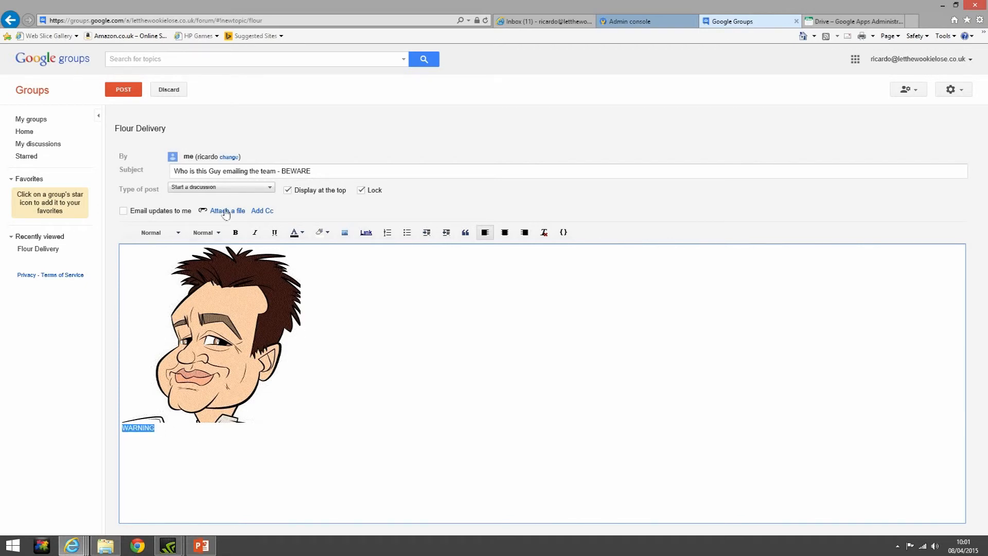
click(294, 232)
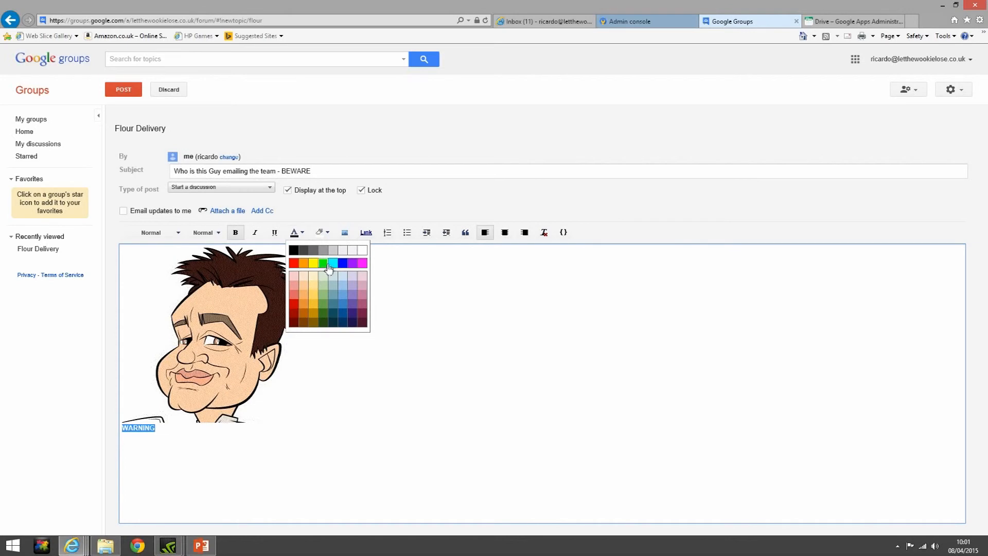
click(293, 263)
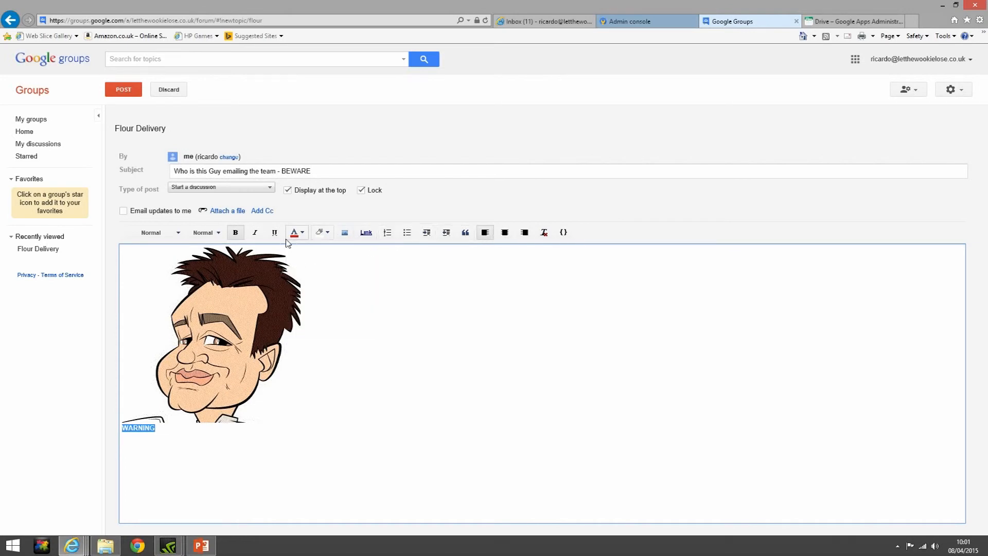
click(203, 233)
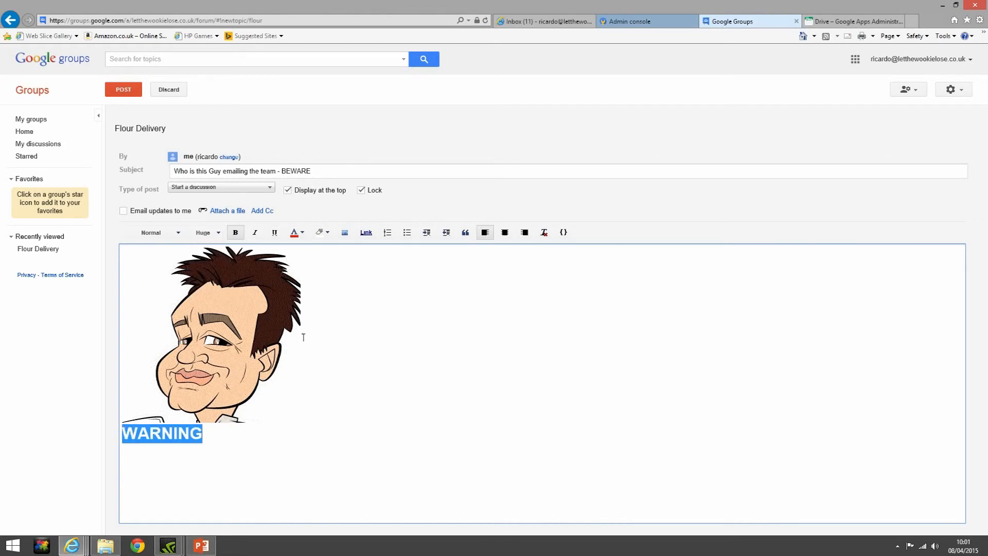
mouse_move(157, 287)
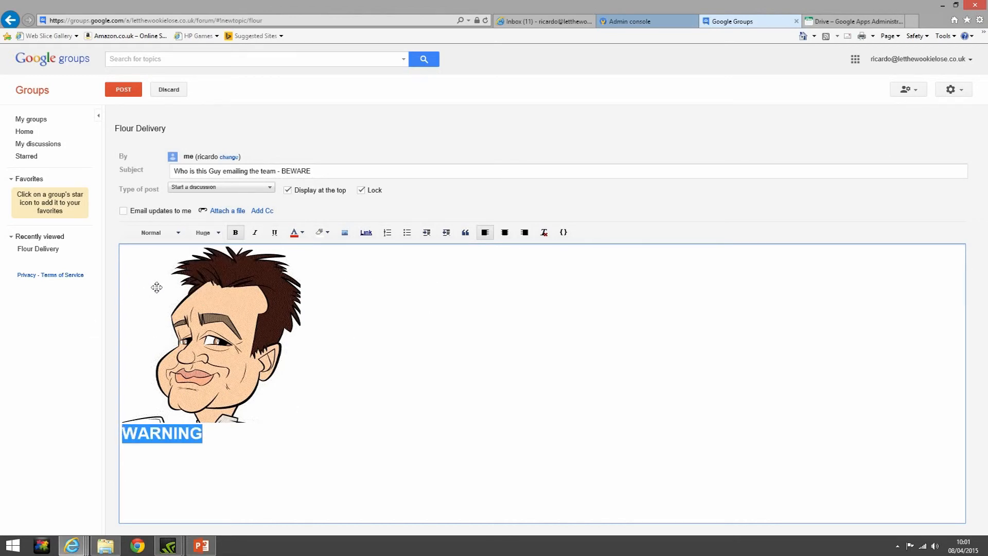
click(208, 334)
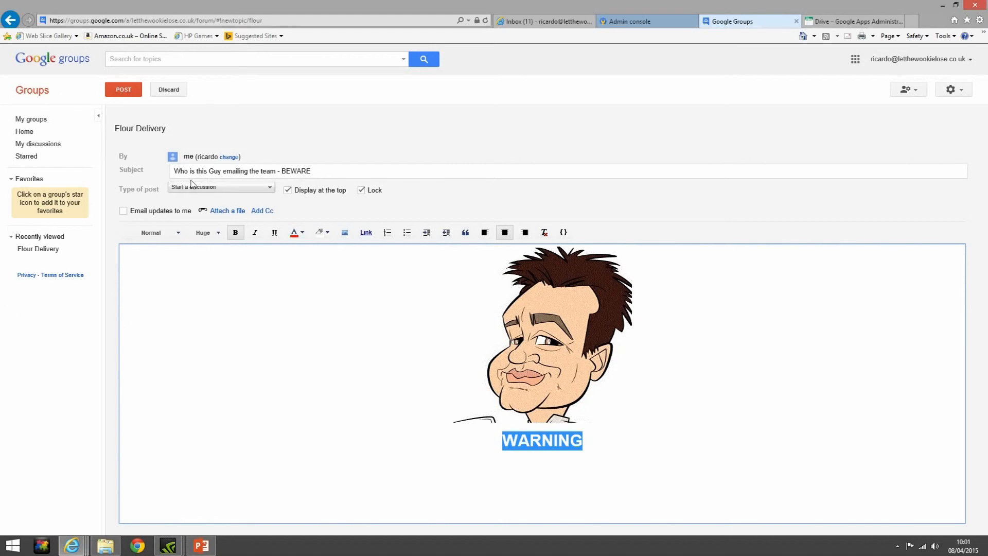
mouse_move(124, 89)
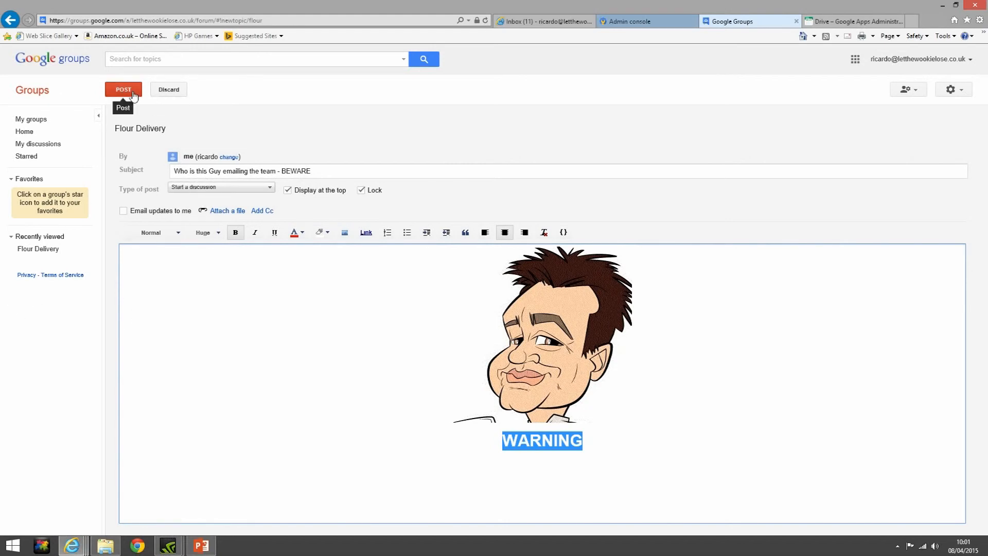
Post the BEWARE warning topic, then reopen the Testing 123 conversation and scroll its replies
click(123, 89)
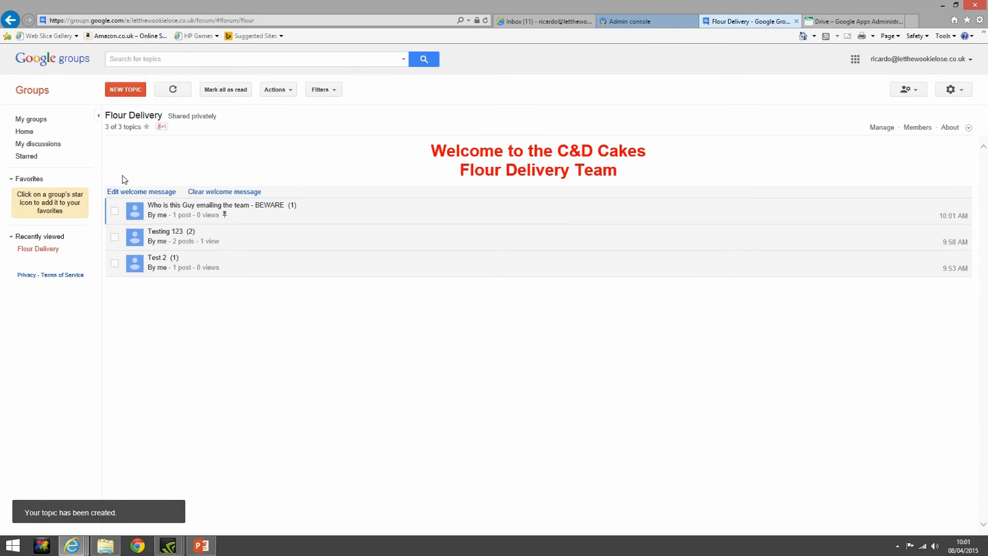
mouse_move(276, 225)
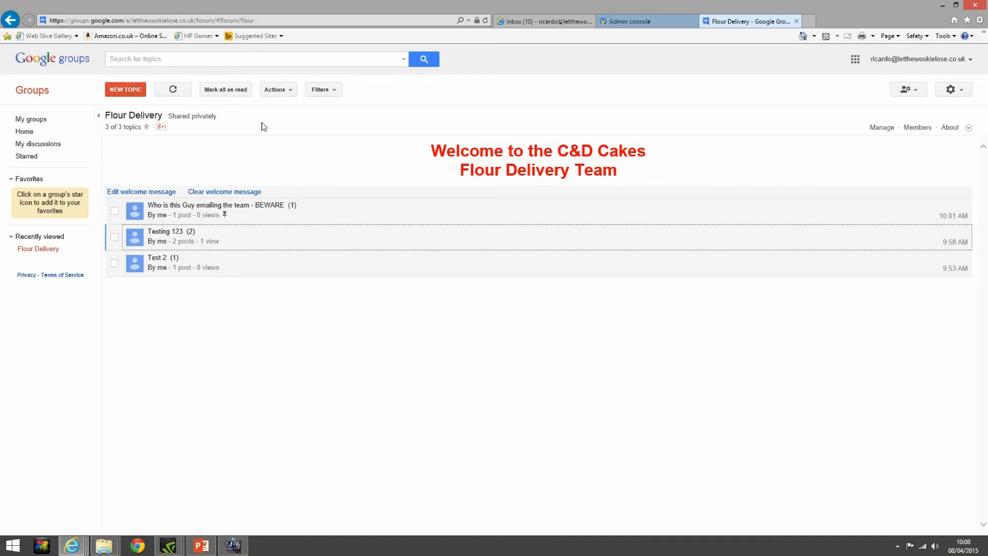
mouse_move(556, 211)
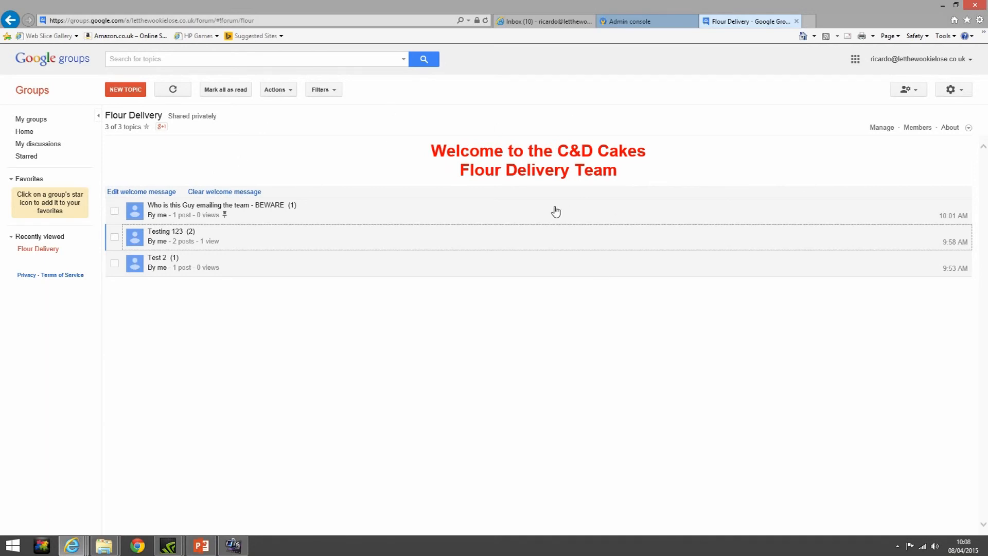
mouse_move(174, 241)
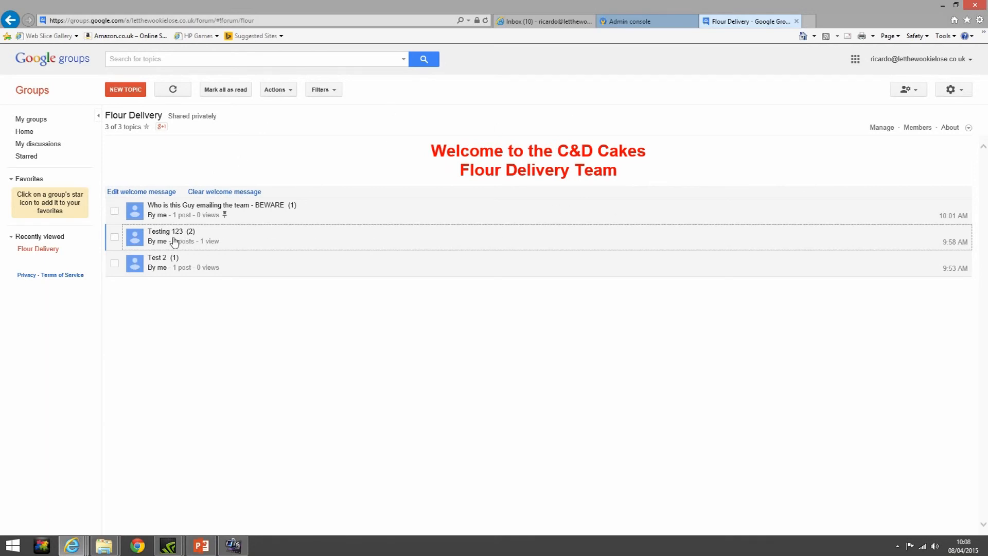
click(165, 231)
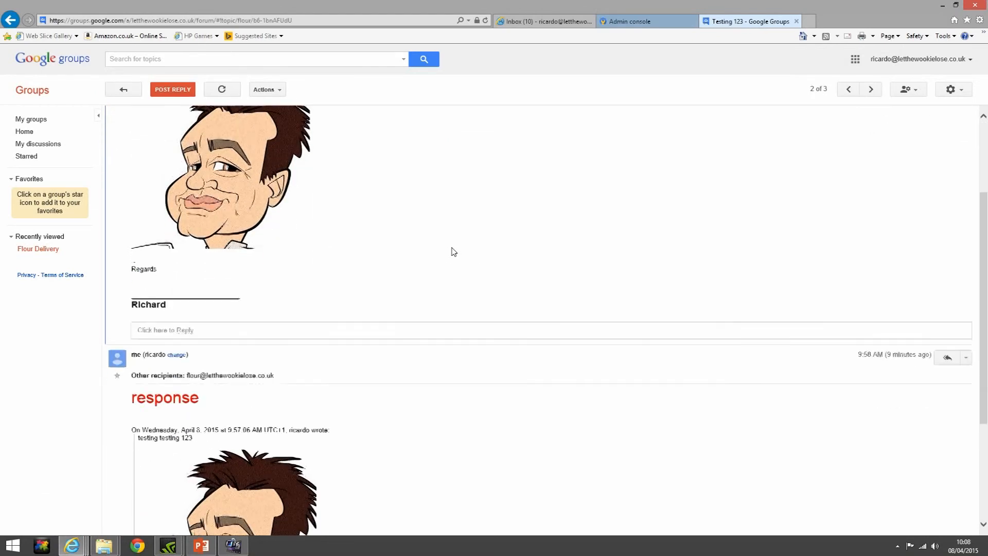
scroll(down, 3)
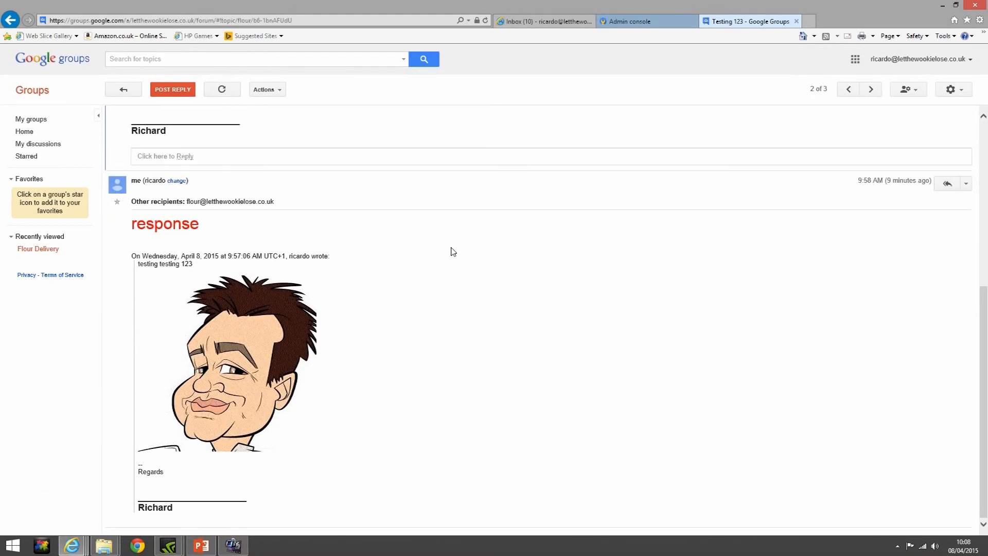
scroll(down, 3)
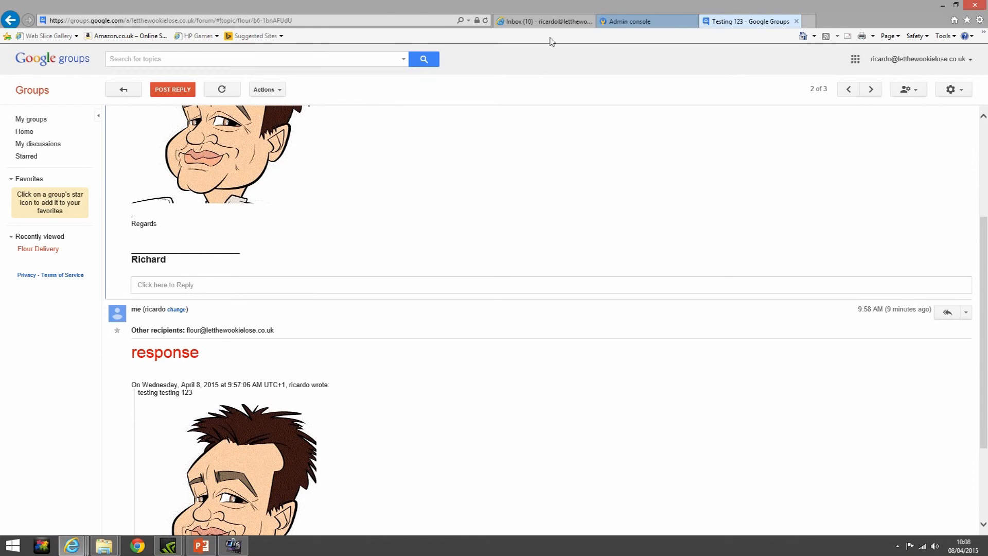
Switch to the Gmail inbox tab listing ten unread messages
click(544, 20)
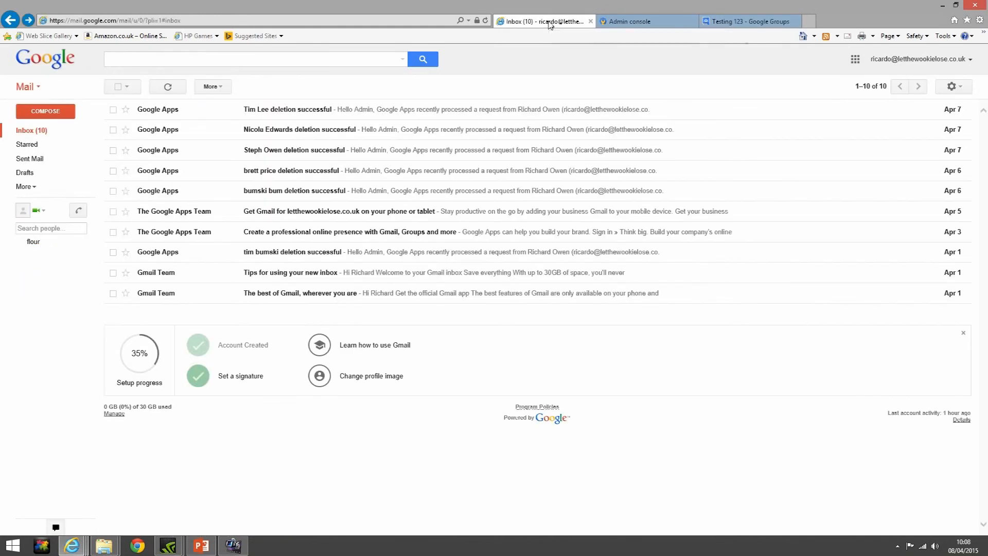
mouse_move(551, 152)
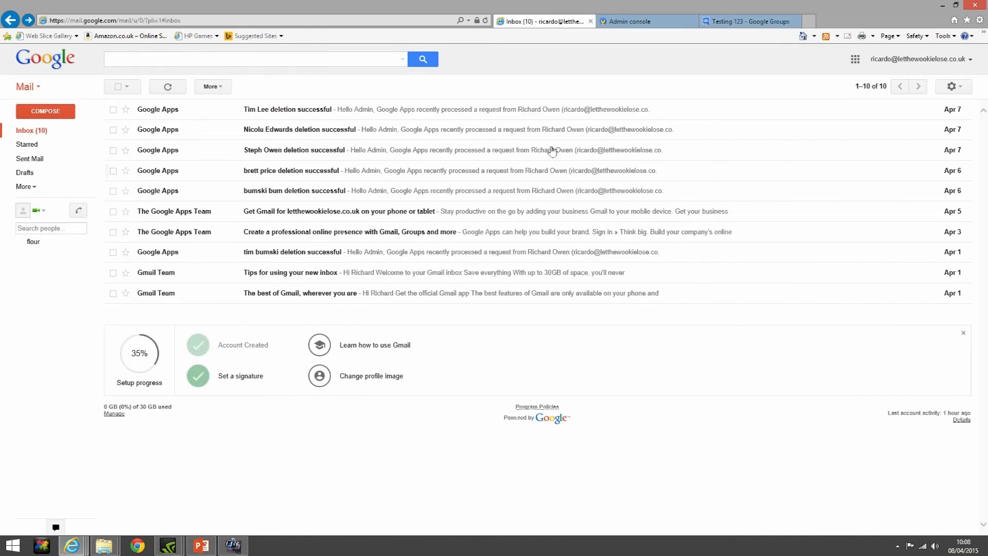
mouse_move(525, 263)
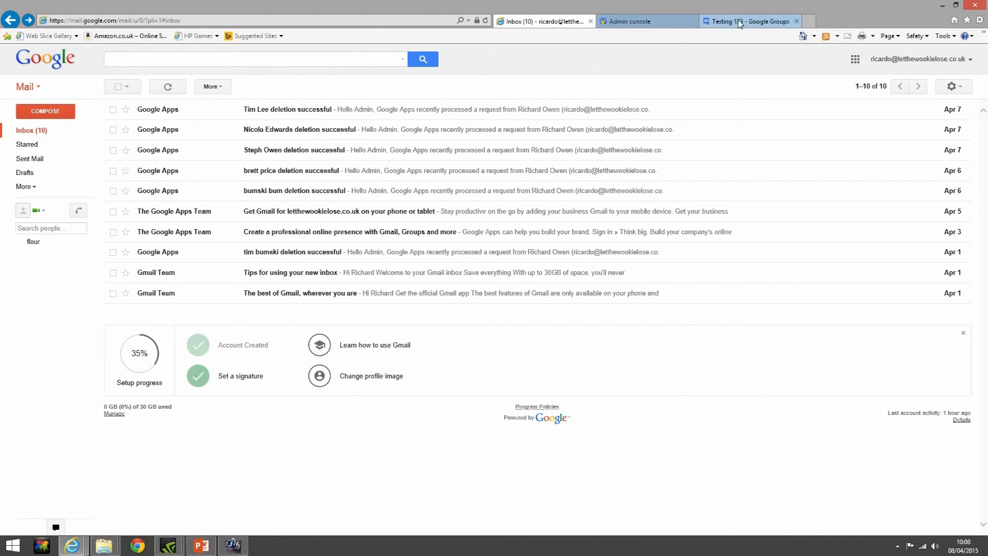
mouse_move(743, 20)
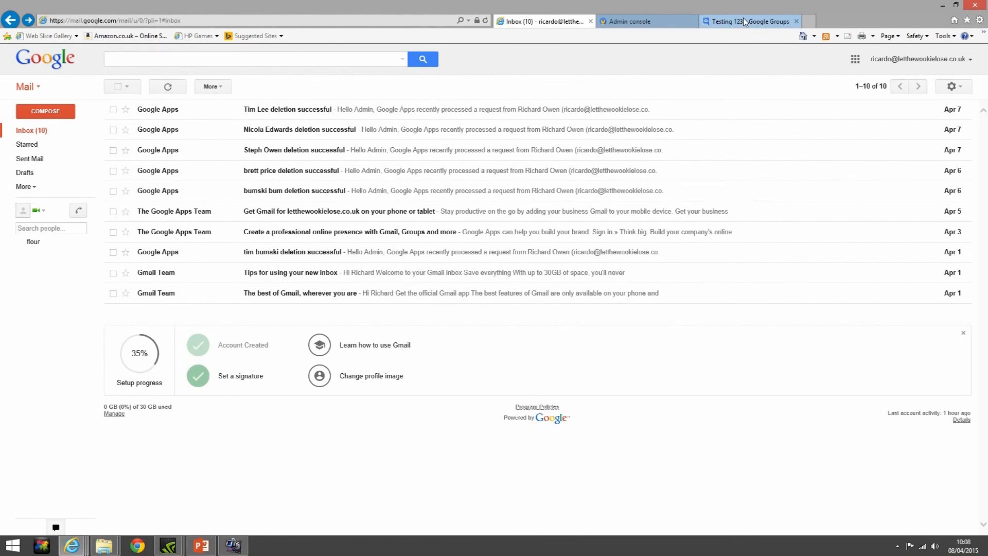
click(643, 21)
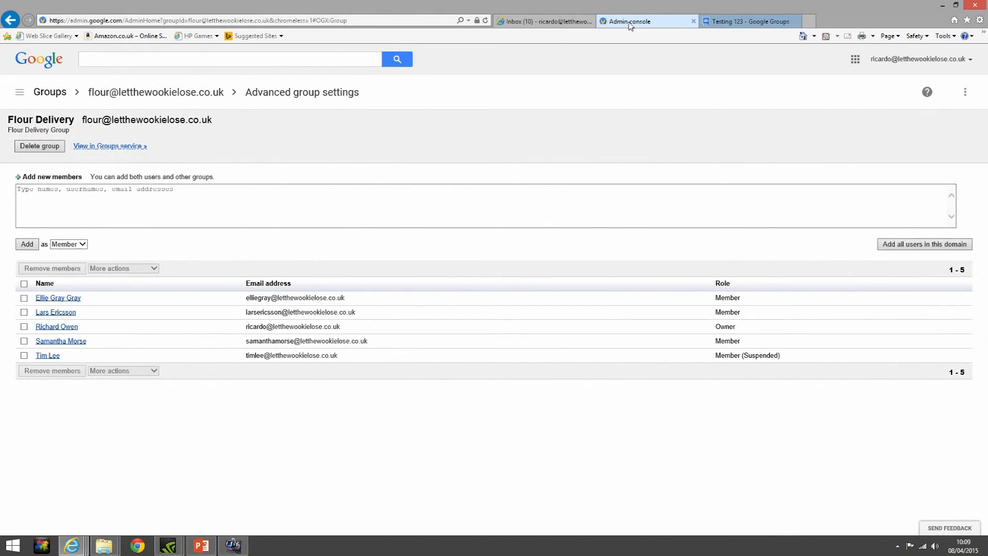
mouse_move(432, 238)
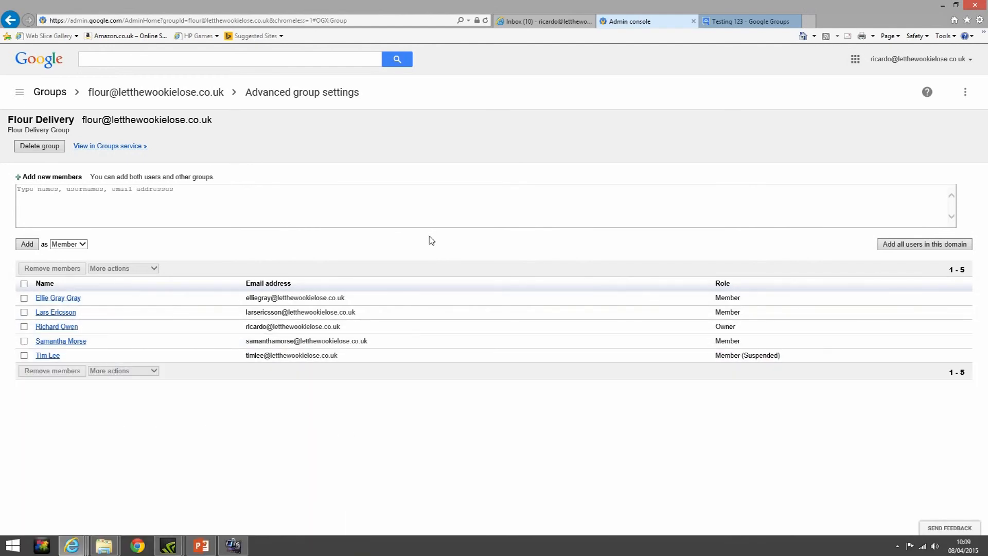
mouse_move(550, 169)
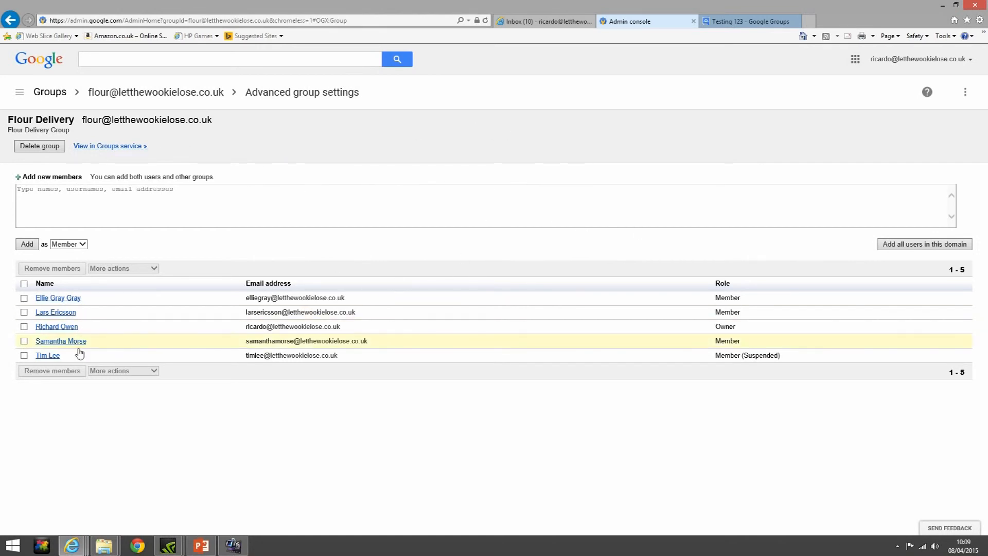
click(24, 326)
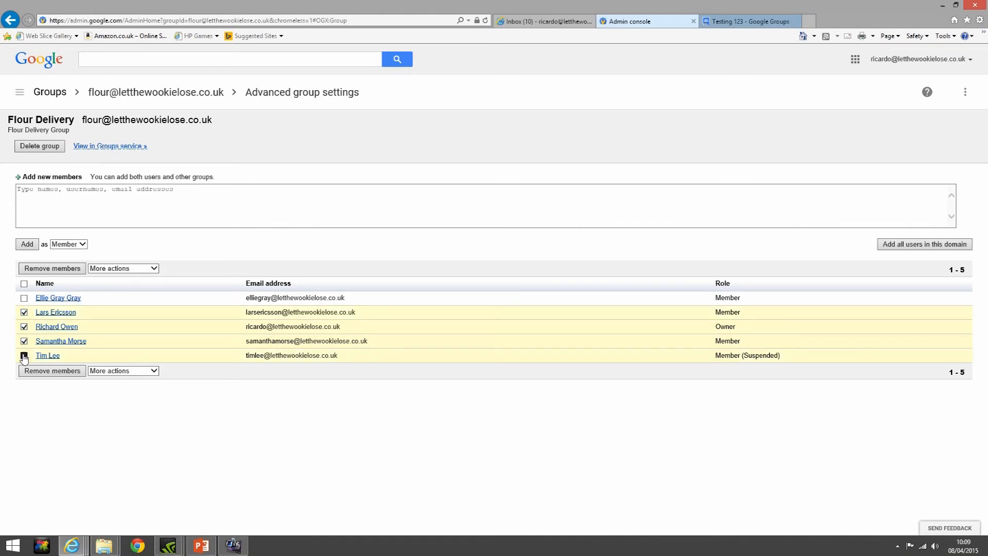
click(24, 354)
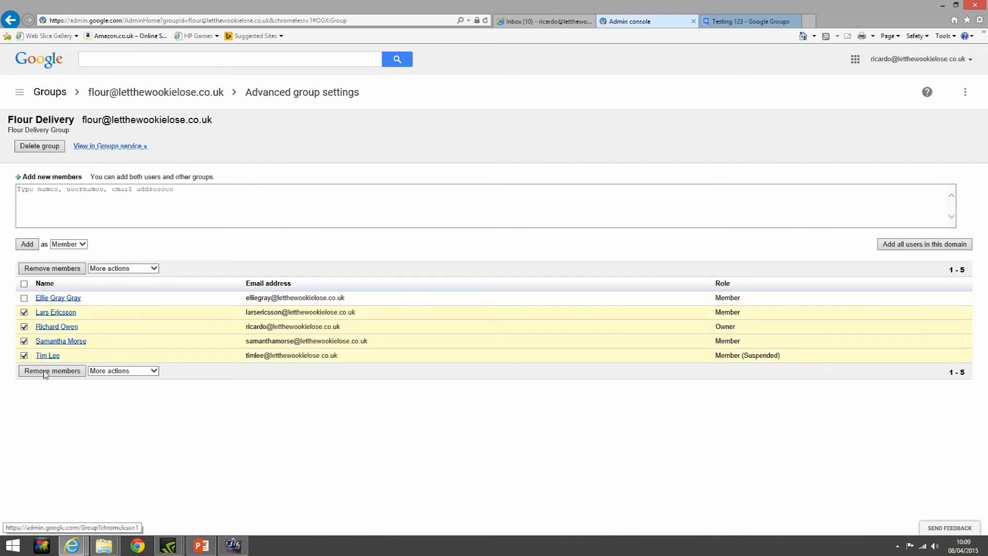
mouse_move(128, 304)
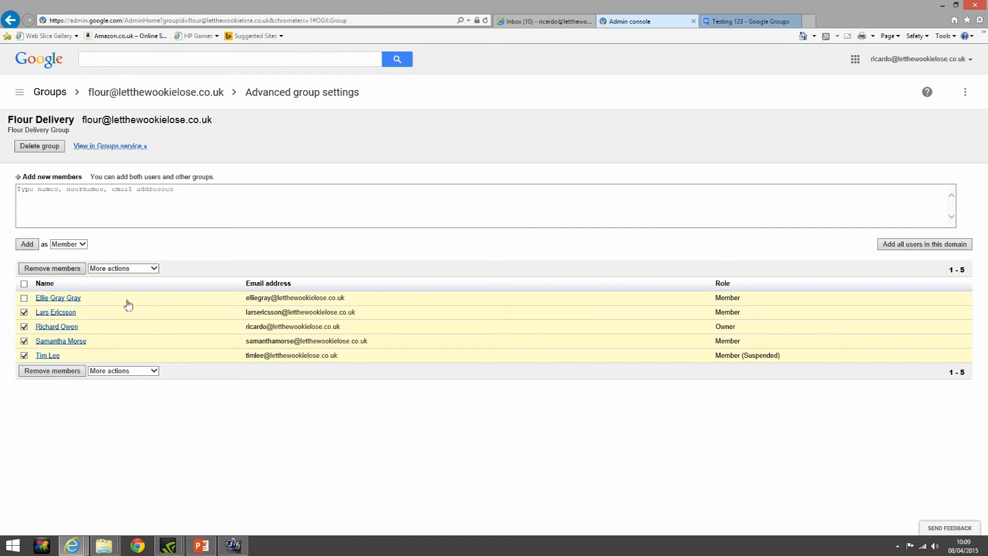
mouse_move(56, 326)
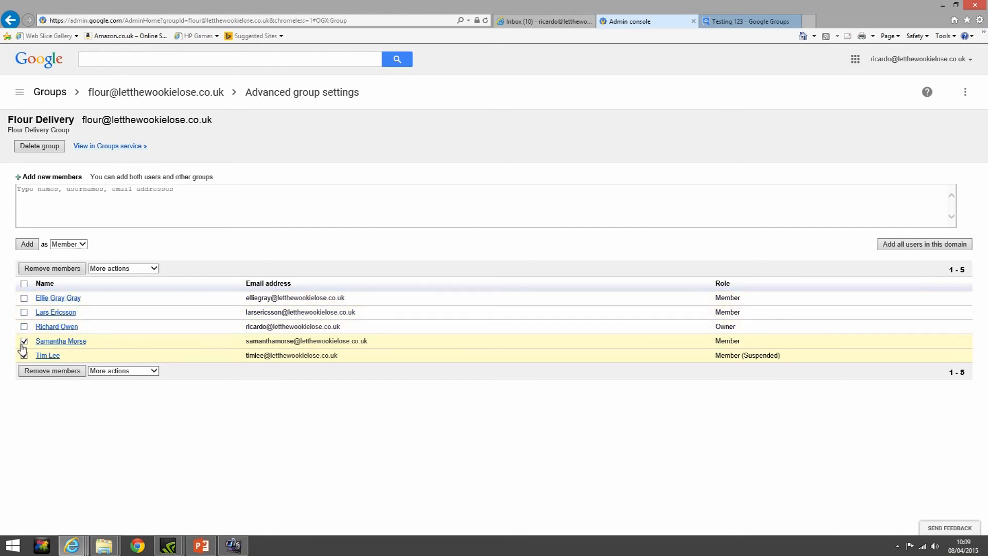
click(25, 355)
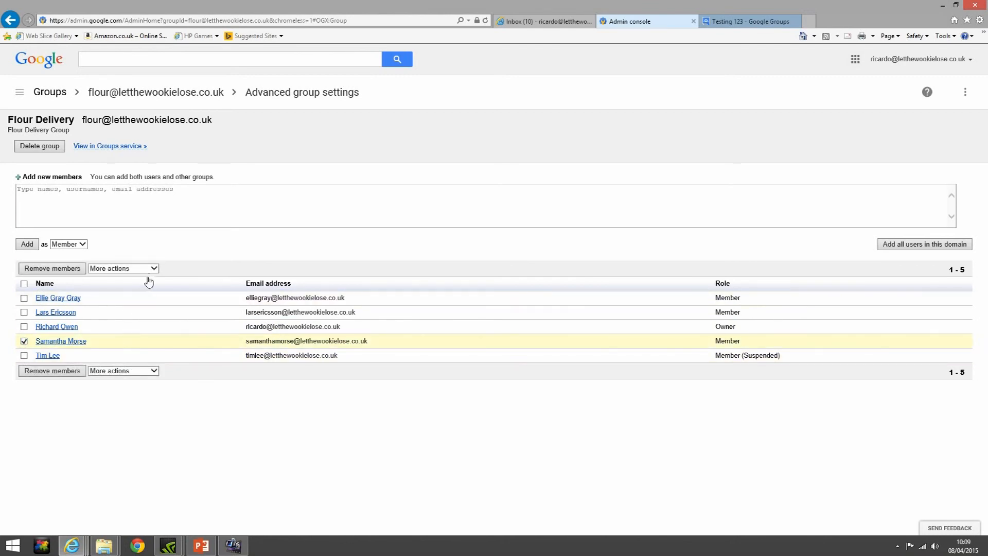
click(123, 267)
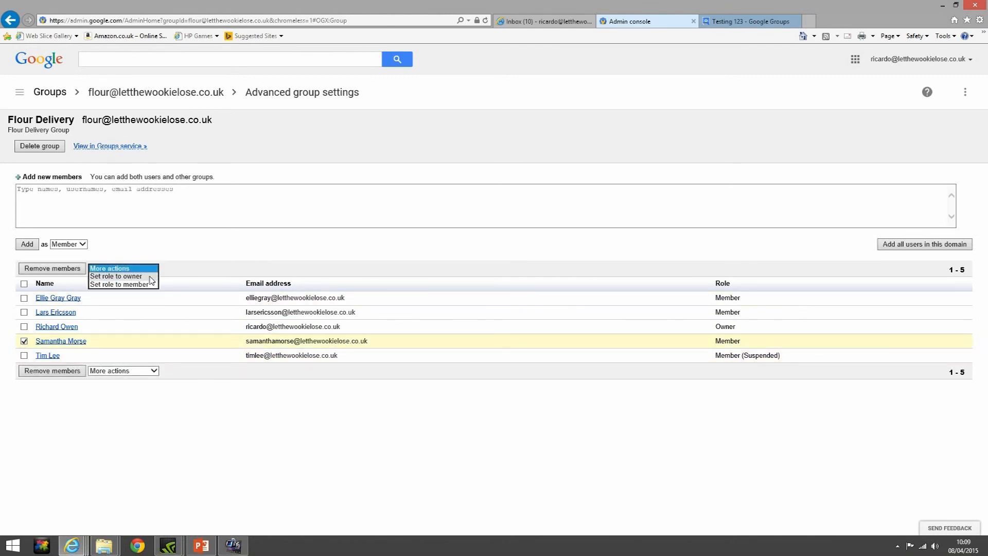
click(116, 276)
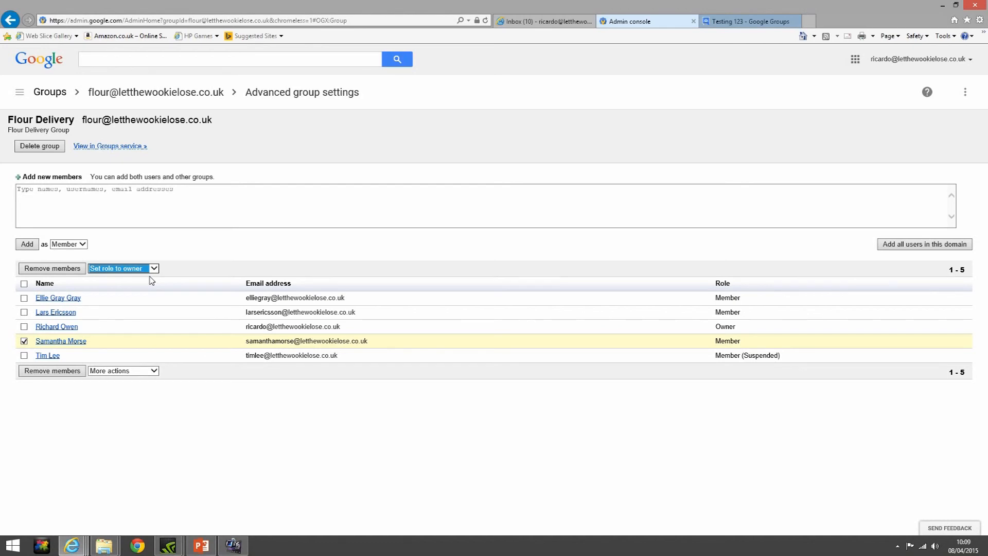
click(120, 268)
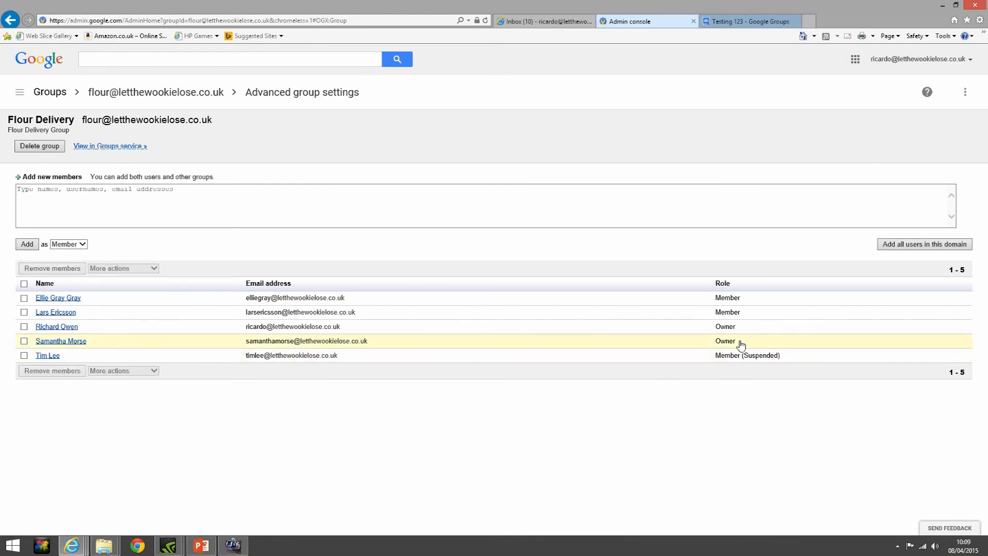
mouse_move(715, 348)
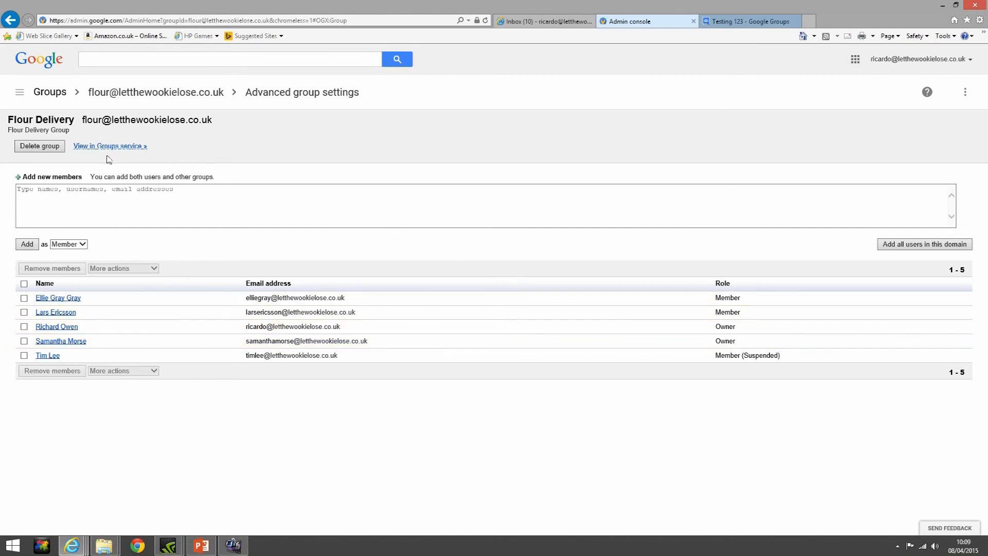
mouse_move(130, 156)
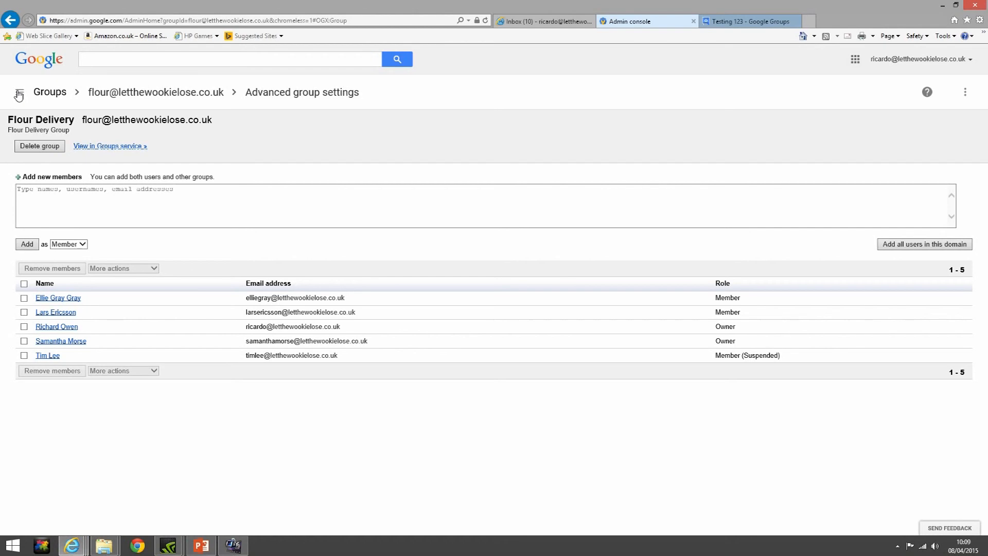
Go through the side menu's Groups list to the empty SALES group page
click(19, 92)
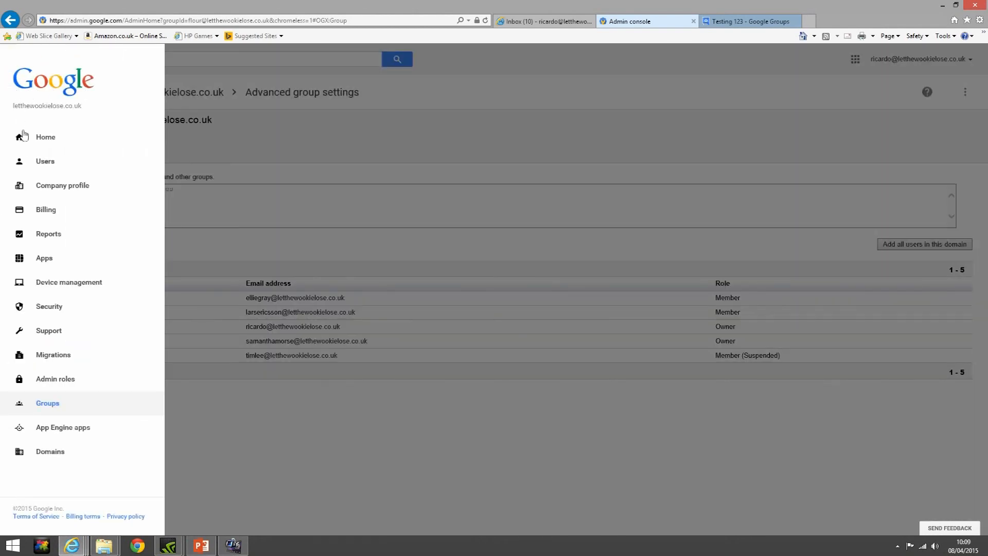
click(47, 403)
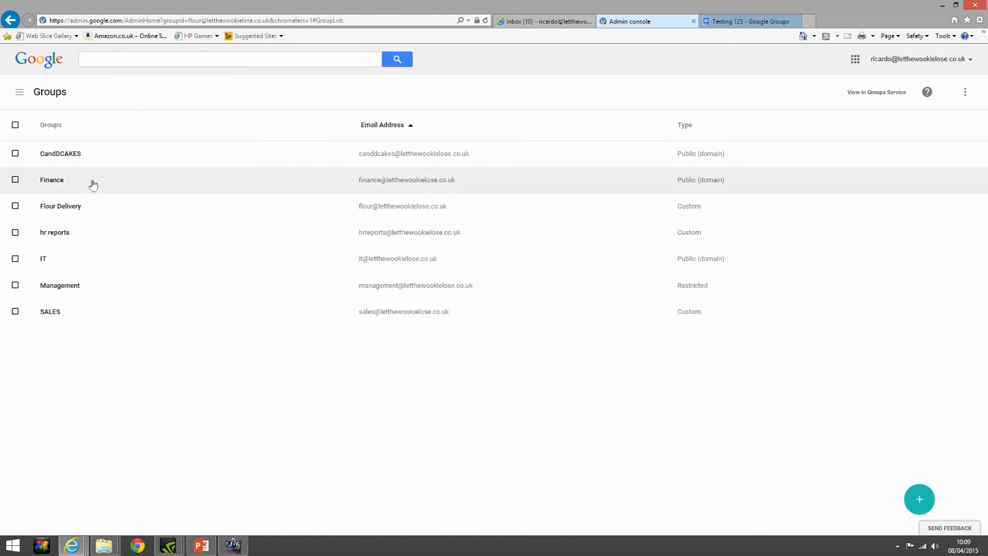
mouse_move(129, 288)
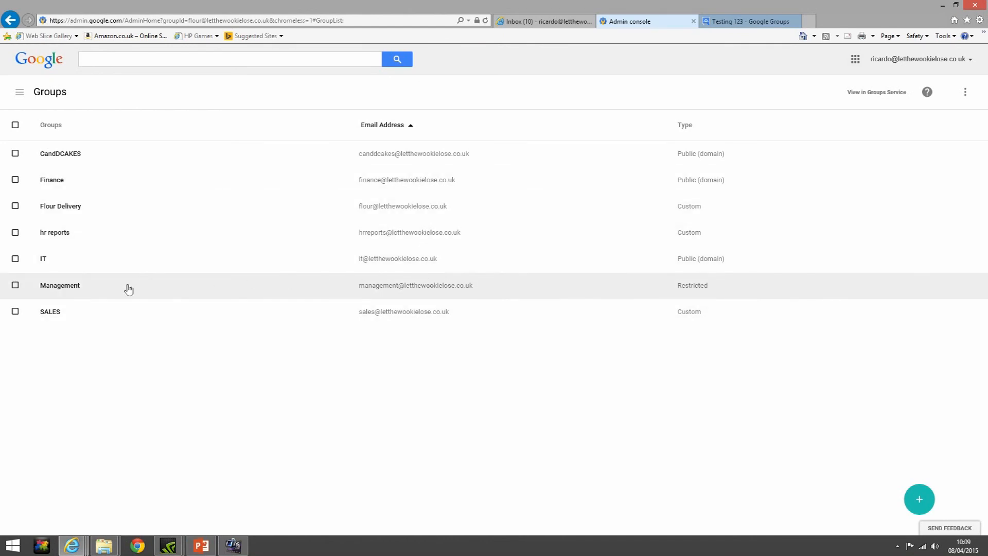
mouse_move(50, 311)
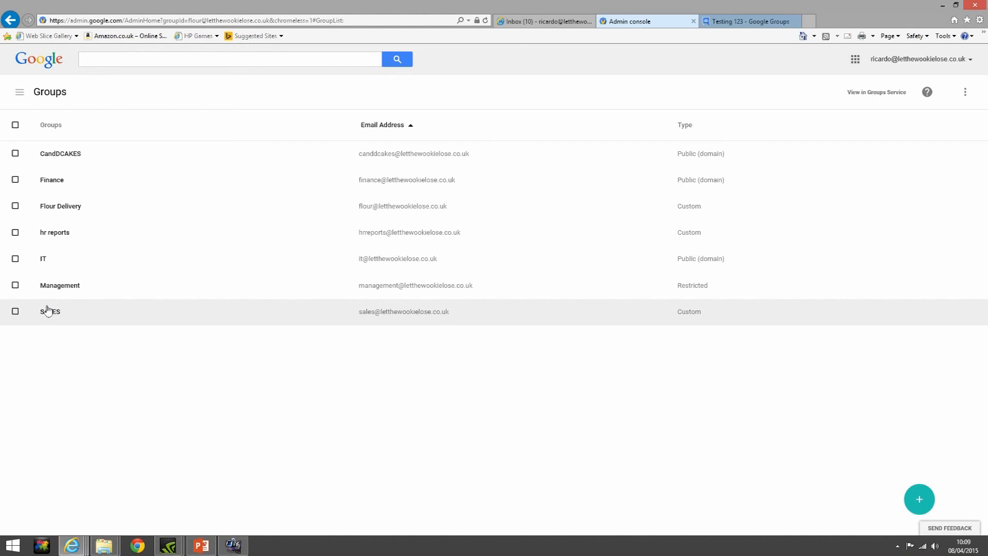
click(50, 311)
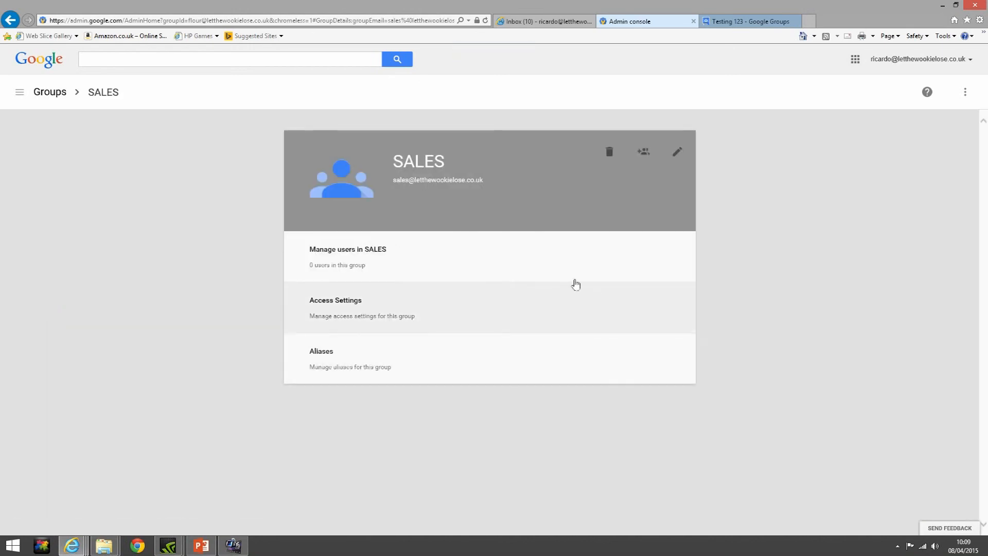
mouse_move(472, 275)
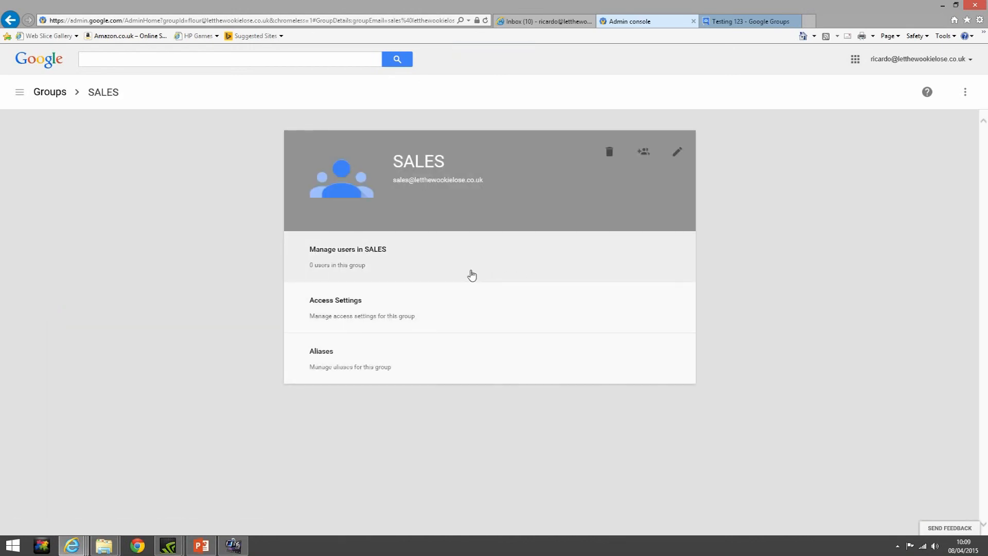
mouse_move(609, 152)
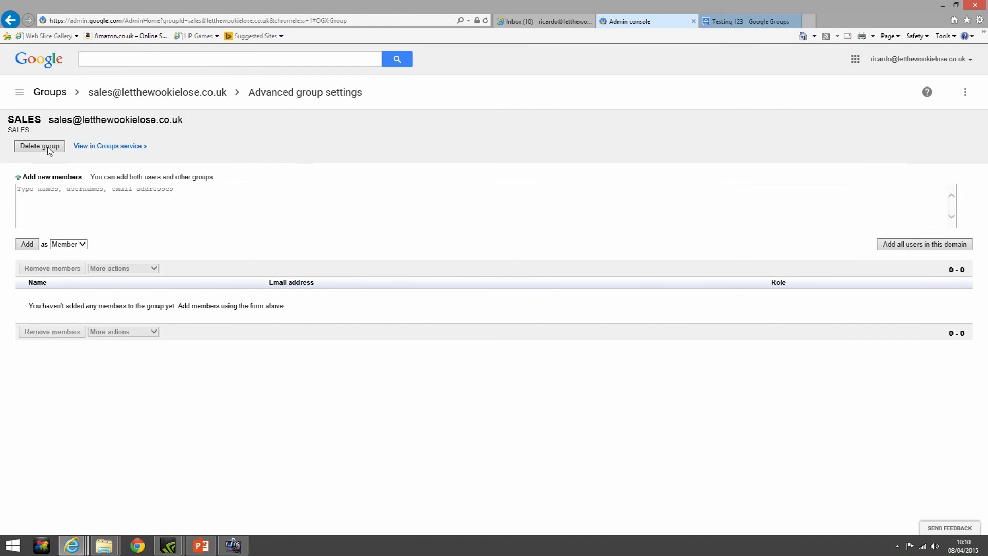
Delete the SALES group with confirmation and return to the Admin console home
click(39, 147)
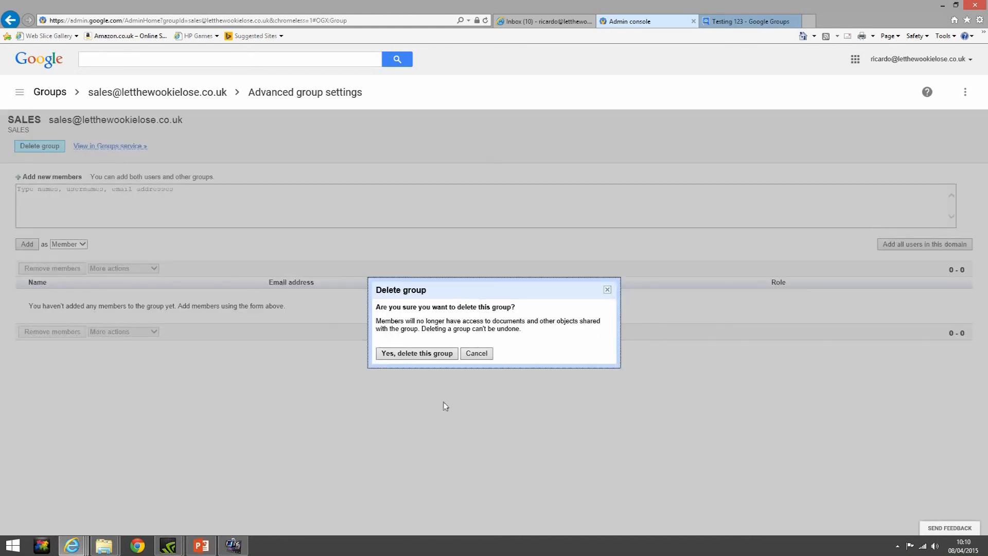
mouse_move(404, 368)
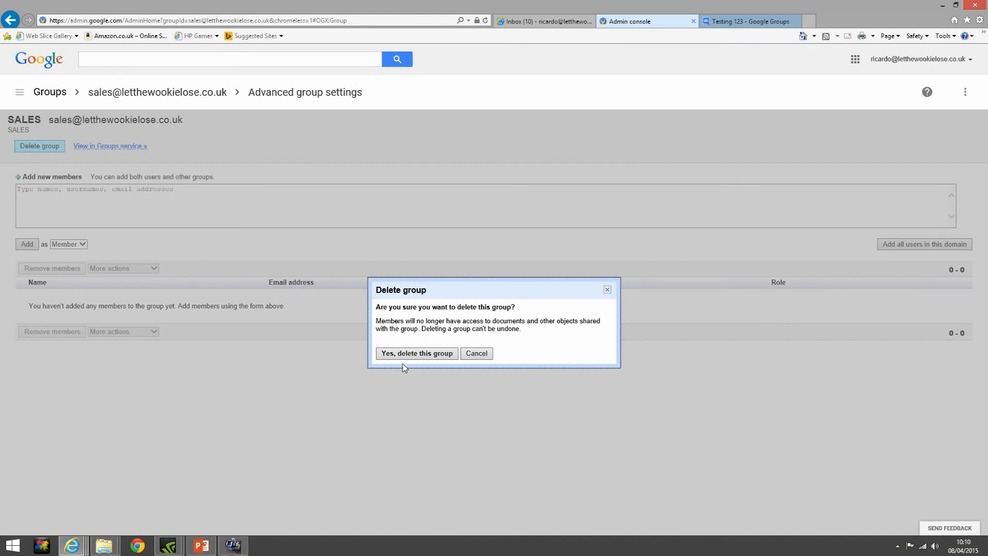
mouse_move(403, 372)
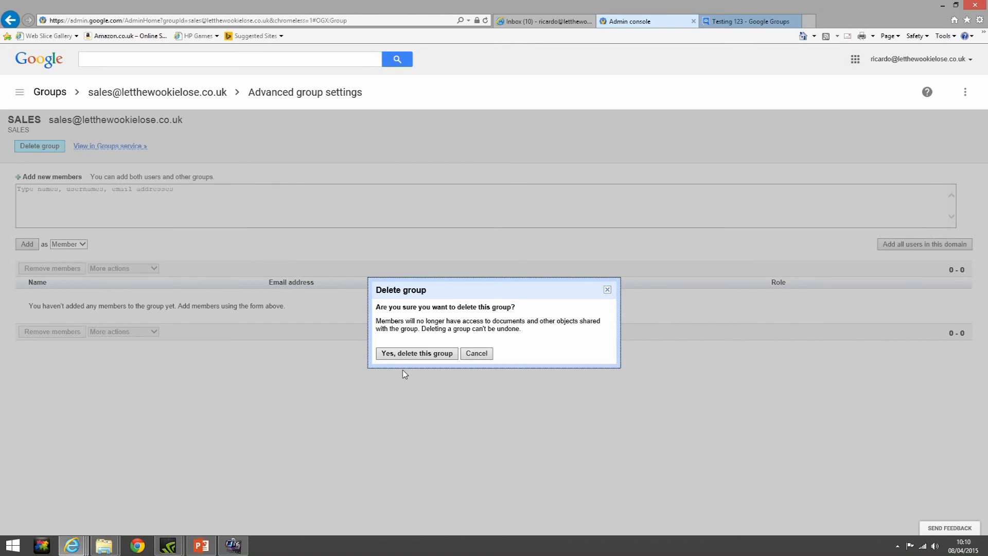
click(477, 354)
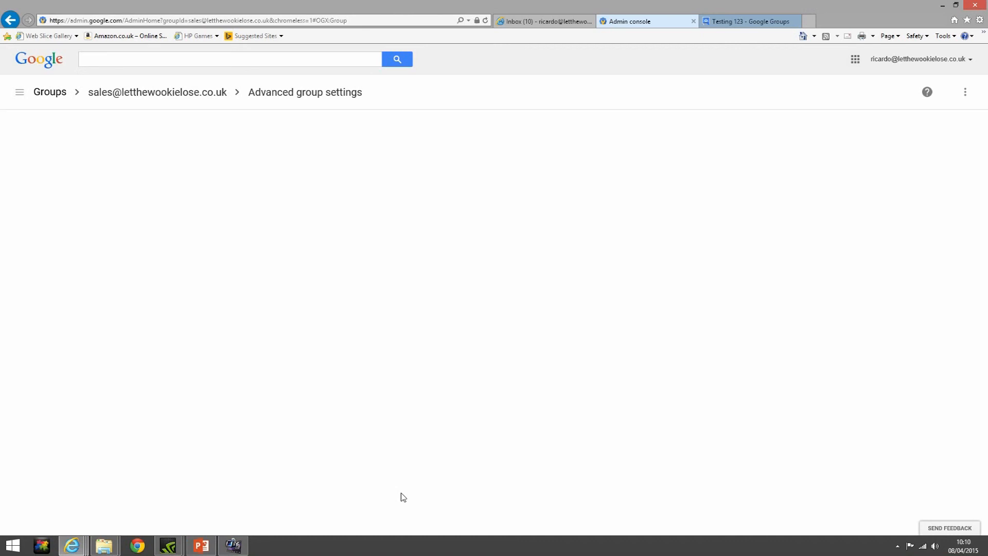
click(50, 92)
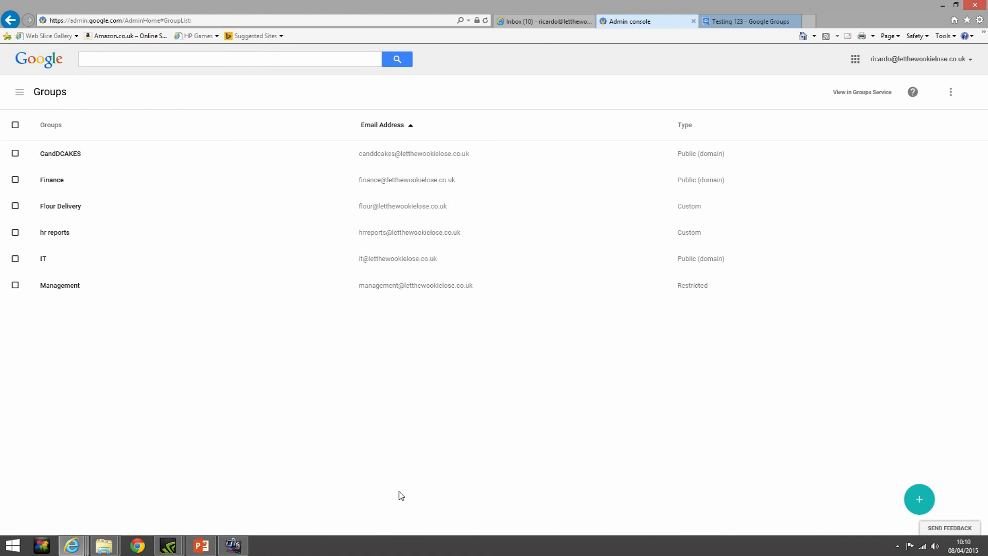
click(11, 19)
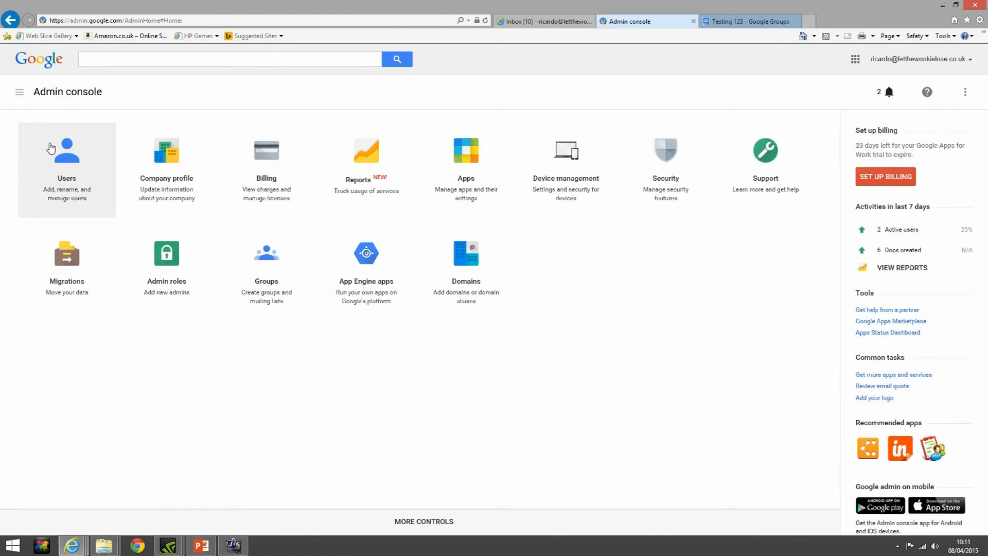